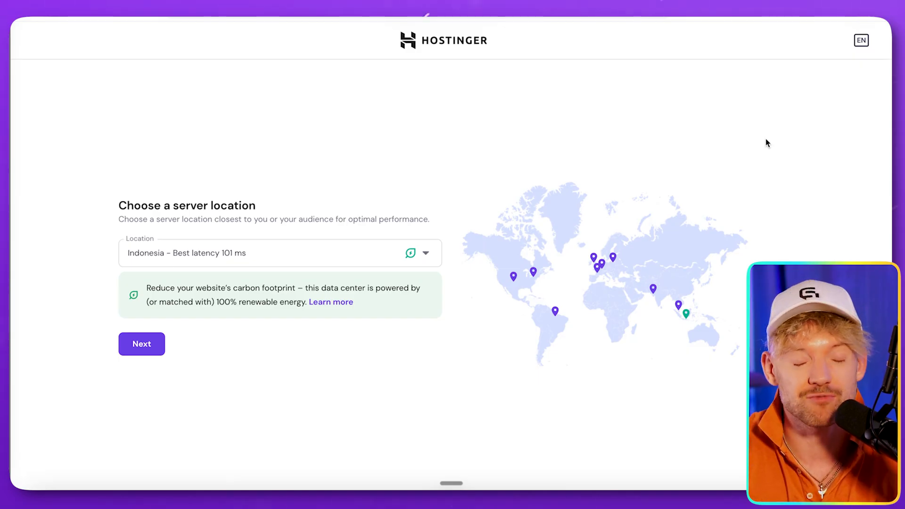
{"action": "mouse_move", "coordinate": [709, 153]}
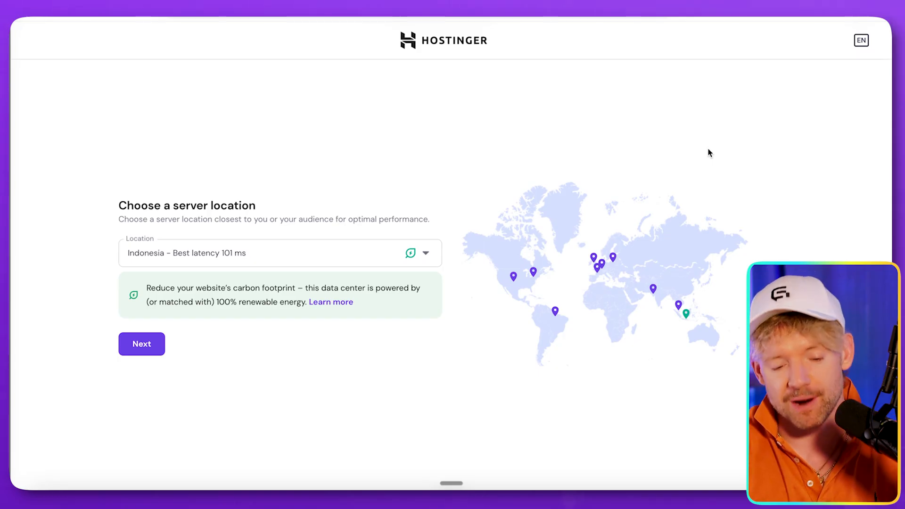
{"action": "mouse_move", "coordinate": [308, 269]}
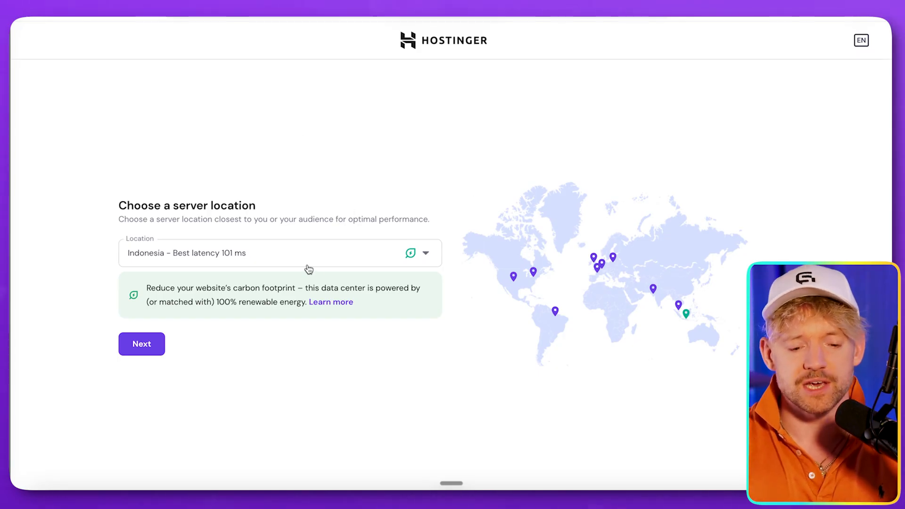
{"action": "mouse_move", "coordinate": [302, 264]}
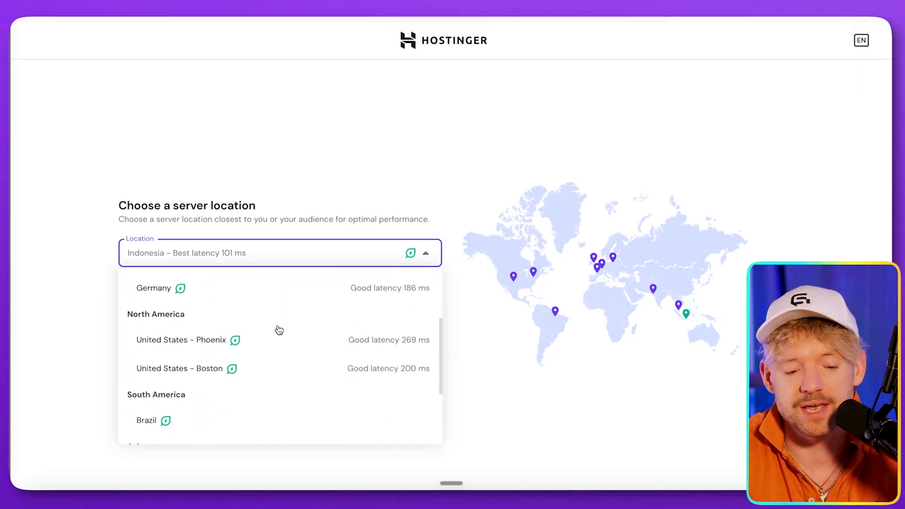
- Keep the Indonesia server location and search for and choose n8n as the OS
{"action": "scroll", "scroll_direction": "down", "scroll_amount": 3}
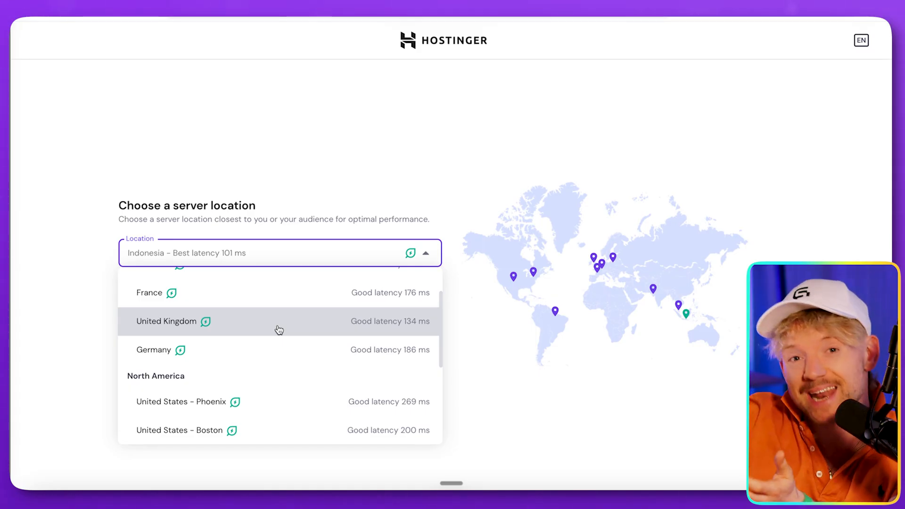
{"action": "mouse_move", "coordinate": [593, 53]}
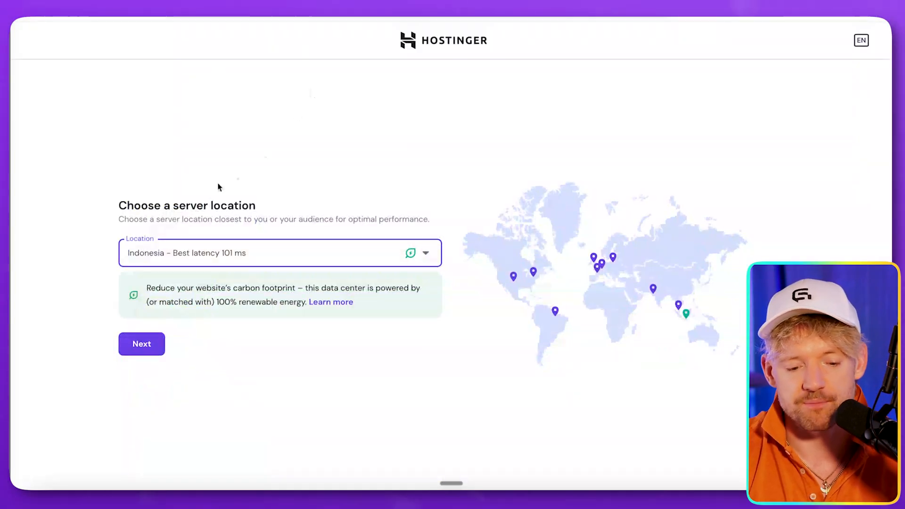
{"action": "mouse_move", "coordinate": [170, 338]}
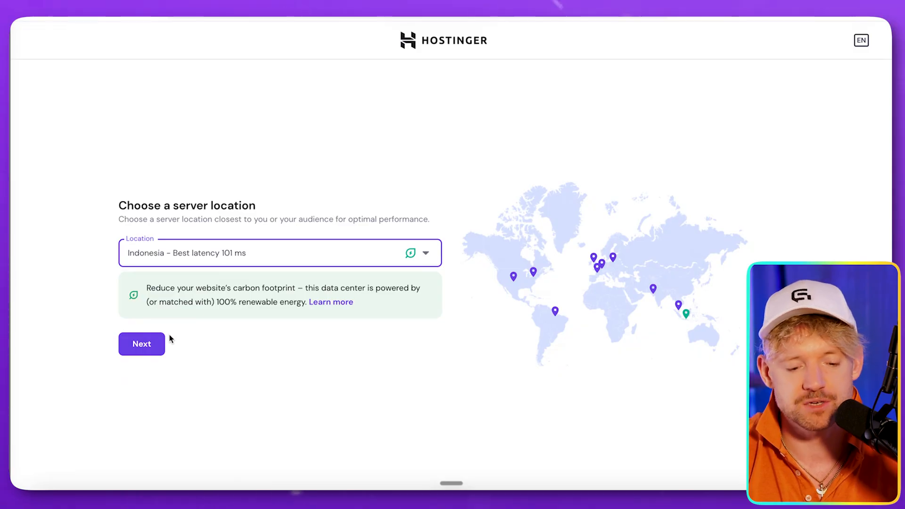
{"action": "left_click", "coordinate": [141, 343]}
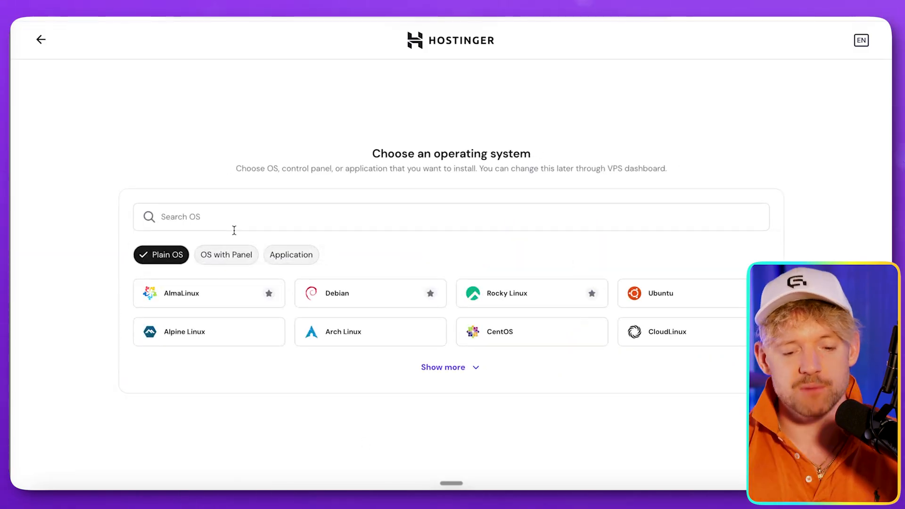
{"action": "type", "text": "n8"}
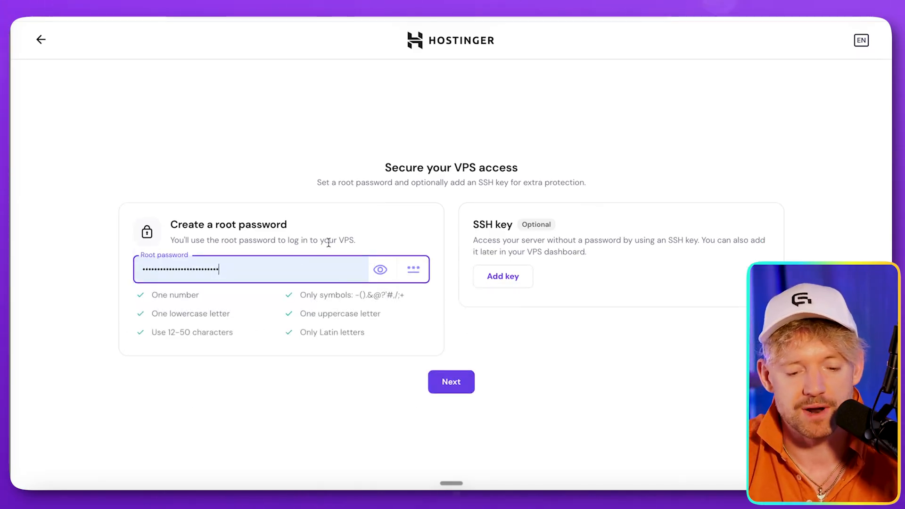
- Save the root password and leave malware scanner and auto-backups unchecked
{"action": "left_click", "coordinate": [451, 381]}
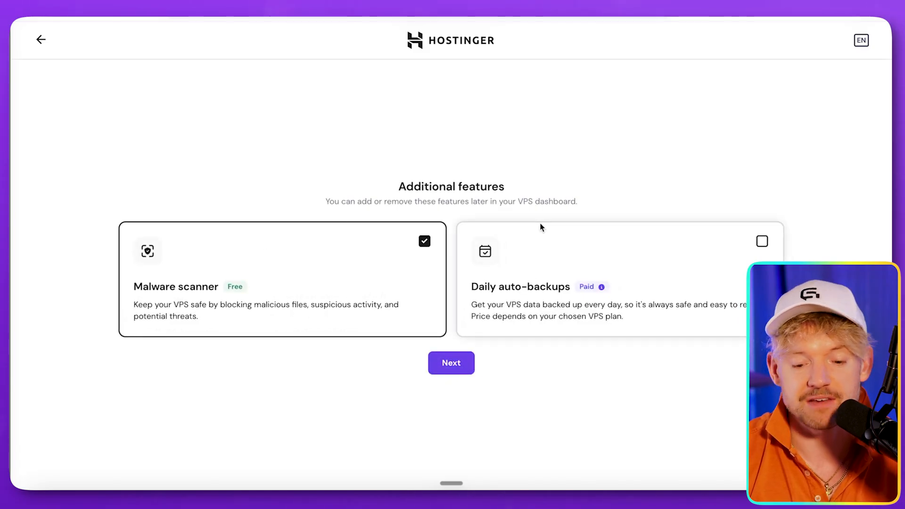
{"action": "left_click", "coordinate": [424, 241]}
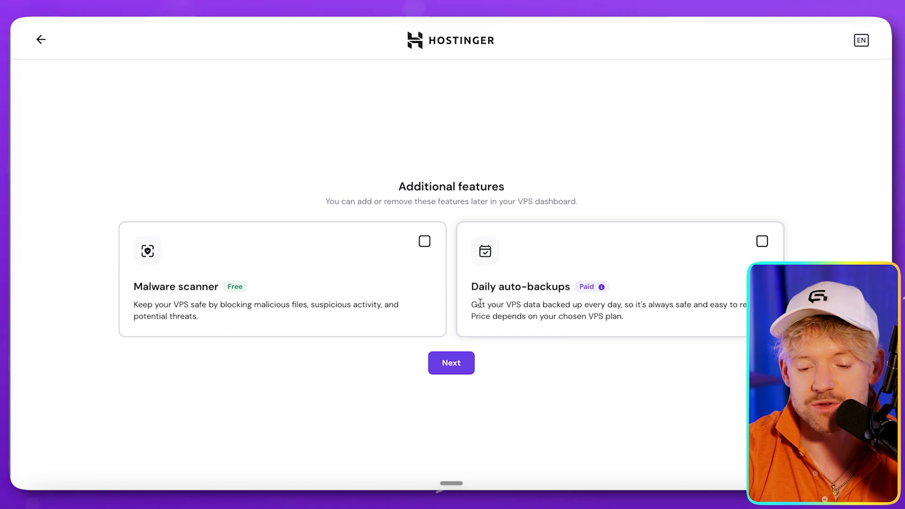
{"action": "left_click_drag", "start_coordinate": [471, 304], "coordinate": [631, 304]}
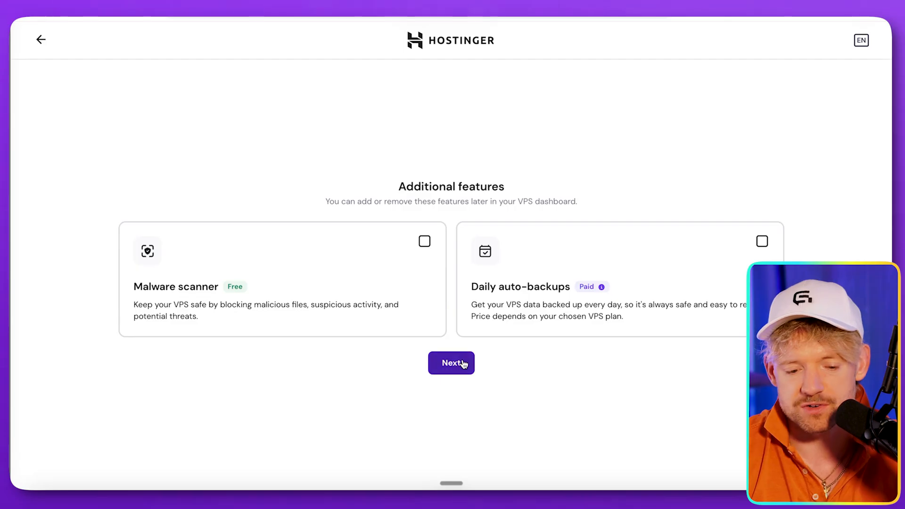
- Finish the add-on choices and select the KVM 2 plan to provision the server
{"action": "left_click", "coordinate": [451, 363]}
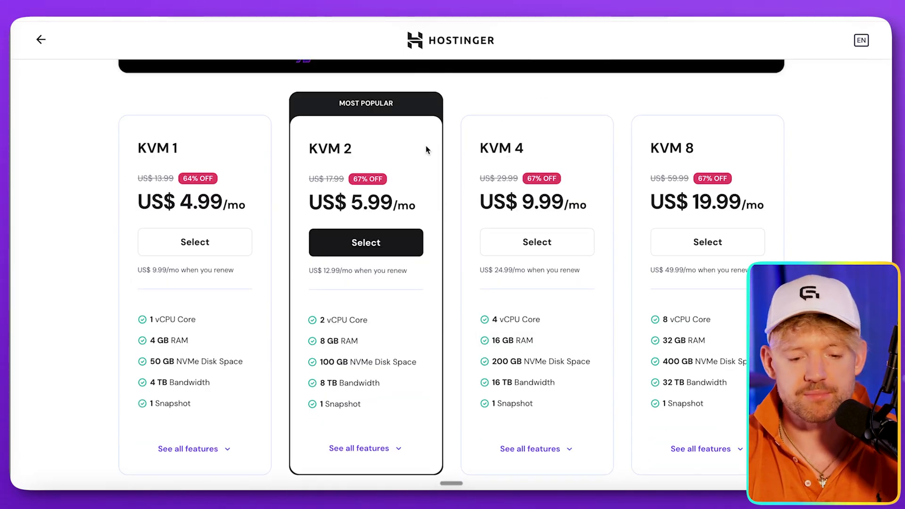
{"action": "mouse_move", "coordinate": [395, 170]}
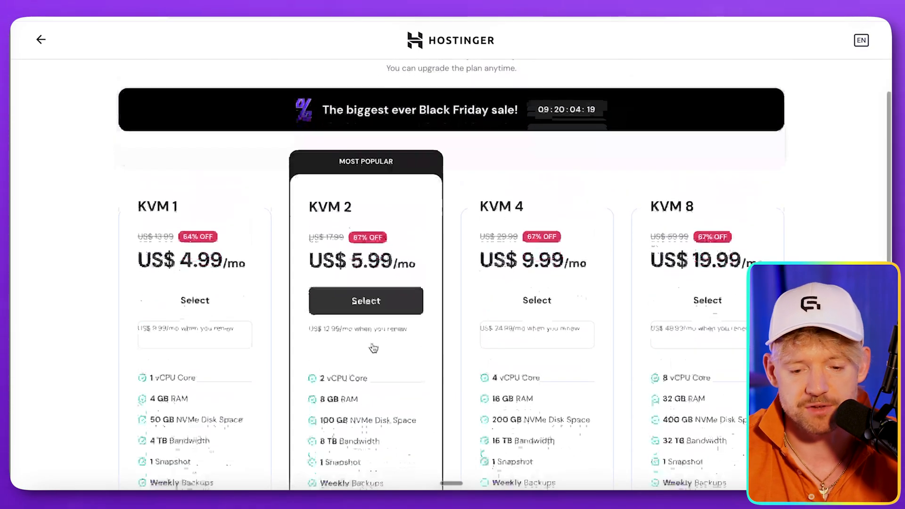
{"action": "left_click", "coordinate": [365, 301]}
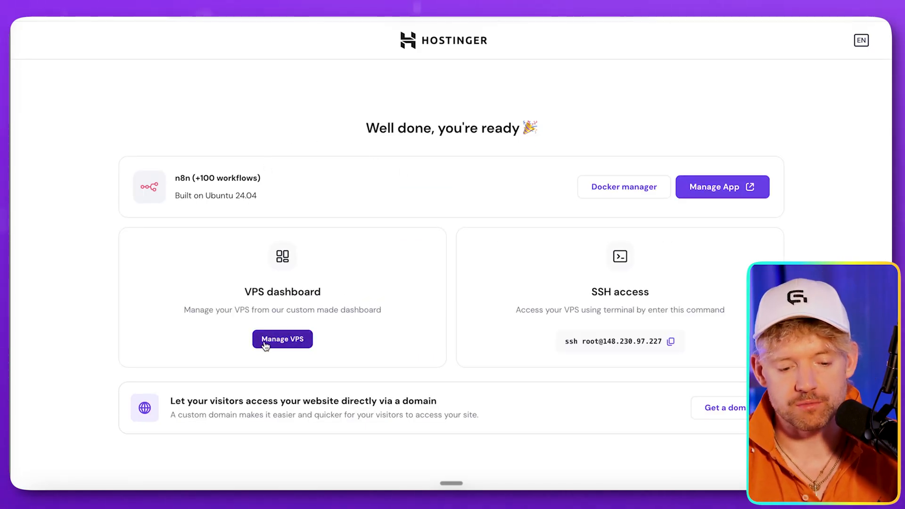
- Open Manage VPS to show the n8n server's overview on Ubuntu 24.04, KVM 2
{"action": "left_click", "coordinate": [282, 338]}
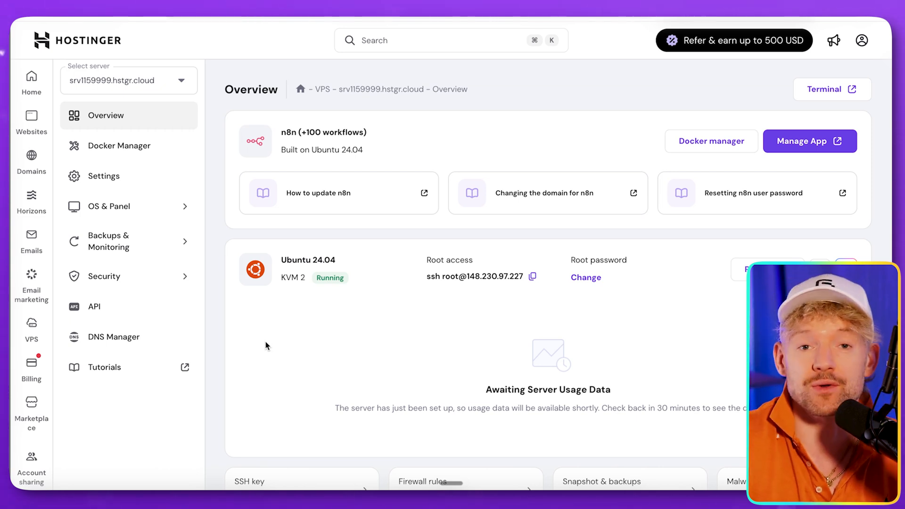
{"action": "mouse_move", "coordinate": [776, 89]}
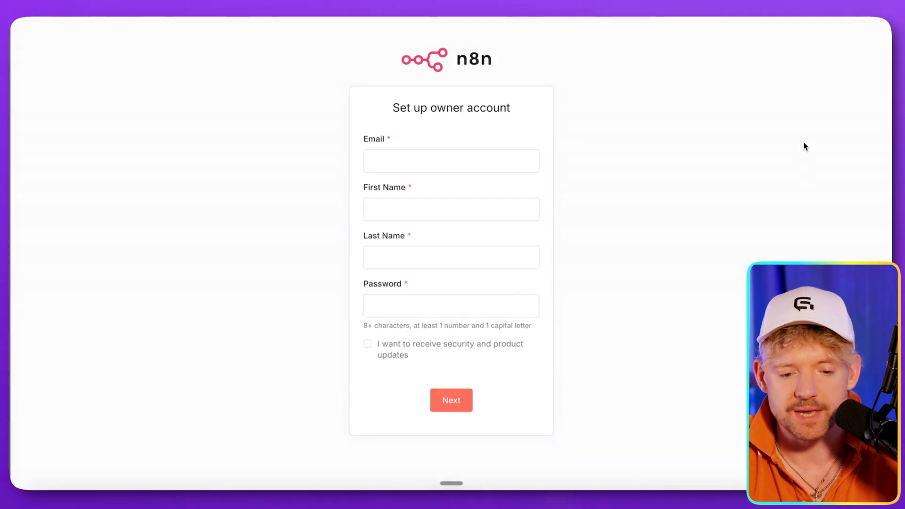
- Fill in the owner account email, name and password, and submit it
{"action": "left_click", "coordinate": [451, 160]}
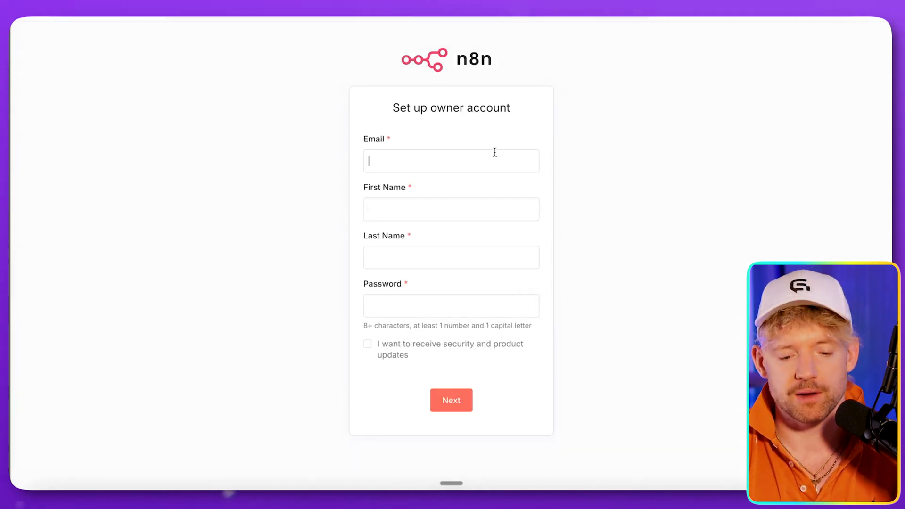
{"action": "left_click", "coordinate": [450, 306]}
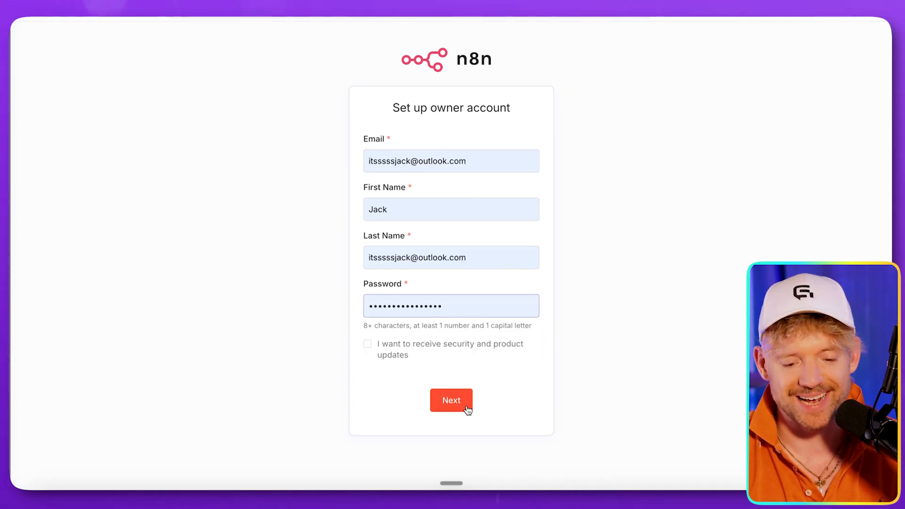
{"action": "left_click", "coordinate": [451, 400]}
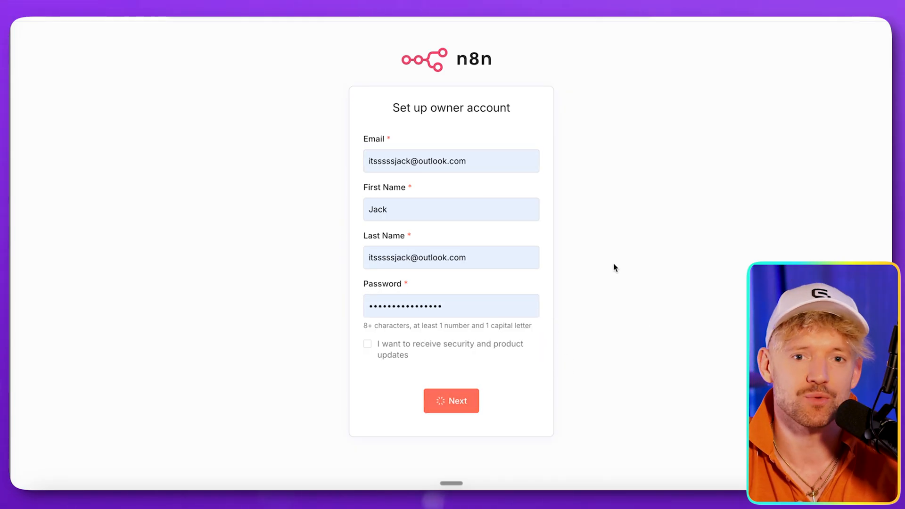
{"action": "left_click", "coordinate": [451, 400]}
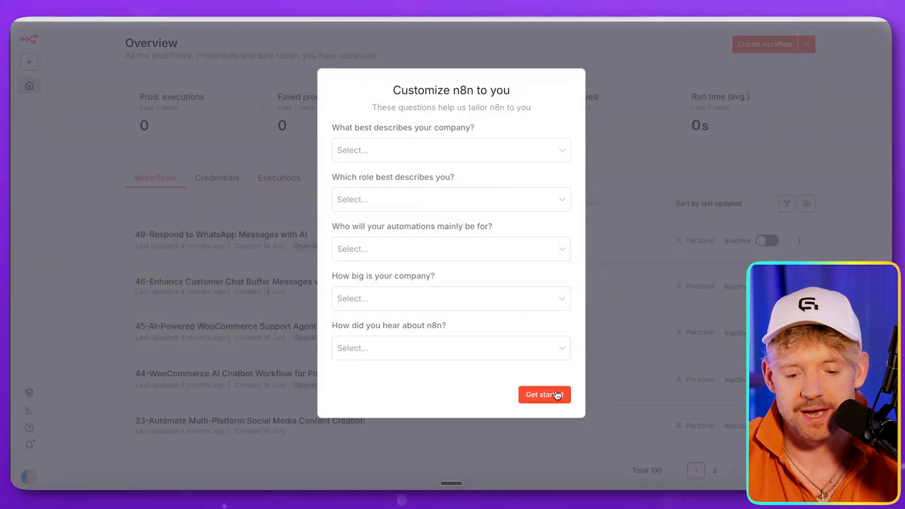
- Skip customization, request the free license key, and view Usage and plan
{"action": "left_click", "coordinate": [545, 394]}
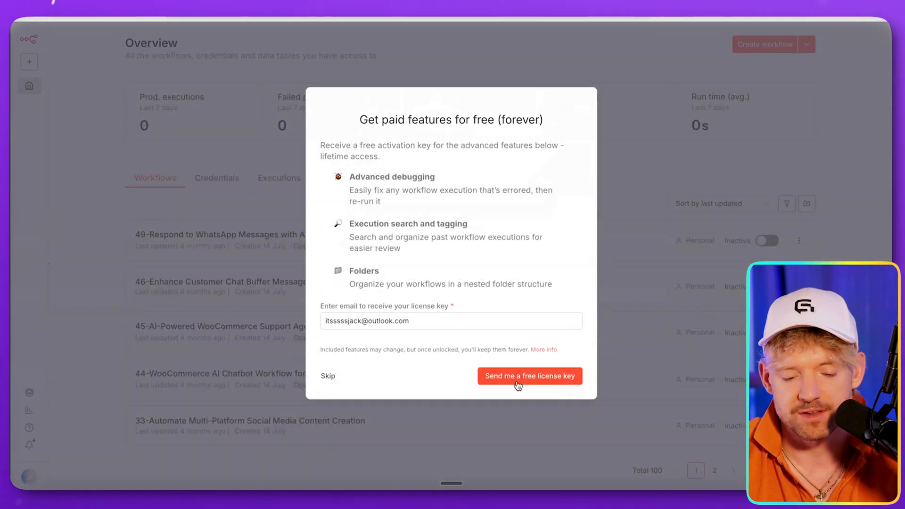
{"action": "left_click", "coordinate": [529, 376]}
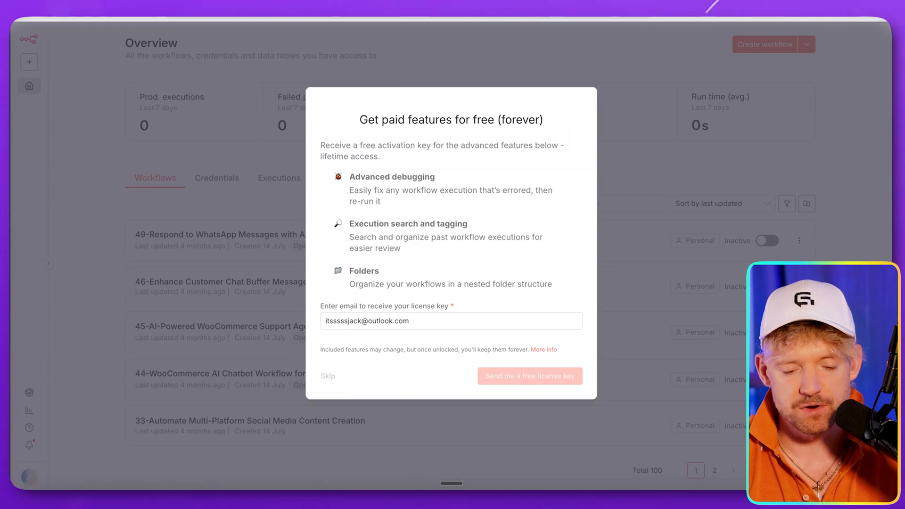
{"action": "left_click", "coordinate": [530, 376]}
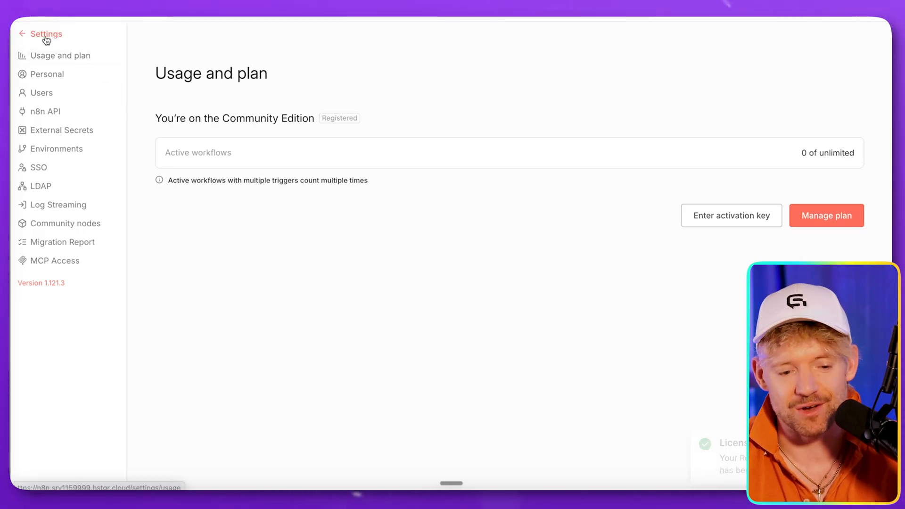
- Open the meeting next-steps workflow and dismiss the n8n 1.118.2 update notes
{"action": "left_click", "coordinate": [22, 33]}
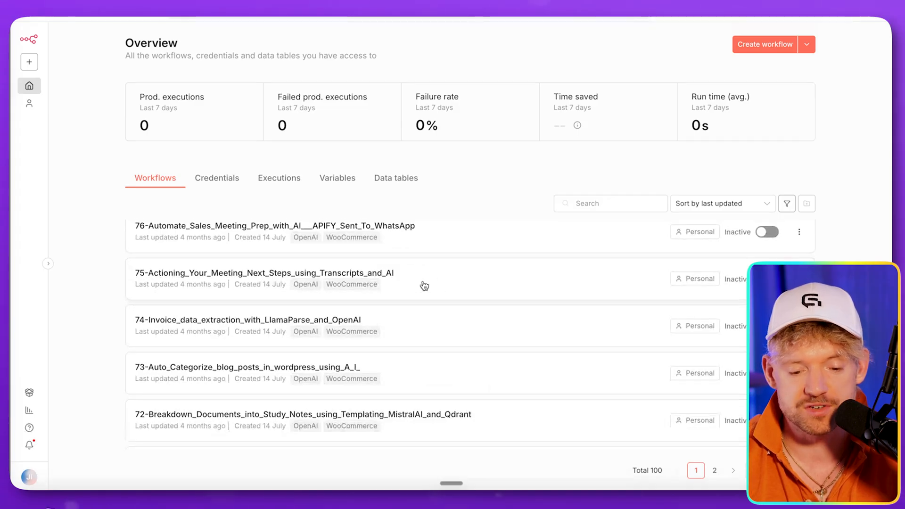
{"action": "left_click", "coordinate": [282, 279]}
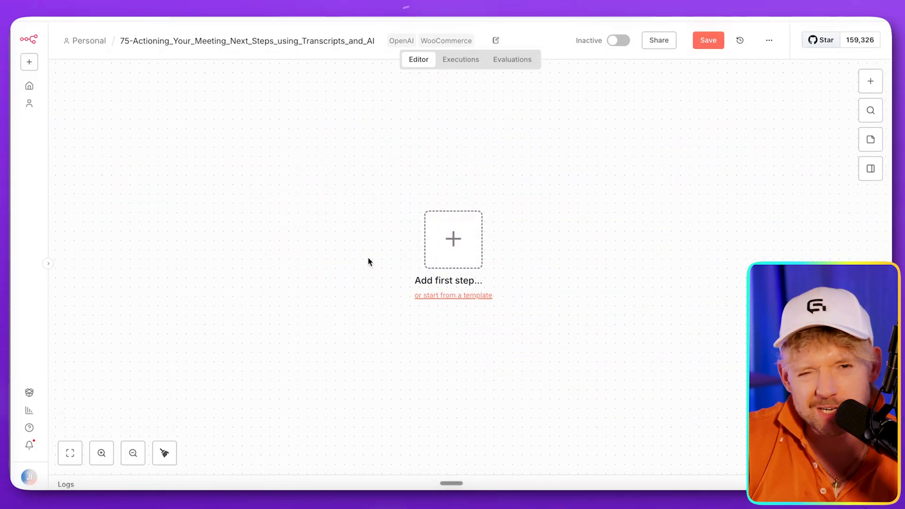
{"action": "mouse_move", "coordinate": [440, 203]}
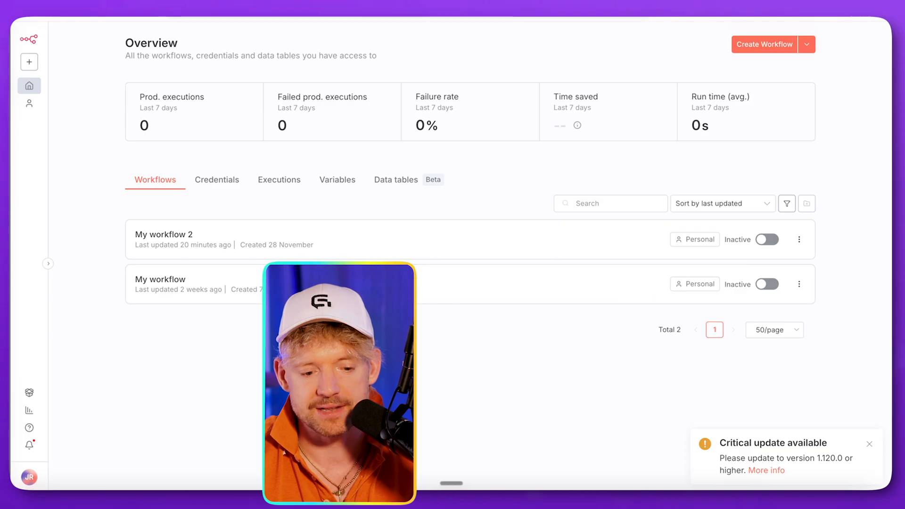
{"action": "left_click_drag", "start_coordinate": [339, 381], "coordinate": [87, 380]}
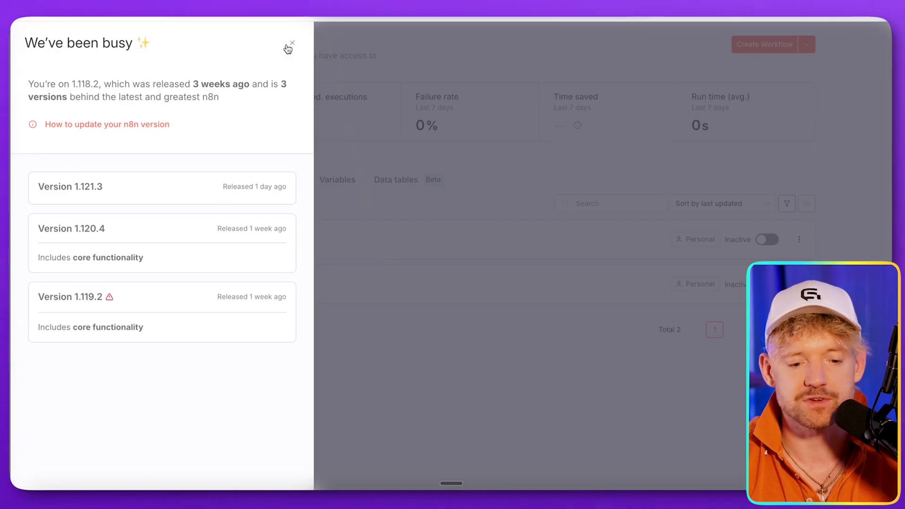
{"action": "left_click", "coordinate": [291, 43]}
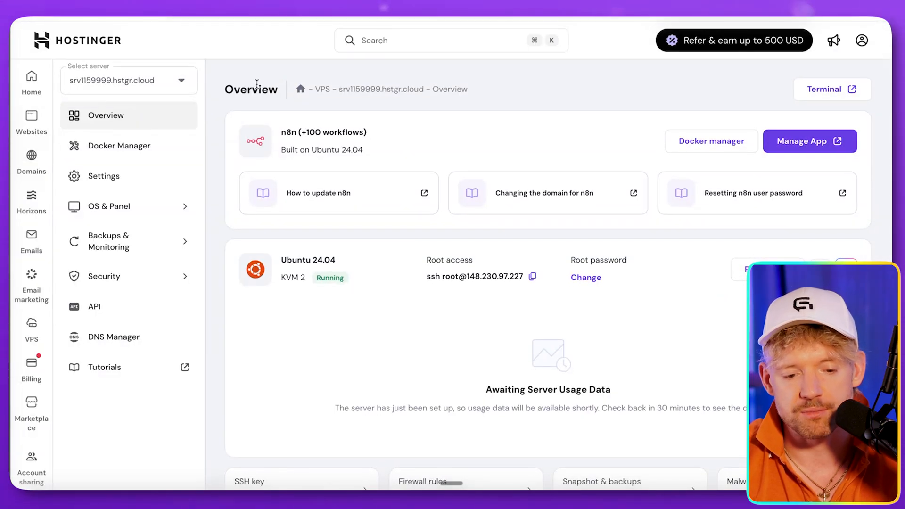
- Return to the hosting home page and scroll through the 'How to update n8n' guide
{"action": "left_click", "coordinate": [30, 80]}
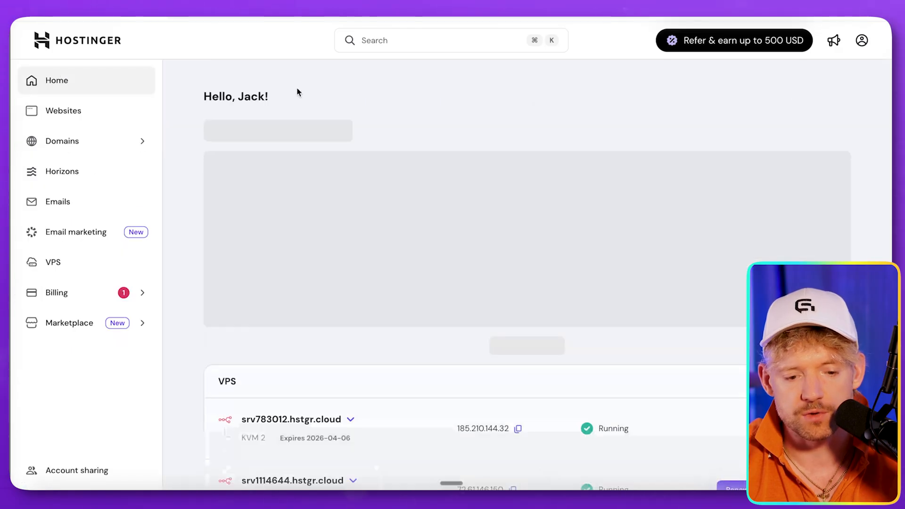
{"action": "scroll", "scroll_direction": "down", "scroll_amount": 3}
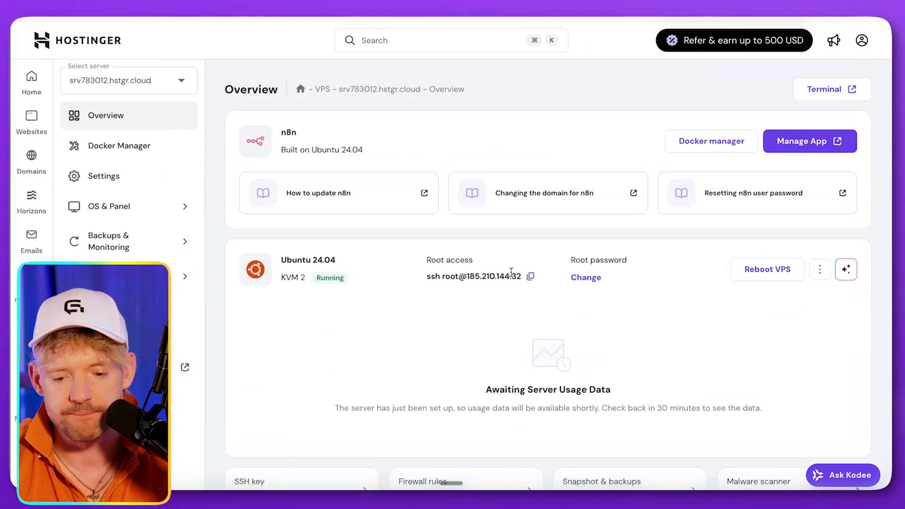
{"action": "scroll", "scroll_direction": "down", "scroll_amount": 3}
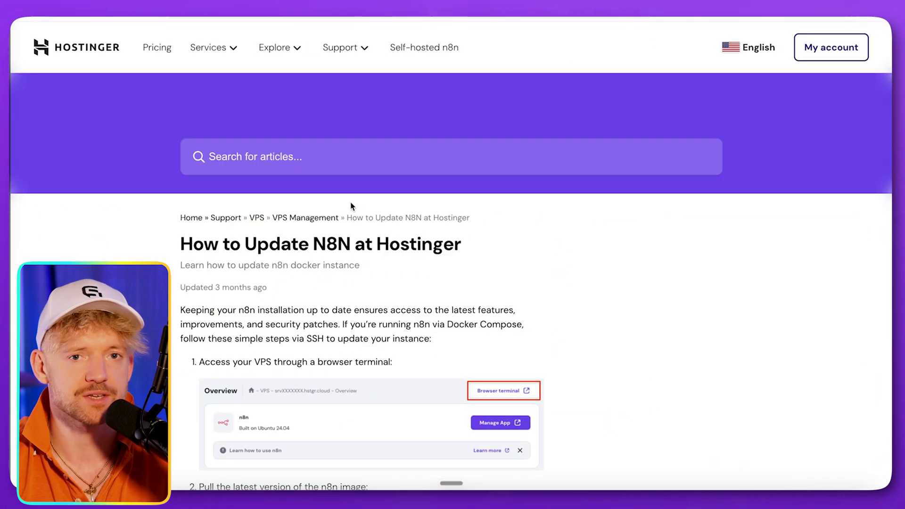
{"action": "scroll", "scroll_direction": "down", "scroll_amount": 3}
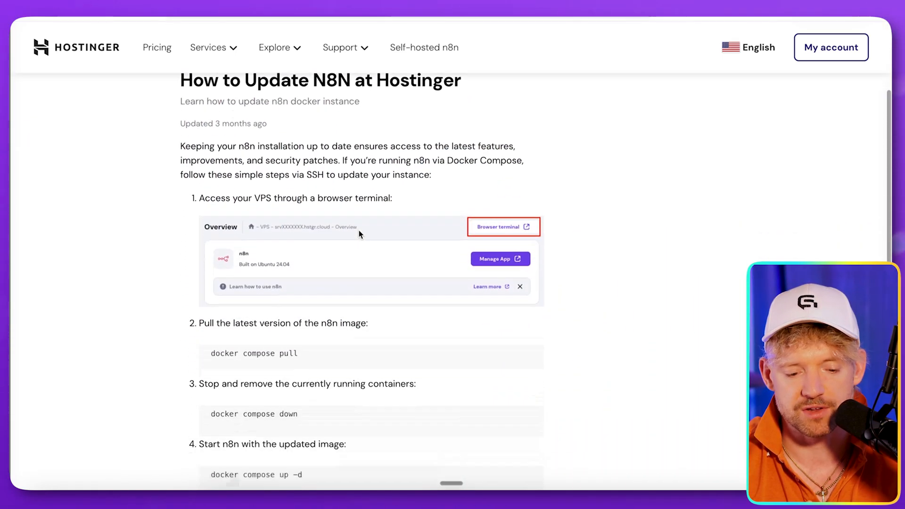
{"action": "scroll", "scroll_direction": "down", "scroll_amount": 3}
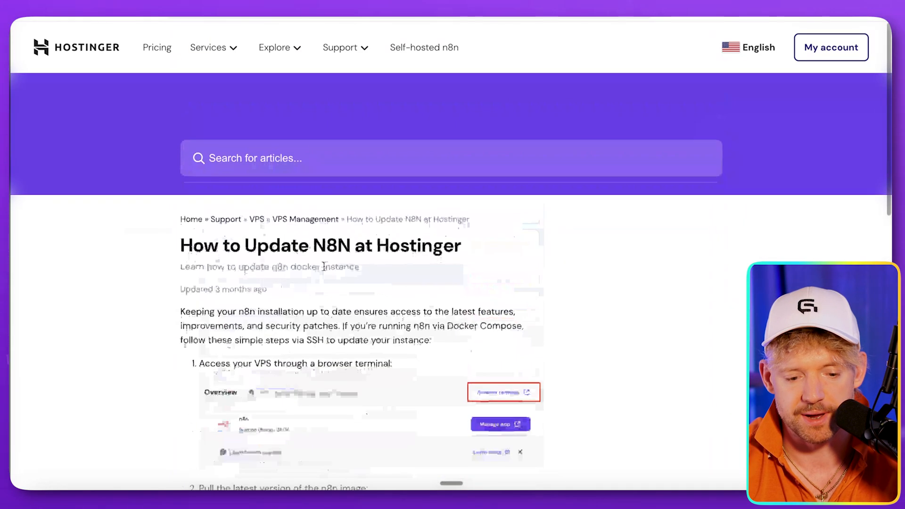
{"action": "scroll", "scroll_direction": "down", "scroll_amount": 3}
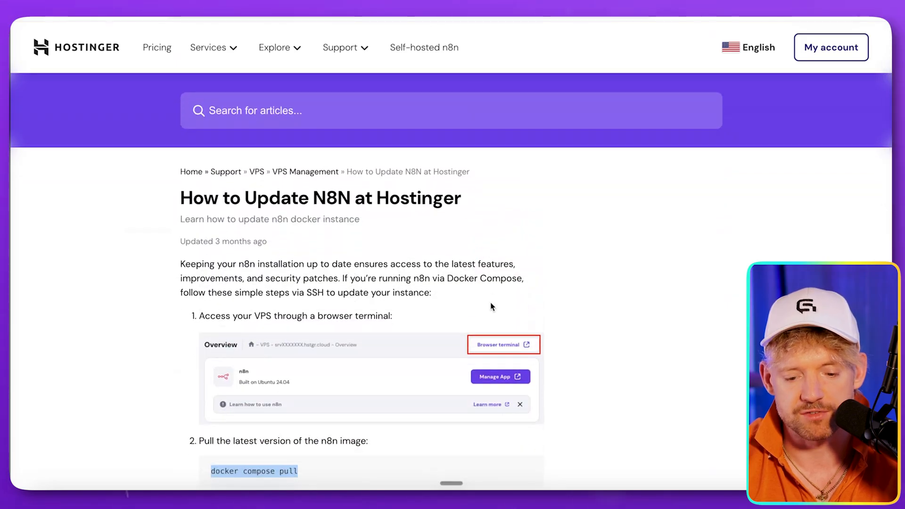
{"action": "scroll", "scroll_direction": "down", "scroll_amount": 3}
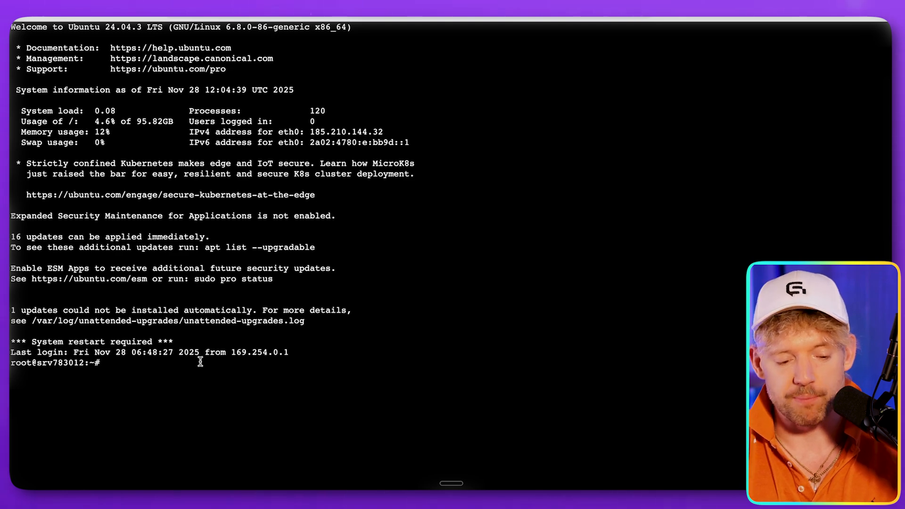
- Run 'docker compose pull', 'docker compose down' and 'docker compose up -d'
{"action": "type", "text": "docker compose pull"}
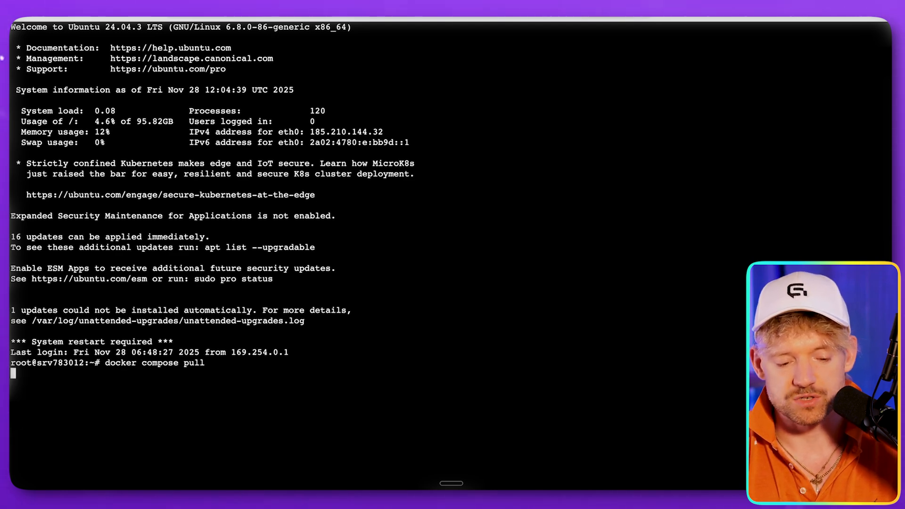
{"action": "key", "text": "Return"}
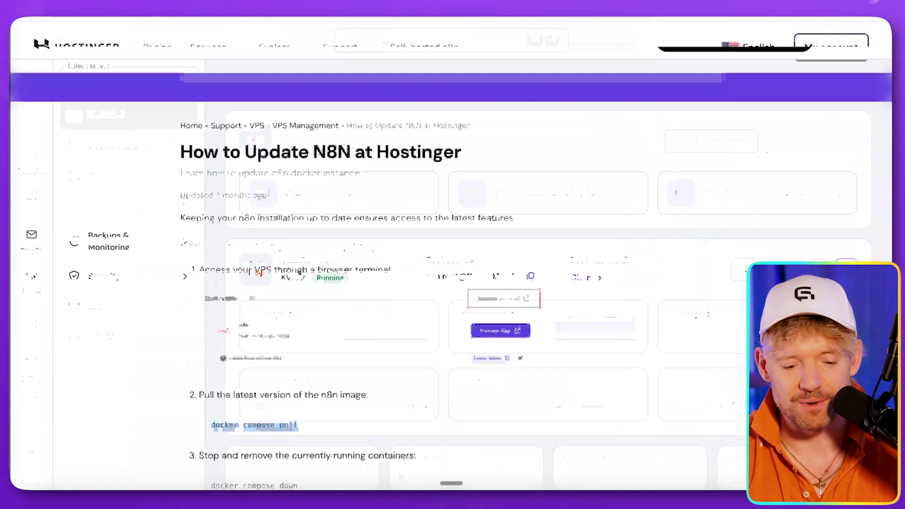
{"action": "scroll", "scroll_direction": "down", "scroll_amount": 3}
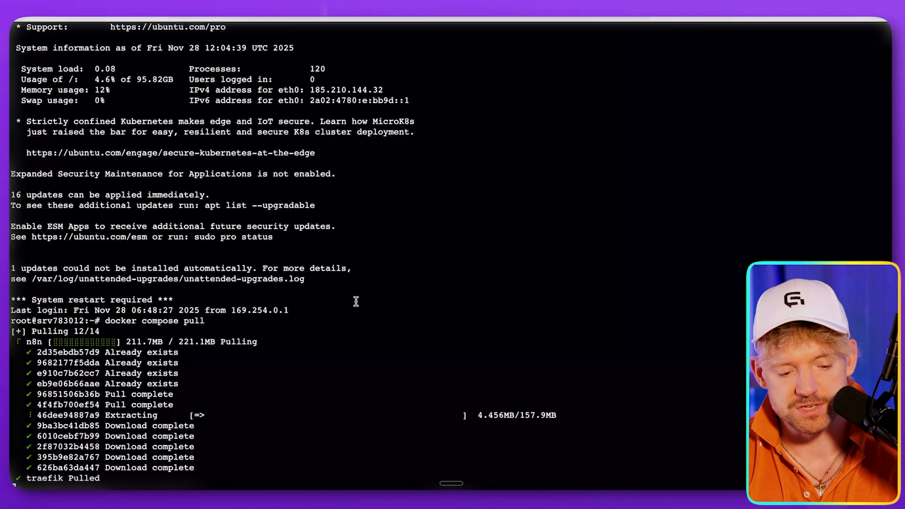
{"action": "mouse_move", "coordinate": [241, 351]}
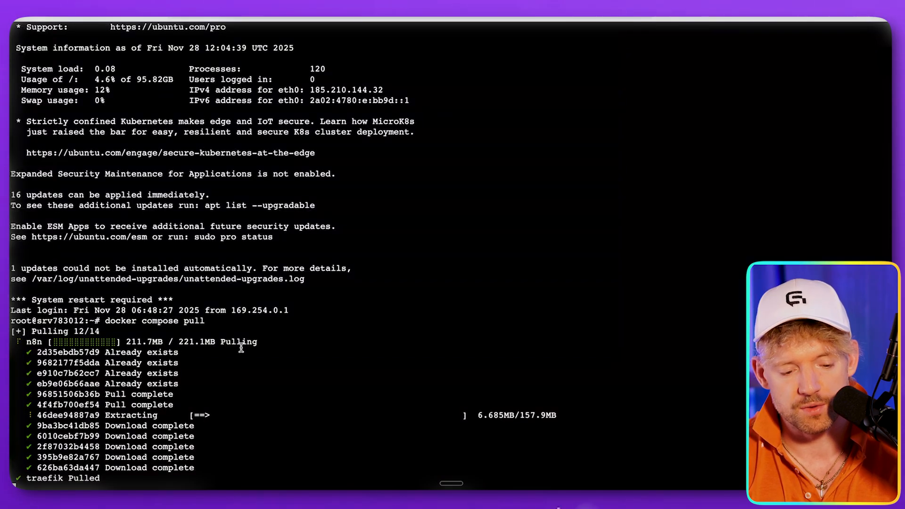
{"action": "mouse_move", "coordinate": [19, 338]}
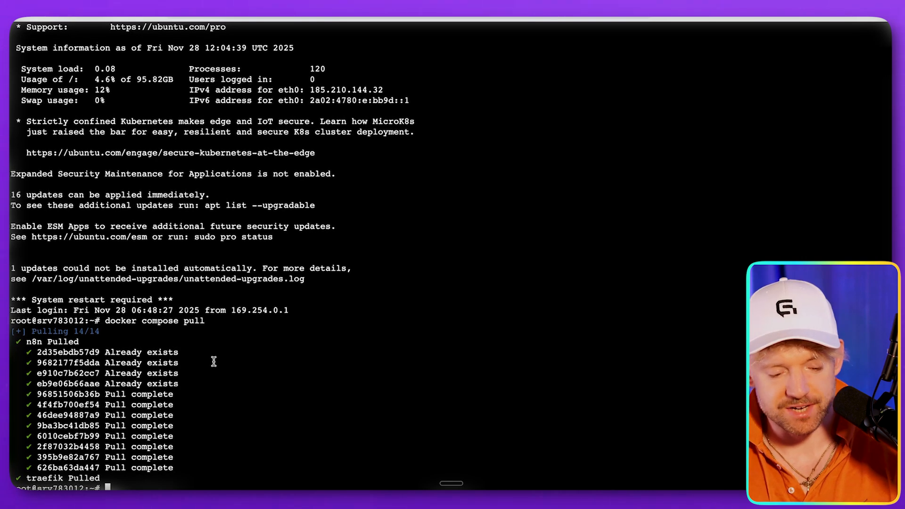
{"action": "type", "text": "docker compose down"}
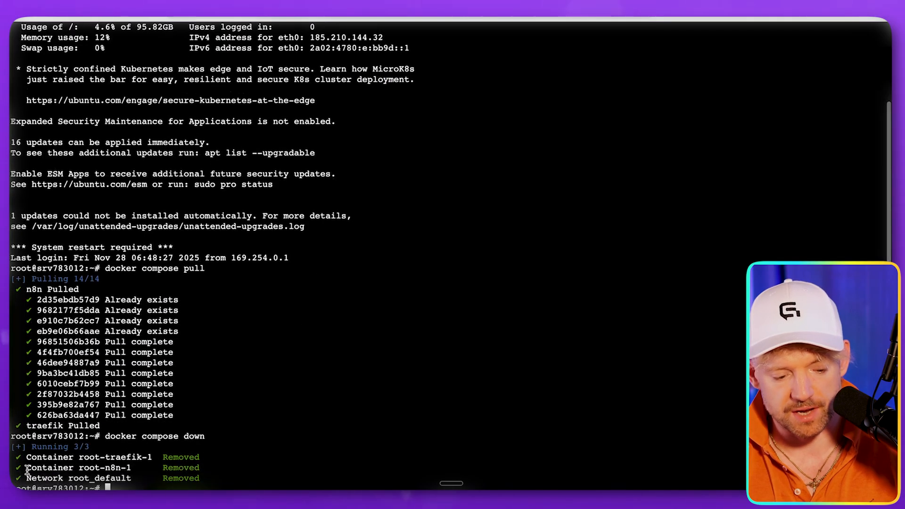
{"action": "mouse_move", "coordinate": [240, 376]}
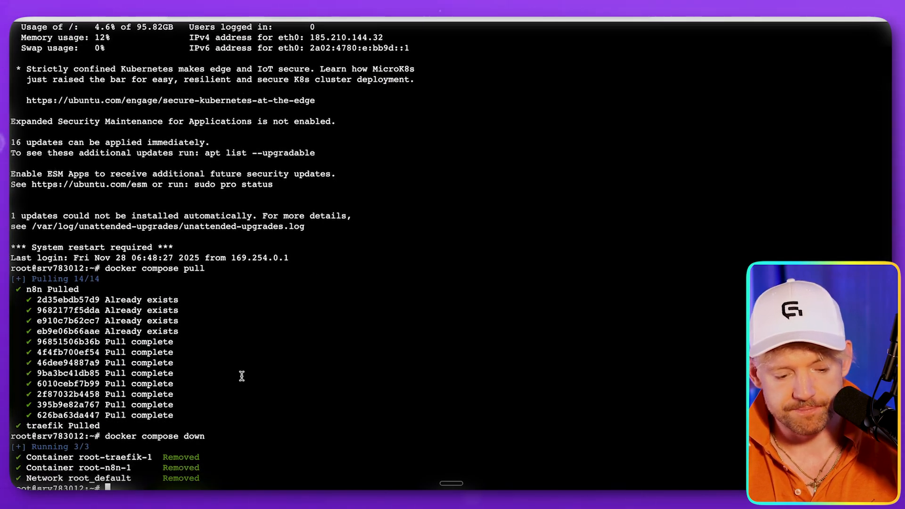
{"action": "type", "text": "docker compose up -d"}
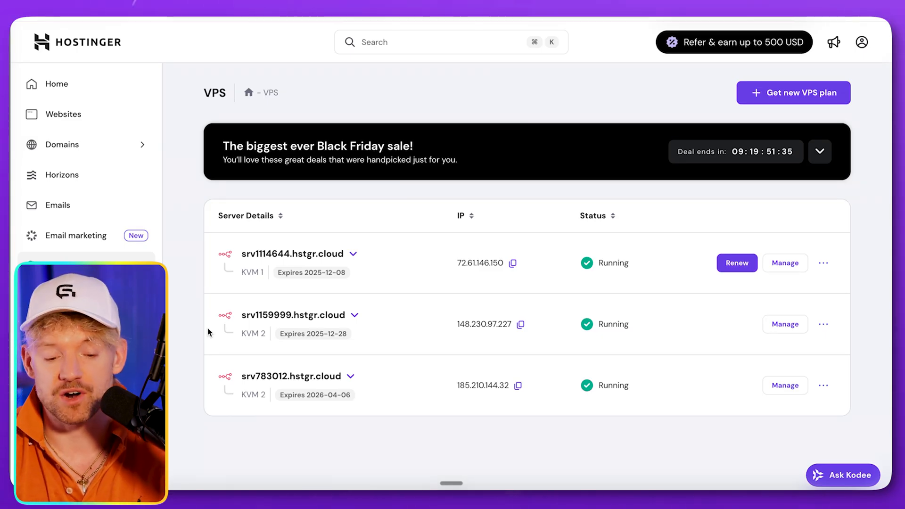
{"action": "mouse_move", "coordinate": [374, 320]}
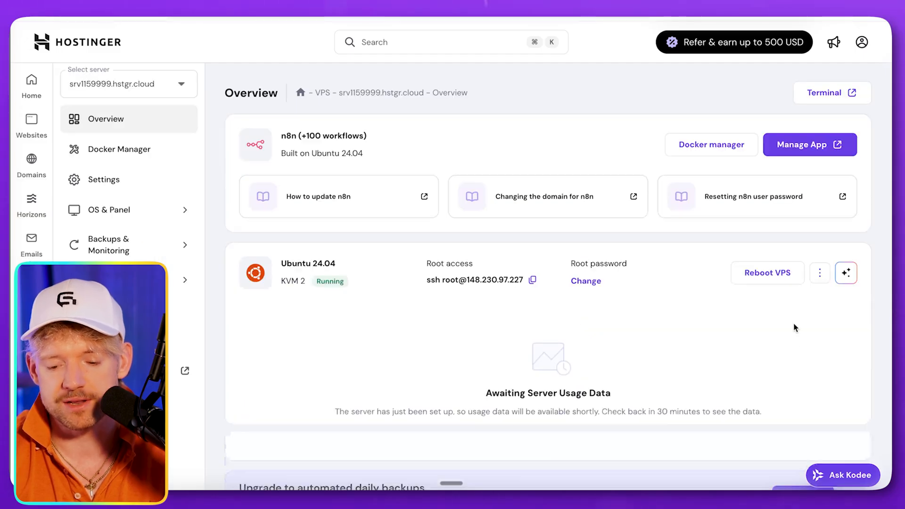
- Launch the n8n app on srv1159999.hstgr.cloud, showing 100 workflows
{"action": "left_click", "coordinate": [810, 144]}
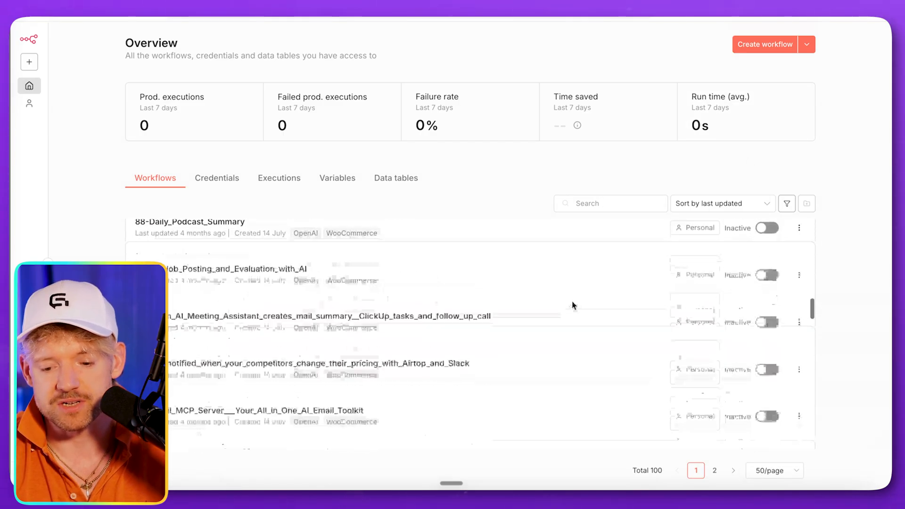
- Set the Theme to Dark theme in Personal settings
{"action": "scroll", "scroll_direction": "down", "scroll_amount": 3}
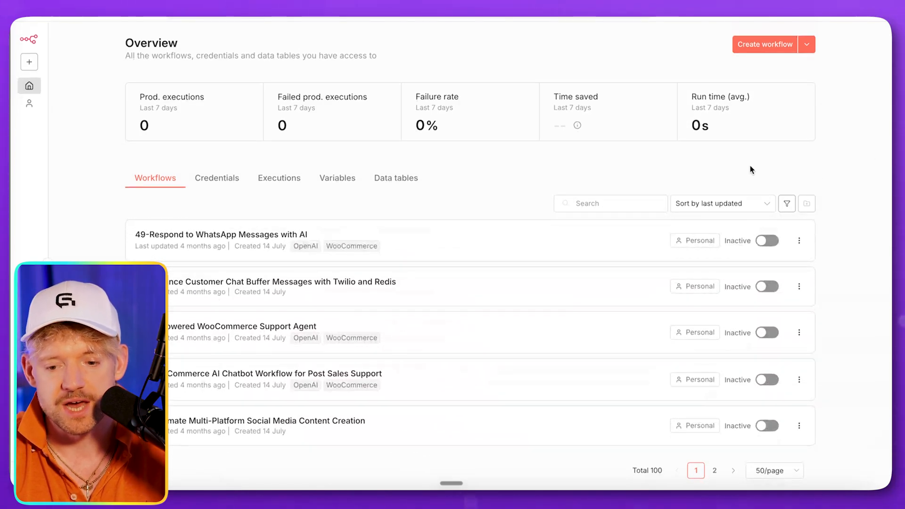
{"action": "left_click", "coordinate": [764, 44]}
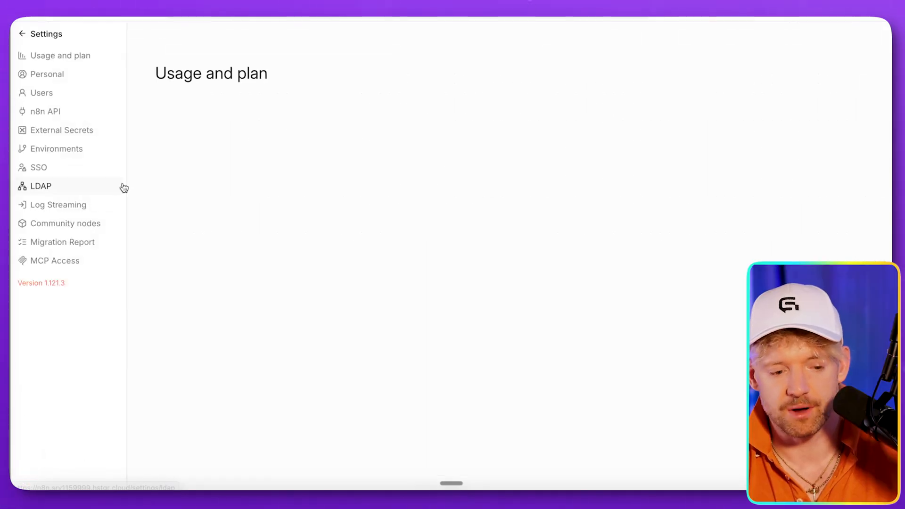
{"action": "left_click", "coordinate": [47, 74]}
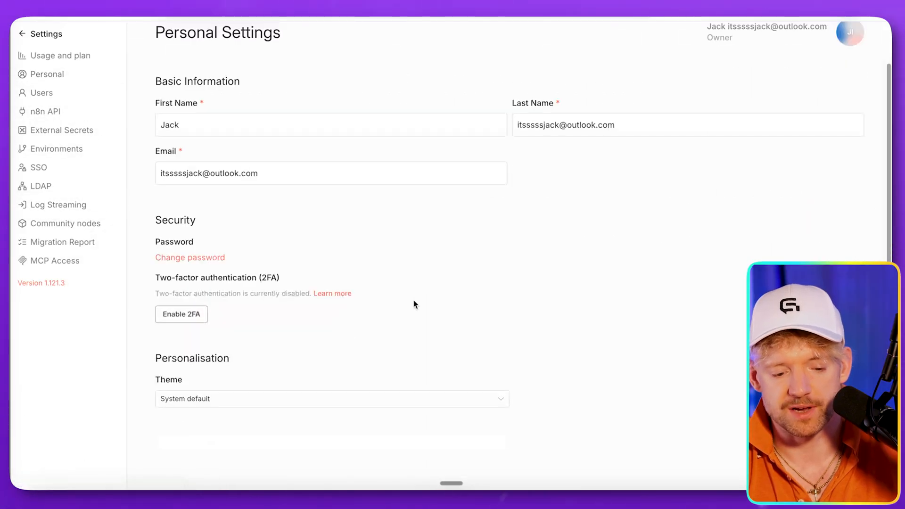
{"action": "left_click", "coordinate": [326, 398]}
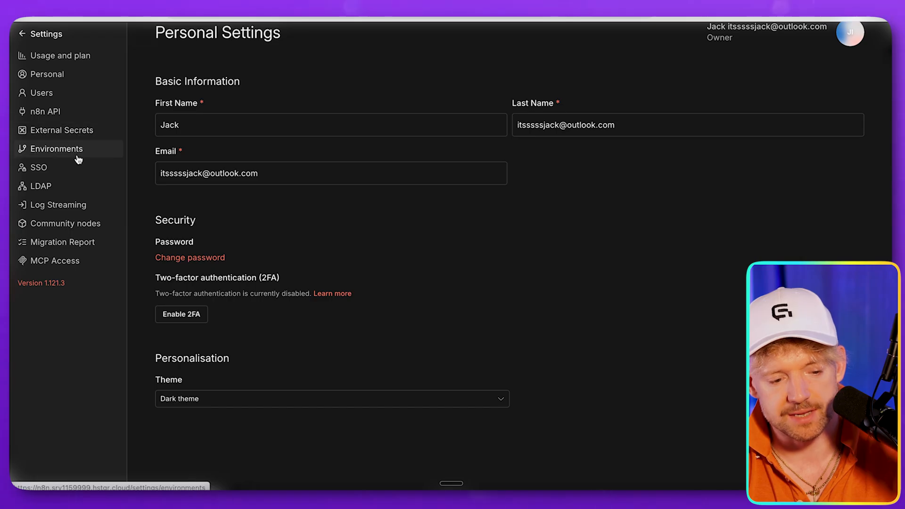
{"action": "mouse_move", "coordinate": [81, 235]}
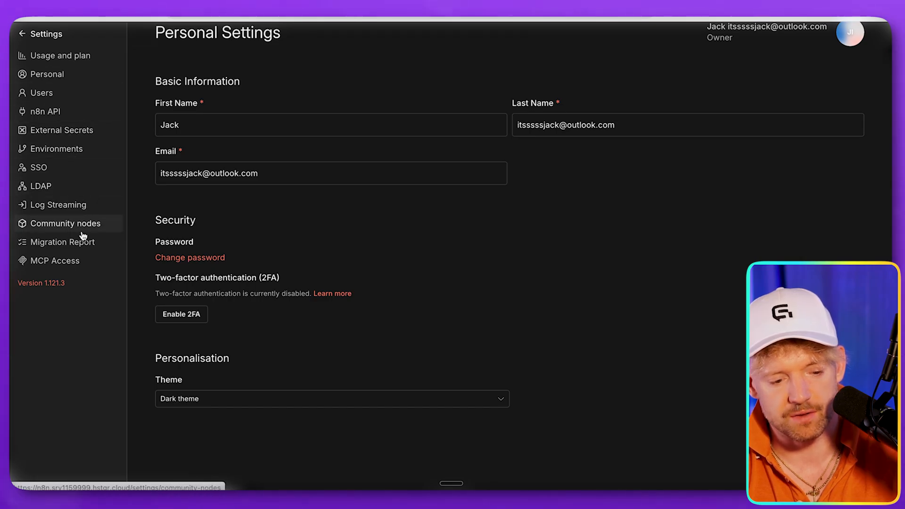
- Browse the Community nodes and MCP Access settings, then start a new workflow
{"action": "left_click", "coordinate": [65, 223]}
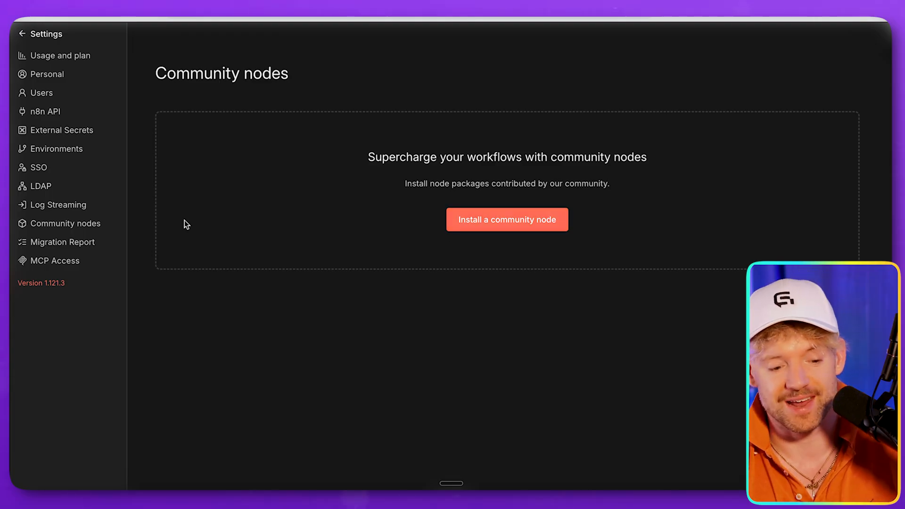
{"action": "left_click", "coordinate": [54, 260]}
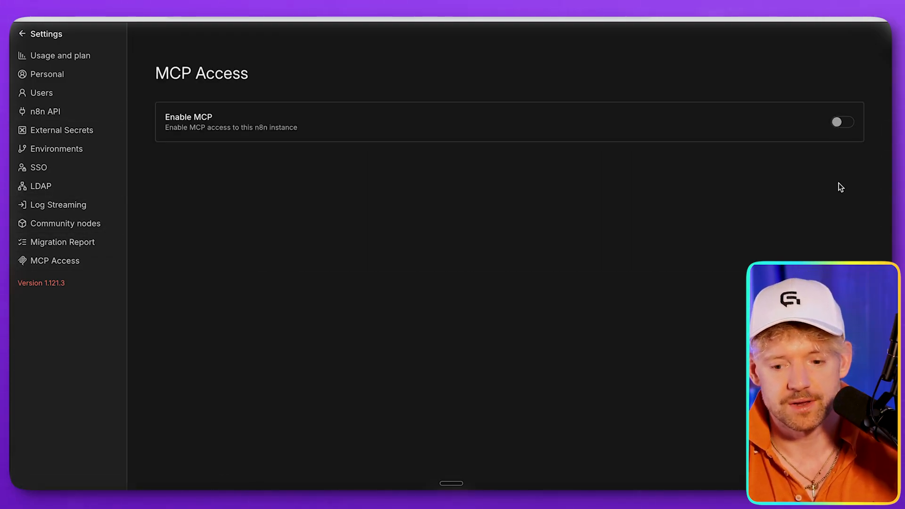
{"action": "left_click", "coordinate": [843, 122]}
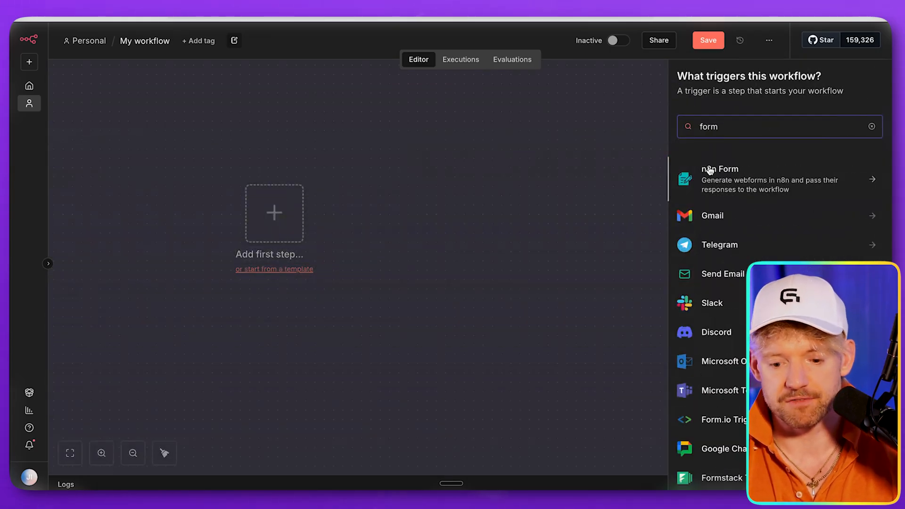
- Add the n8n Form trigger and title the form 'Onboarding'
{"action": "left_click", "coordinate": [719, 179]}
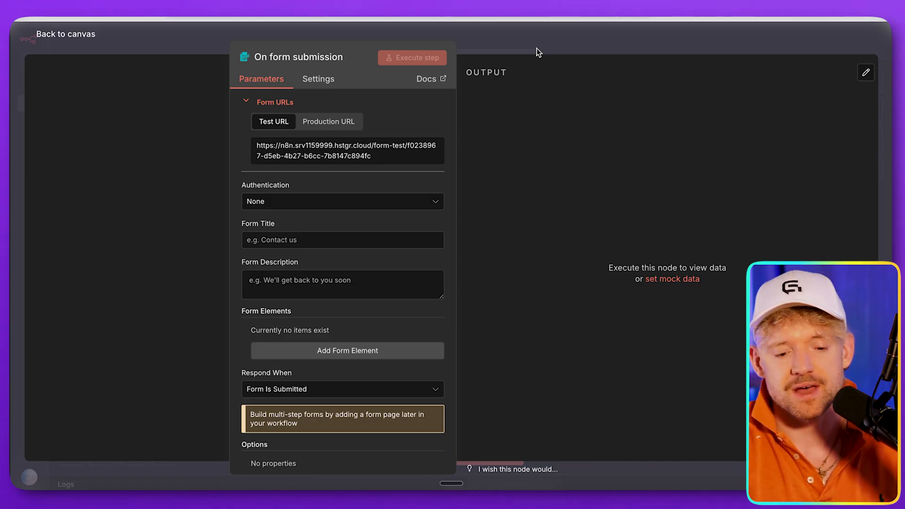
{"action": "type", "text": "Onboa"}
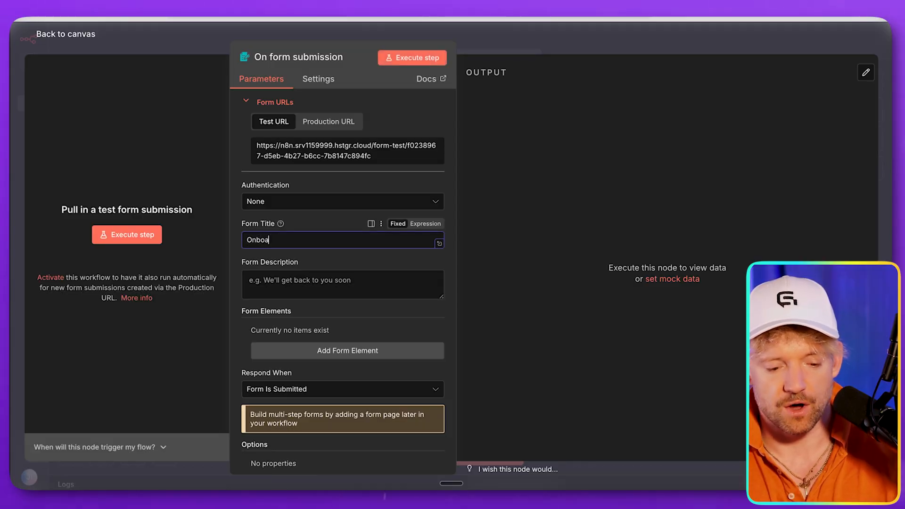
{"action": "type", "text": "rdi"}
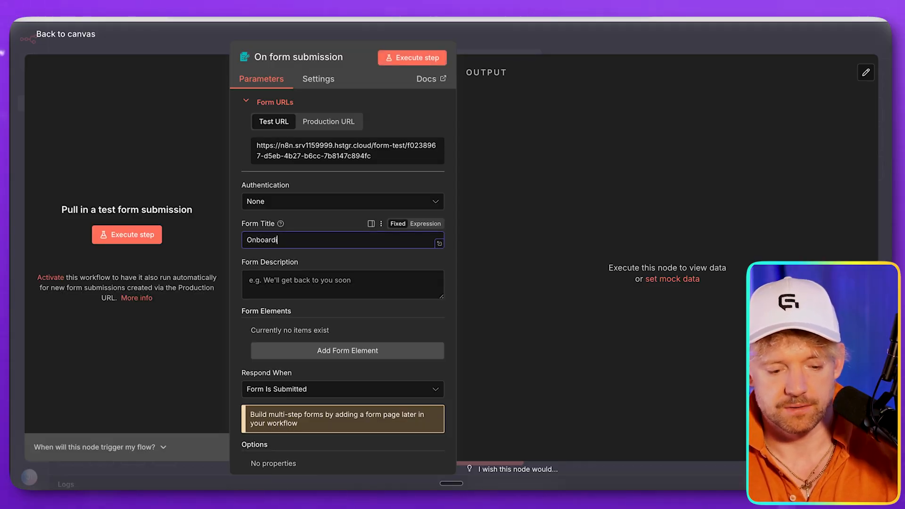
- Write the description 'Welcome to the team 👋' and add a first form element
{"action": "left_click", "coordinate": [343, 285]}
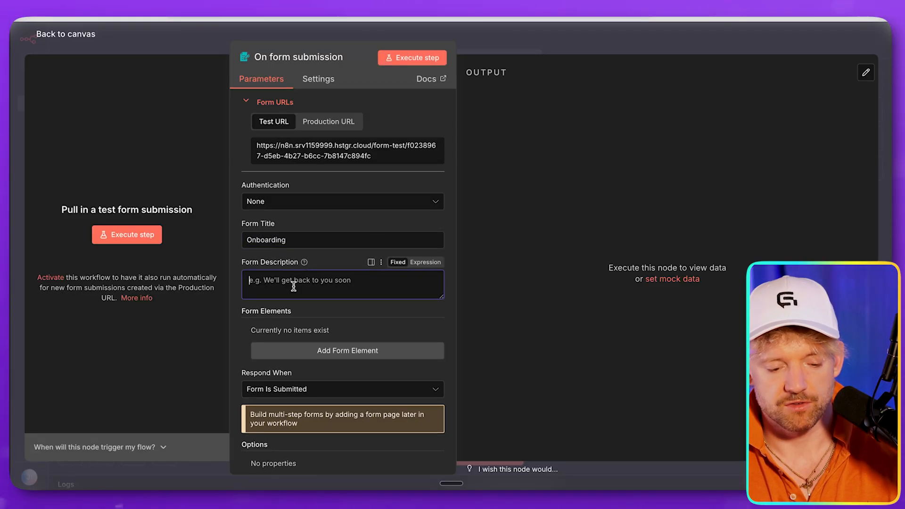
{"action": "type", "text": "Welcome to the team"}
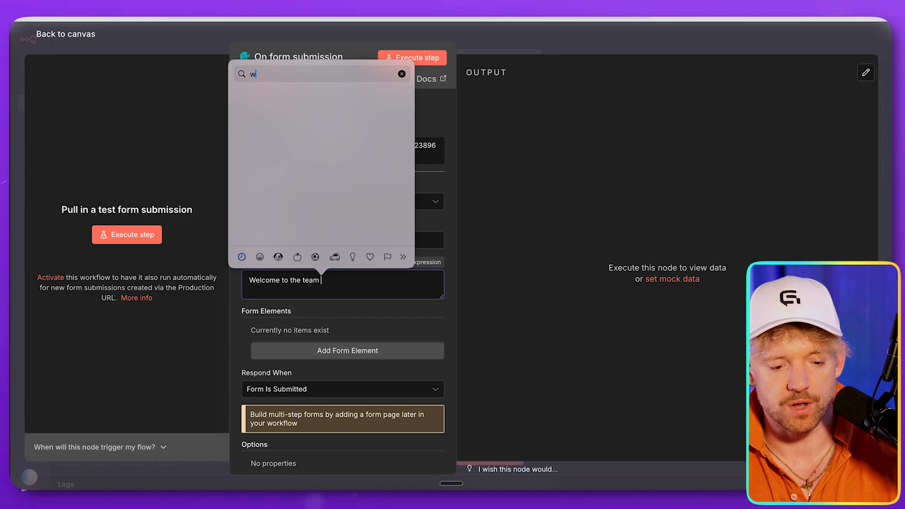
{"action": "type", "text": "ave"}
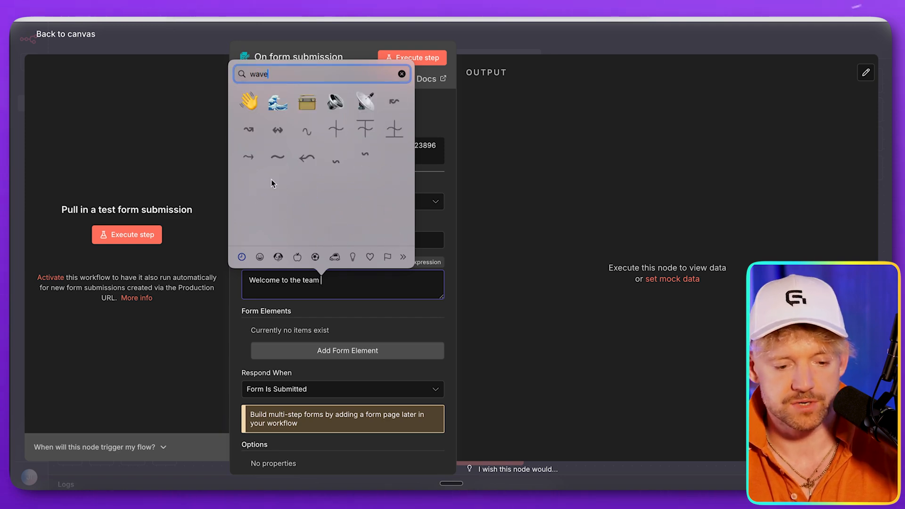
{"action": "left_click", "coordinate": [247, 101]}
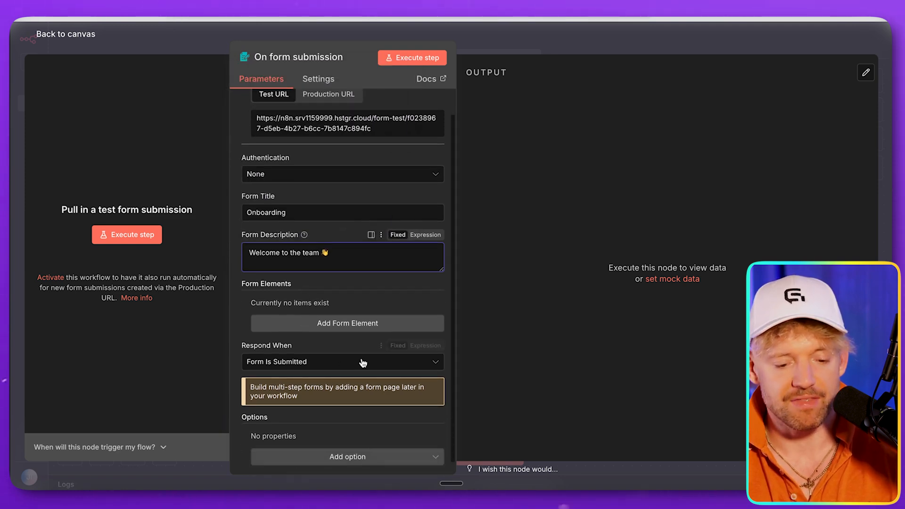
{"action": "left_click", "coordinate": [347, 323]}
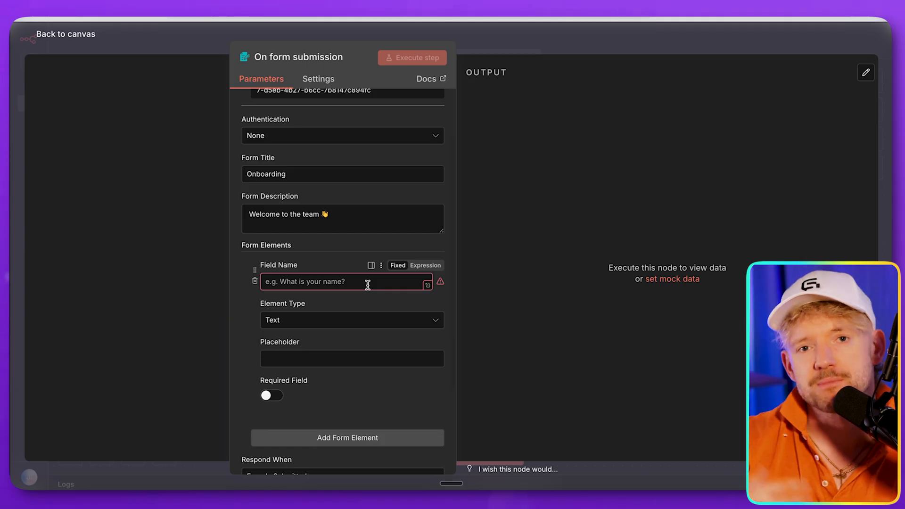
{"action": "mouse_move", "coordinate": [439, 281]}
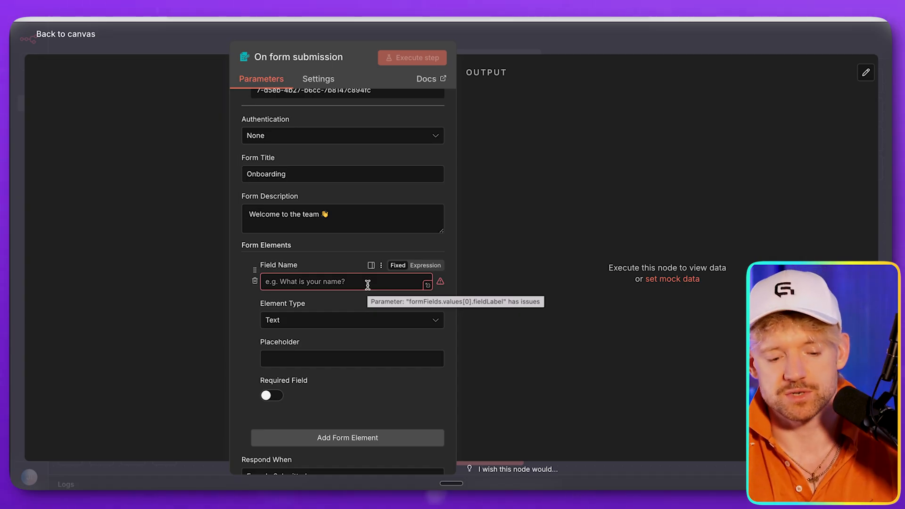
- Add a Name field with placeholder 'John' and an Email field to the form
{"action": "type", "text": "Name"}
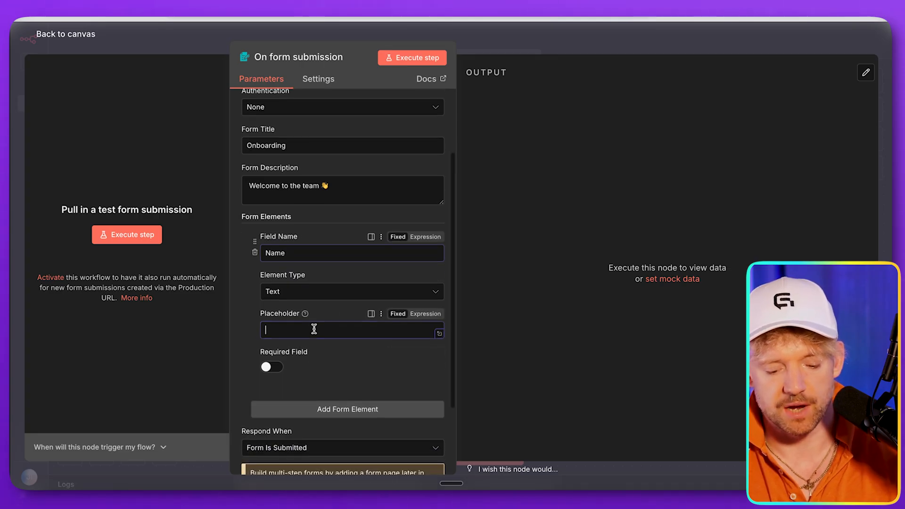
{"action": "type", "text": "John"}
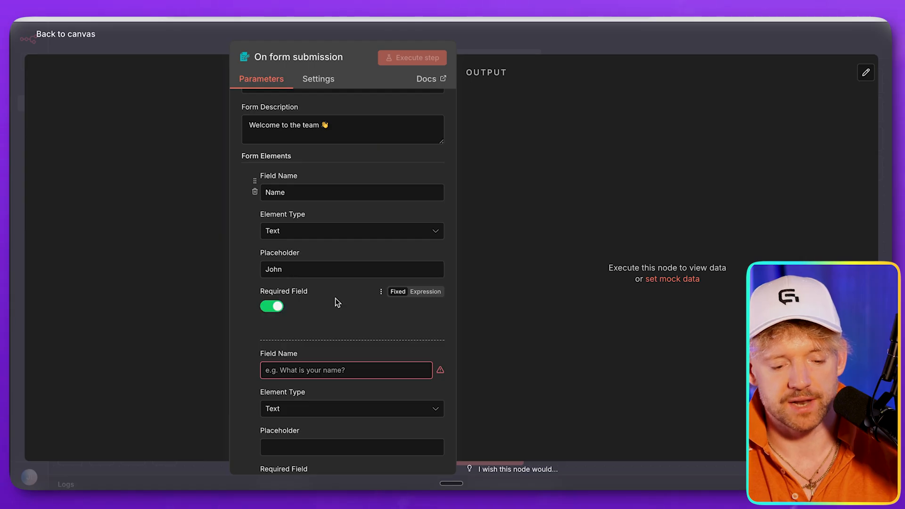
{"action": "type", "text": "Email"}
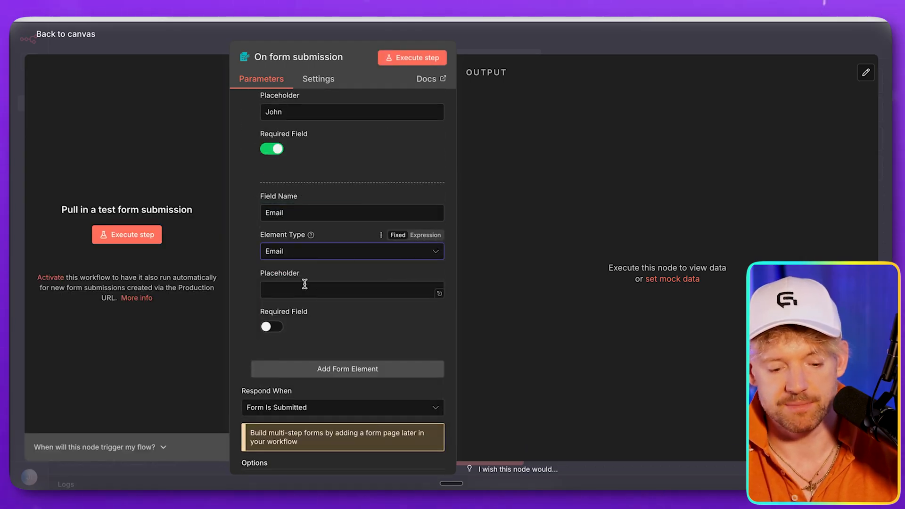
- Add an 'Income level' dropdown question with monthly range options like '$0 -' and '$10,000/m'
{"action": "left_click", "coordinate": [346, 369]}
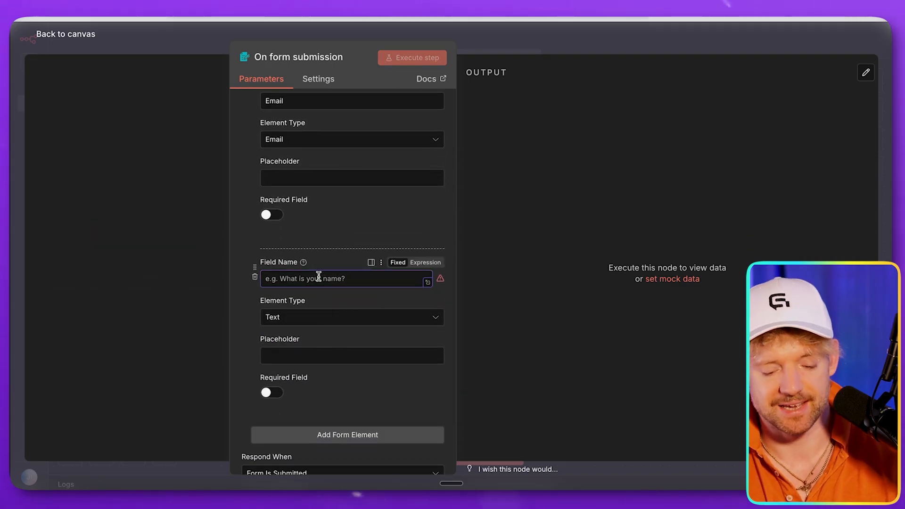
{"action": "type", "text": "Income level"}
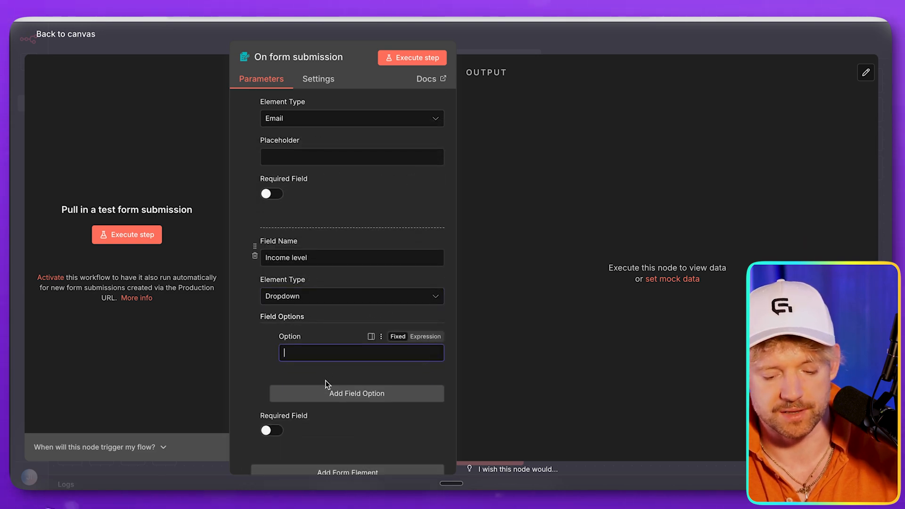
{"action": "type", "text": "$0 -"}
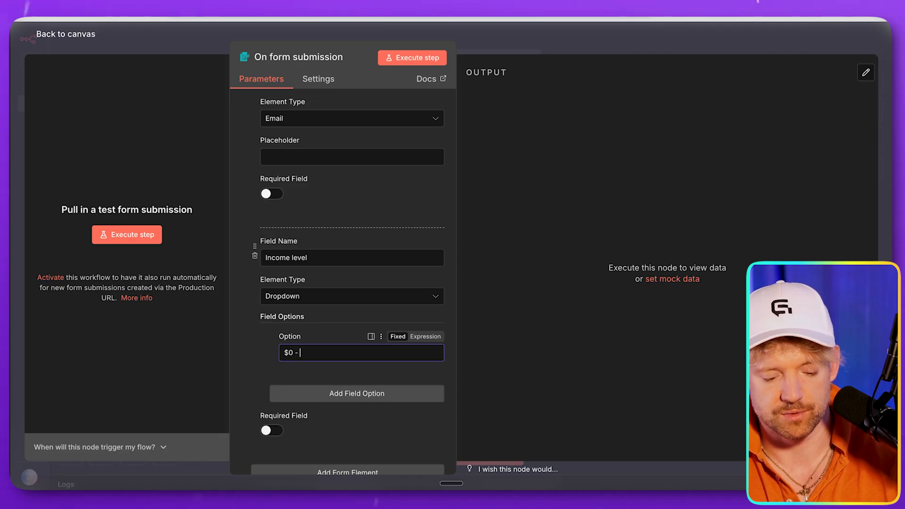
{"action": "type", "text": "$10,000/mo"}
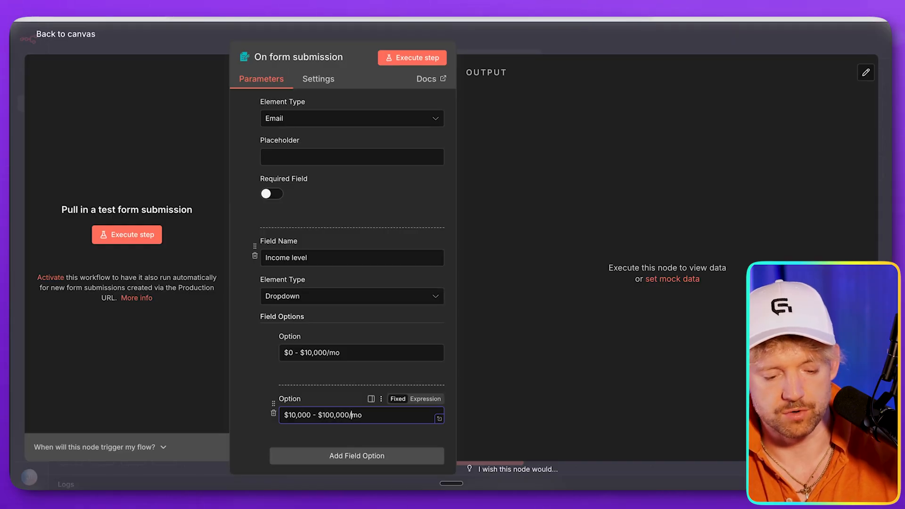
{"action": "scroll", "scroll_direction": "down", "scroll_amount": 3}
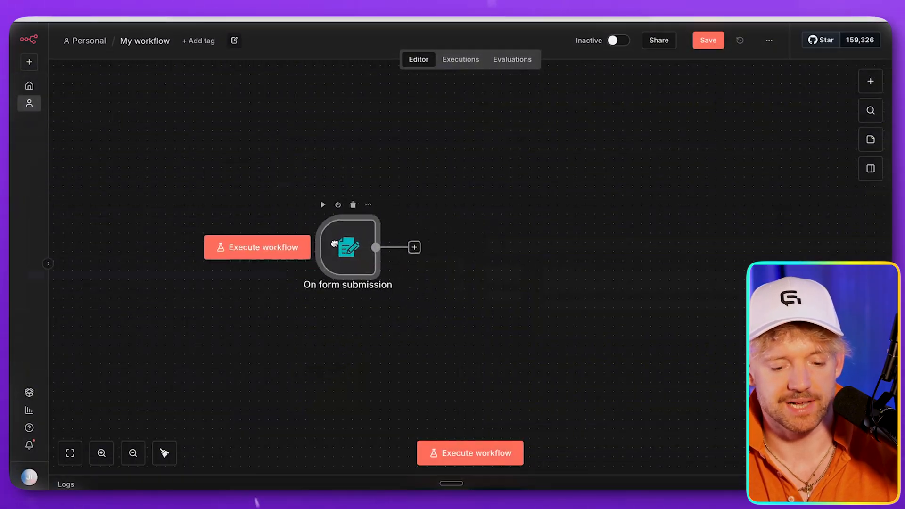
- Reopen the form trigger, stop test listening, and make Income level a required field
{"action": "left_click", "coordinate": [469, 452]}
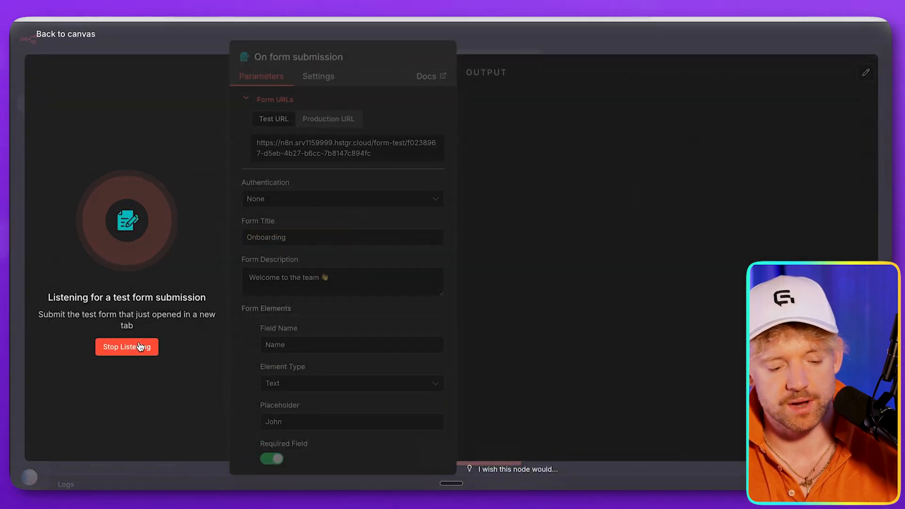
{"action": "left_click", "coordinate": [127, 346]}
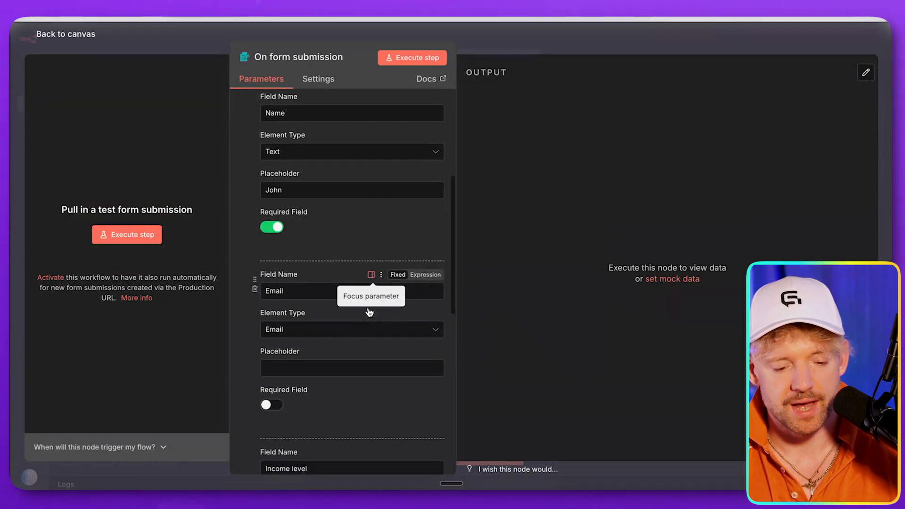
{"action": "scroll", "scroll_direction": "down", "scroll_amount": 3}
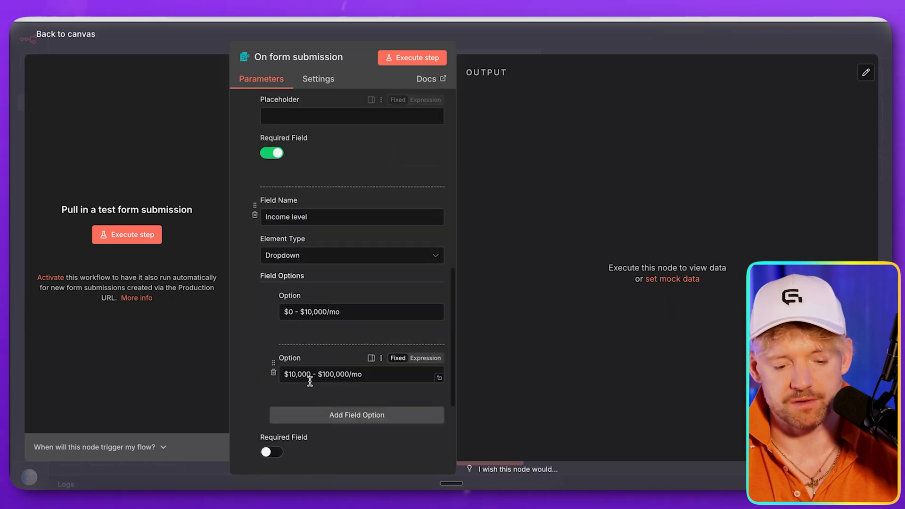
{"action": "scroll", "scroll_direction": "down", "scroll_amount": 3}
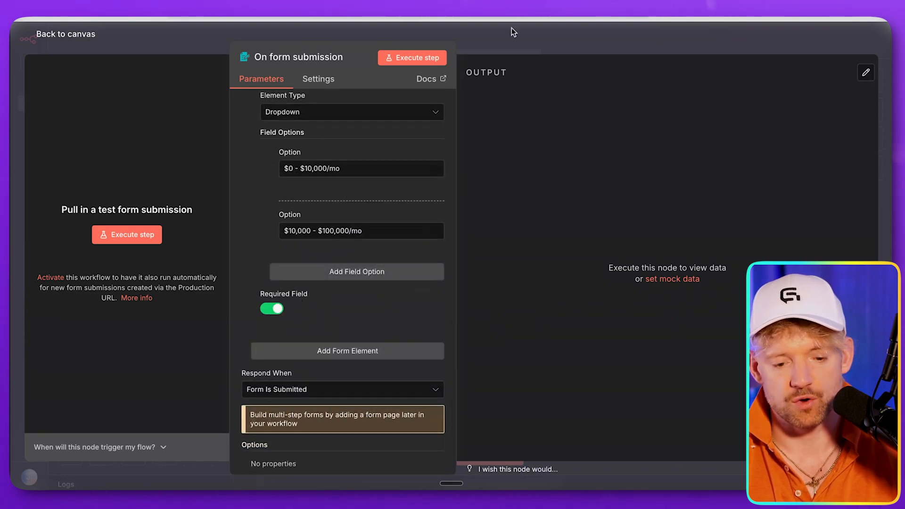
{"action": "left_click", "coordinate": [67, 35]}
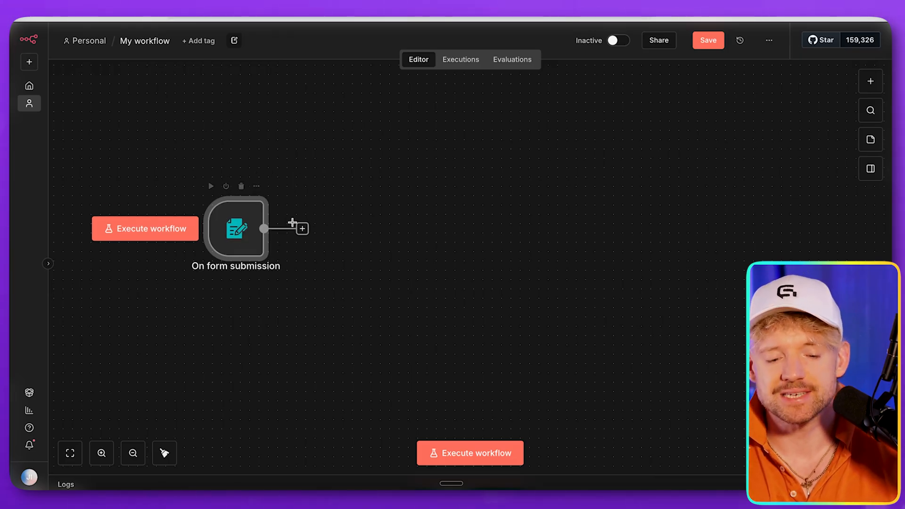
- Add an AI Agent after the form trigger with an OpenAI Chat Model, starting its credential setup
{"action": "left_click", "coordinate": [302, 228]}
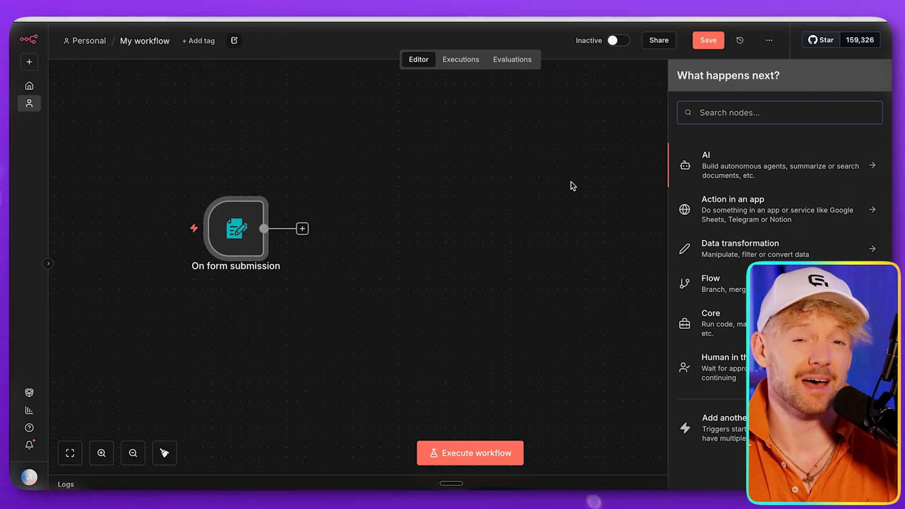
{"action": "mouse_move", "coordinate": [713, 162]}
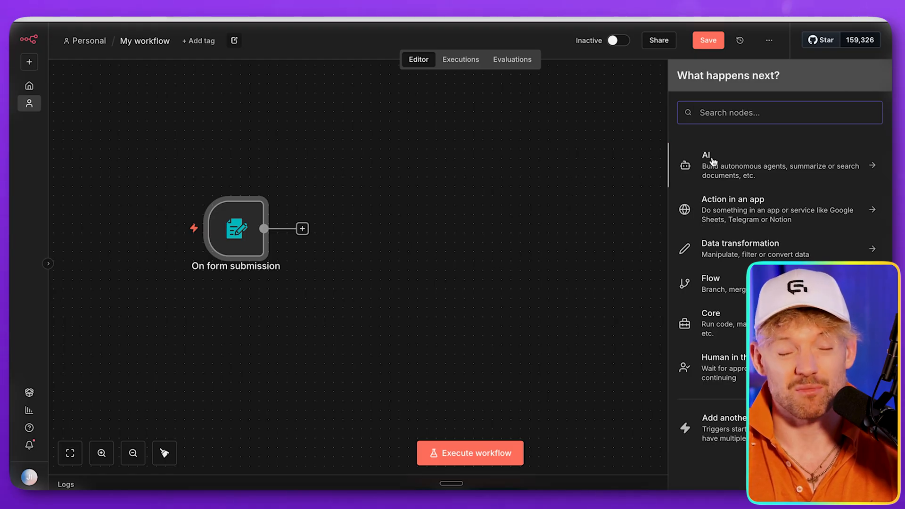
{"action": "mouse_move", "coordinate": [814, 166]}
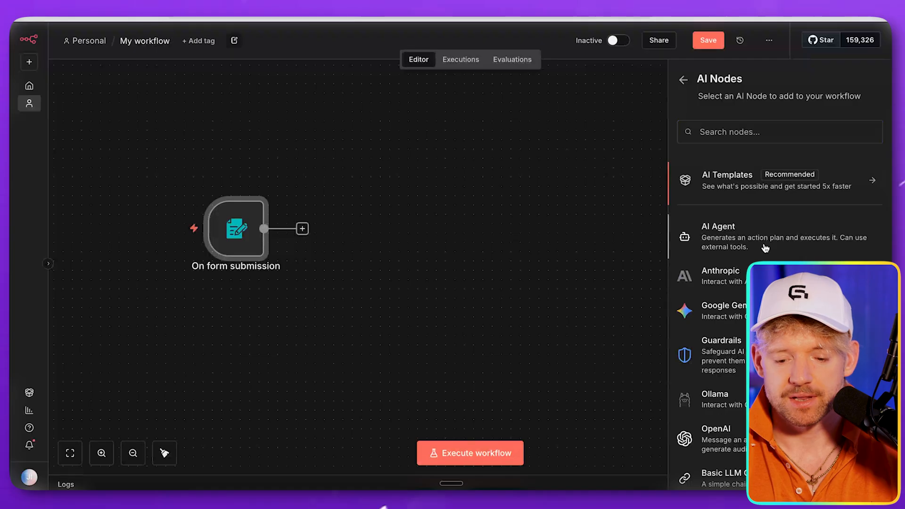
{"action": "left_click", "coordinate": [718, 236]}
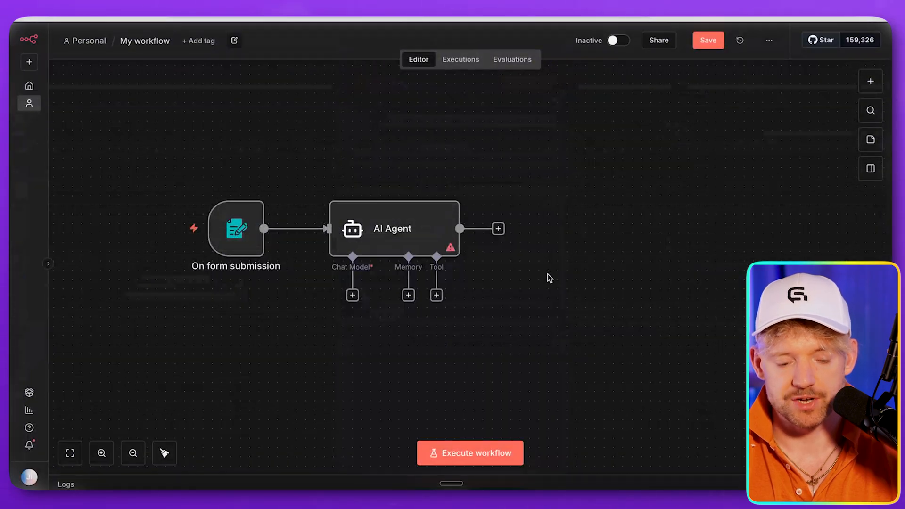
{"action": "left_click", "coordinate": [352, 295]}
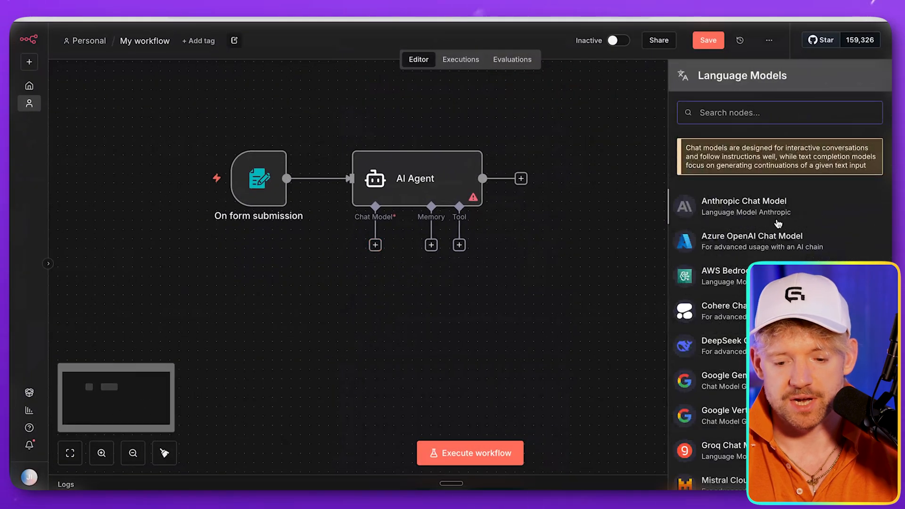
{"action": "type", "text": "p"}
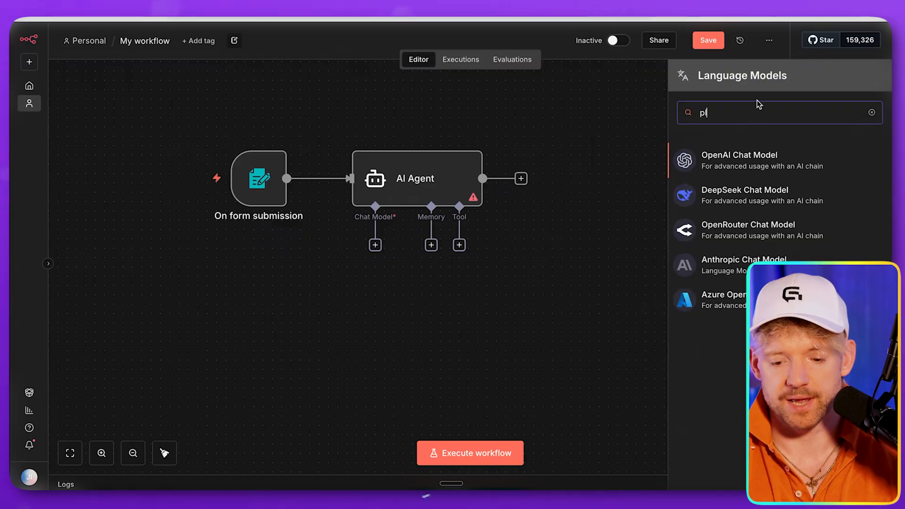
{"action": "left_click", "coordinate": [738, 160]}
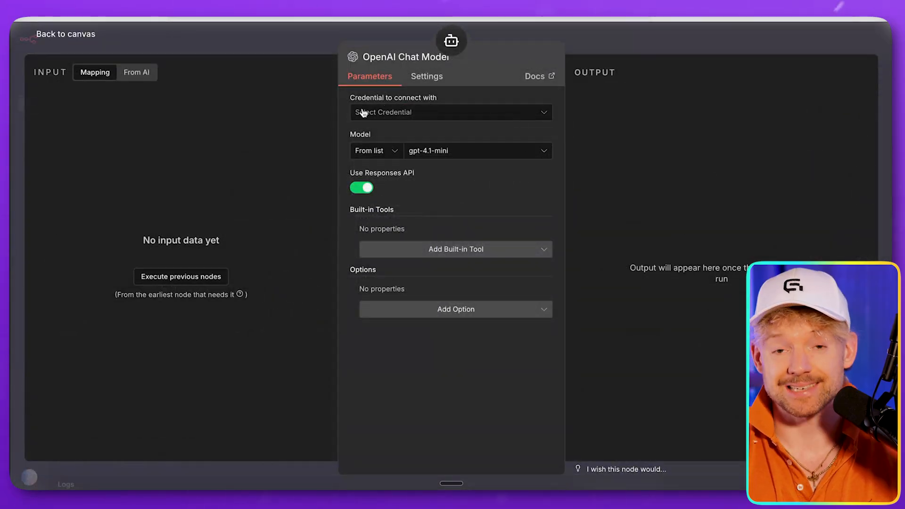
{"action": "left_click", "coordinate": [450, 112]}
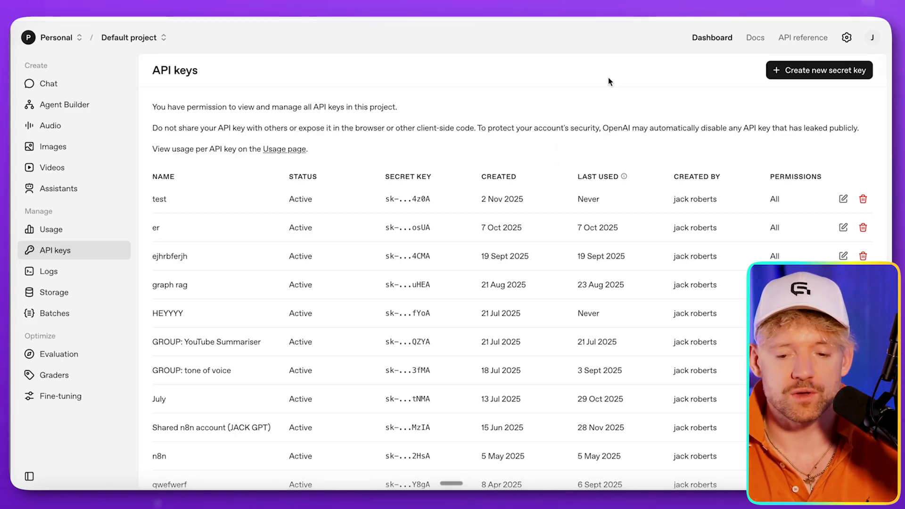
- Create an OpenAI secret key named 'n8n test' and copy it
{"action": "left_click", "coordinate": [819, 70]}
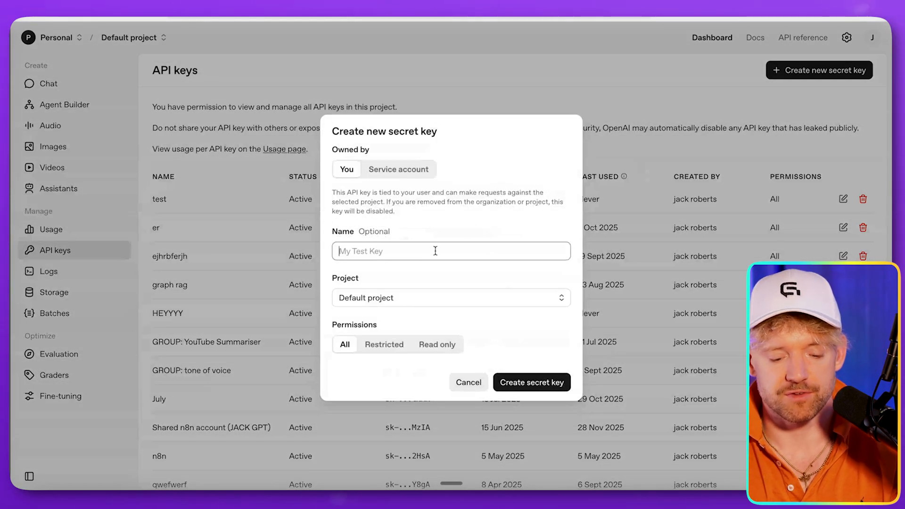
{"action": "type", "text": "n8n test 123"}
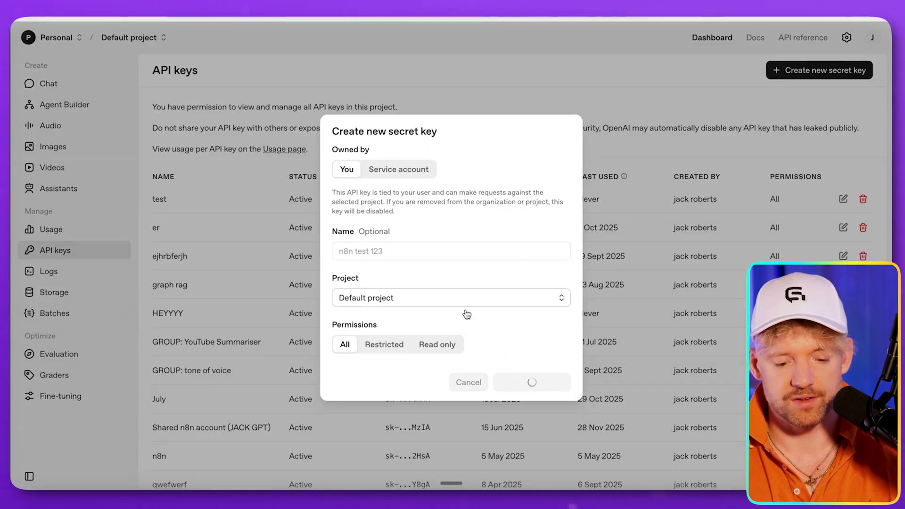
{"action": "left_click", "coordinate": [531, 382]}
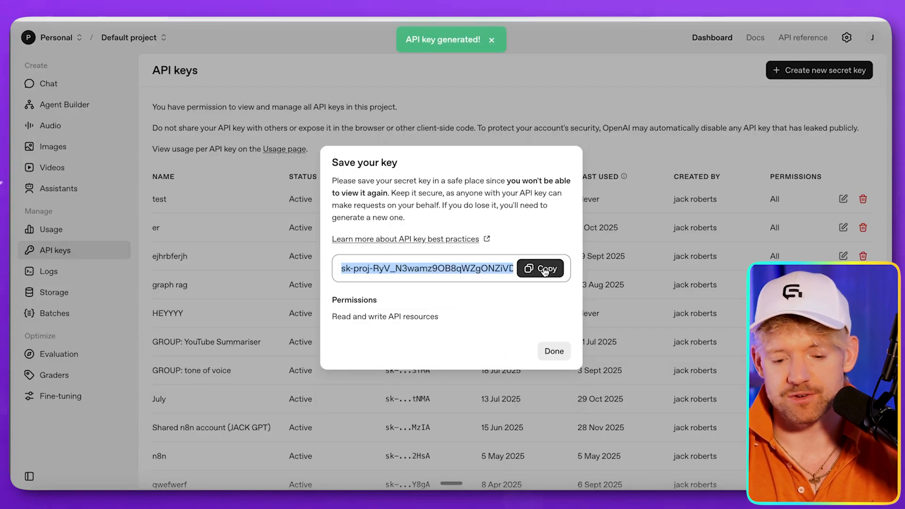
{"action": "left_click", "coordinate": [553, 351]}
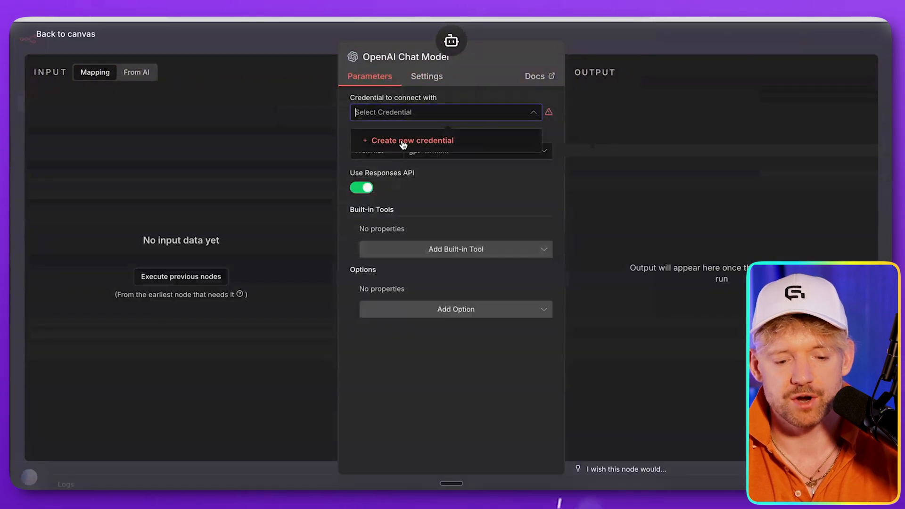
- Create a new OpenAI credential and enter the copied API key
{"action": "left_click", "coordinate": [412, 140]}
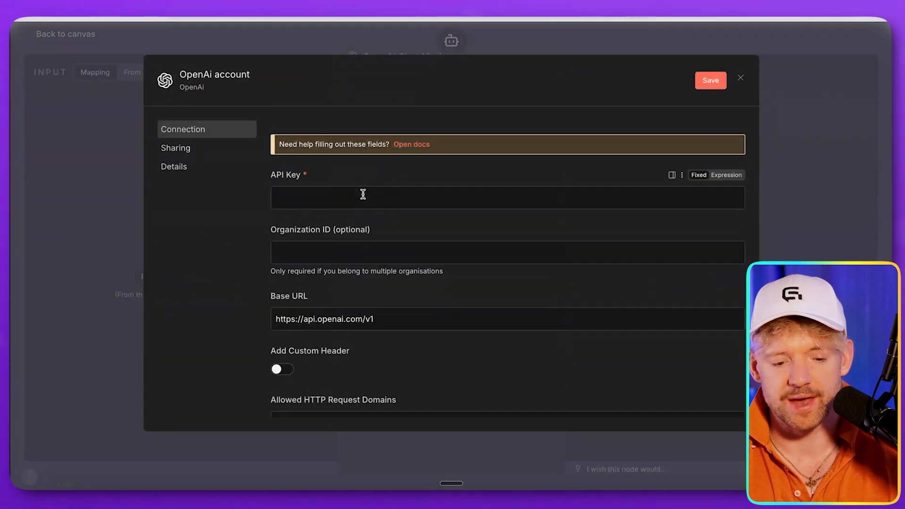
{"action": "left_click", "coordinate": [710, 80]}
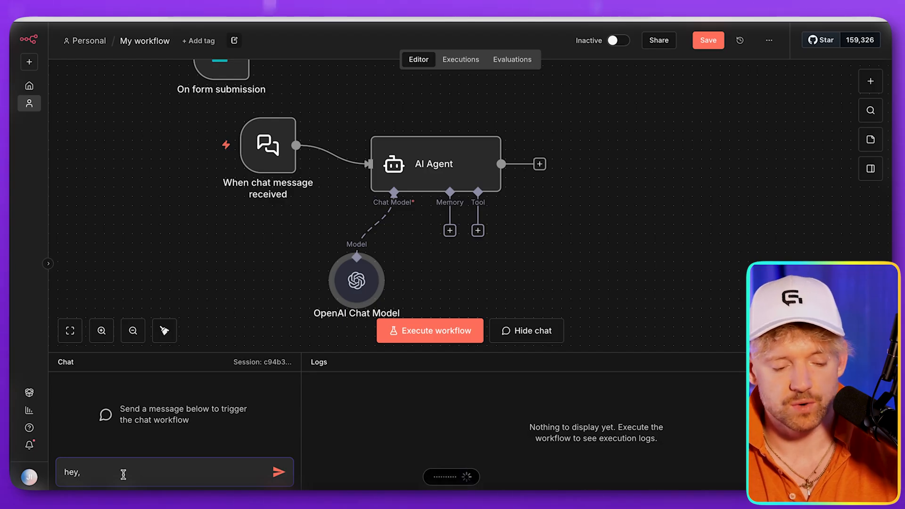
- Ask the agent 'who was the tallest person to ever live?' and close the chat panel
{"action": "type", "text": "who was the tallest person to ever live?"}
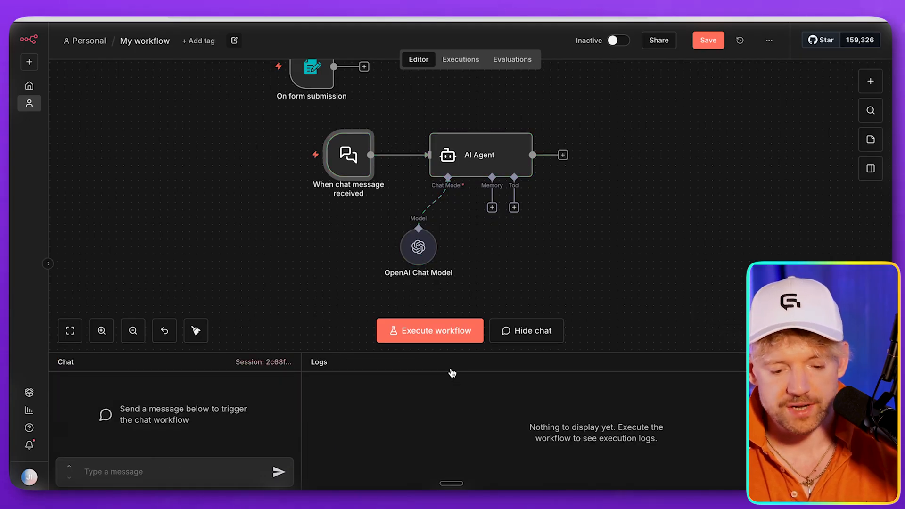
{"action": "left_click", "coordinate": [526, 330]}
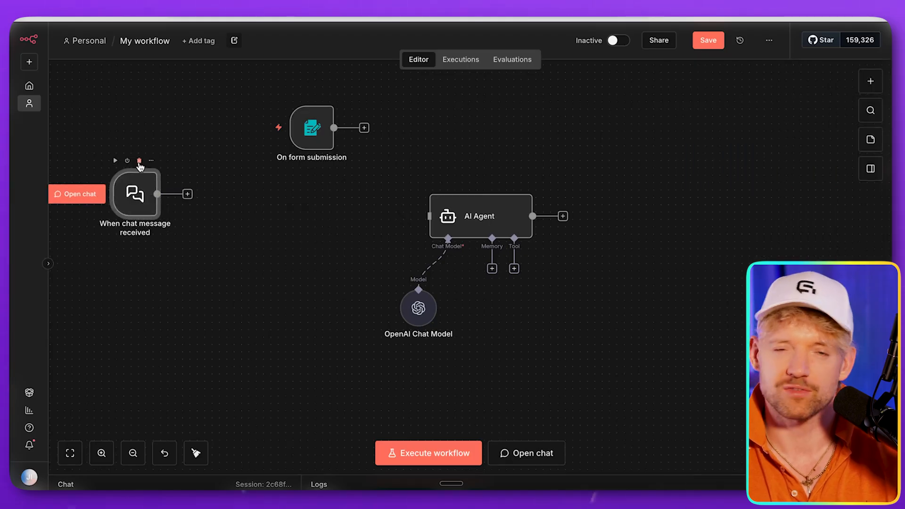
{"action": "mouse_move", "coordinate": [140, 161]}
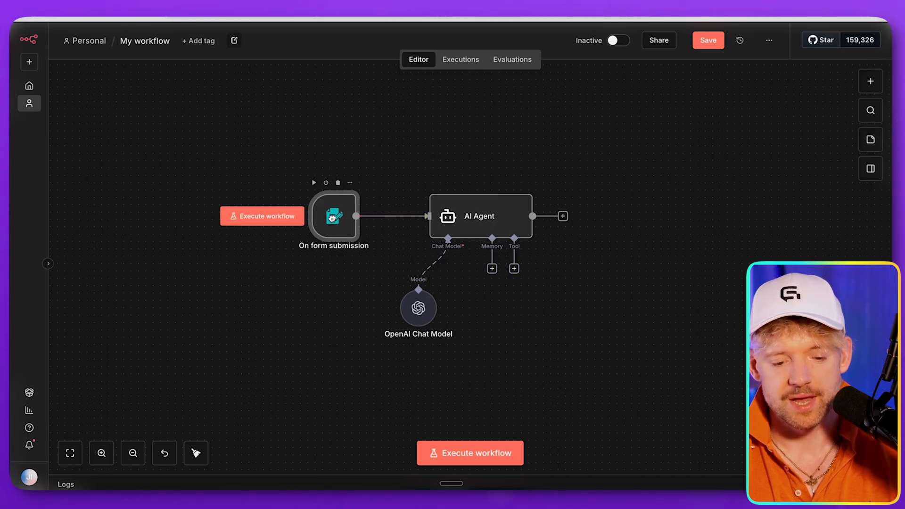
- Open the AI Agent node's settings
{"action": "double_click", "coordinate": [480, 216]}
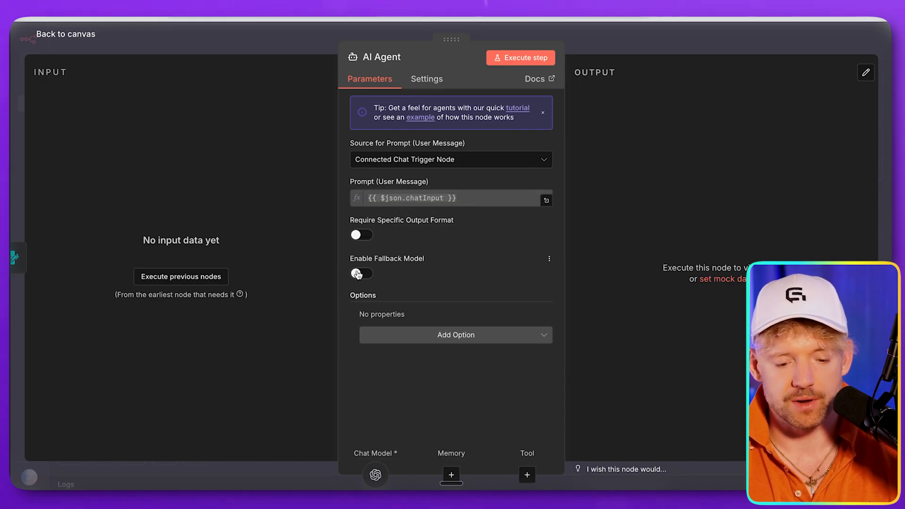
- Add a System Message telling the agent to draft an email from an individual's name and income
{"action": "left_click", "coordinate": [455, 334]}
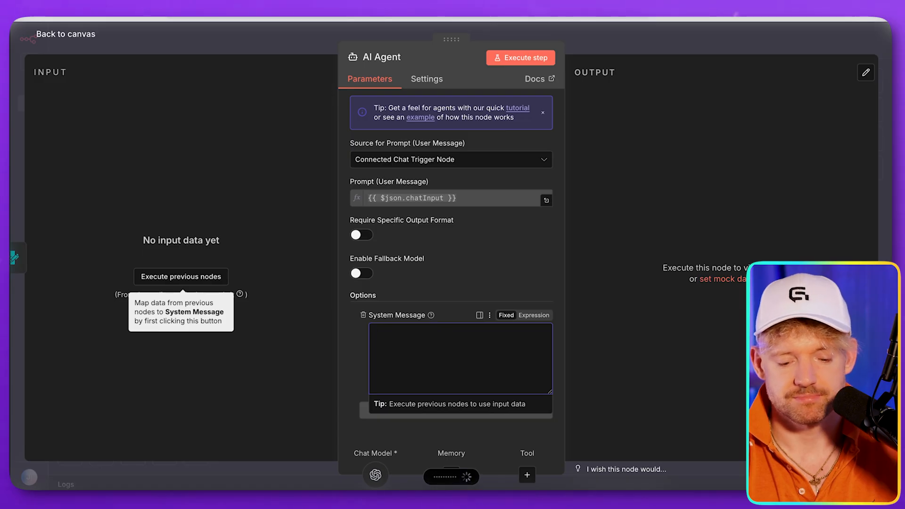
{"action": "type", "text": "You are going to receive information about an individual, an income amount, their name. I'd like you to draft me a very clear, concise email as an output, and output it in standard English."}
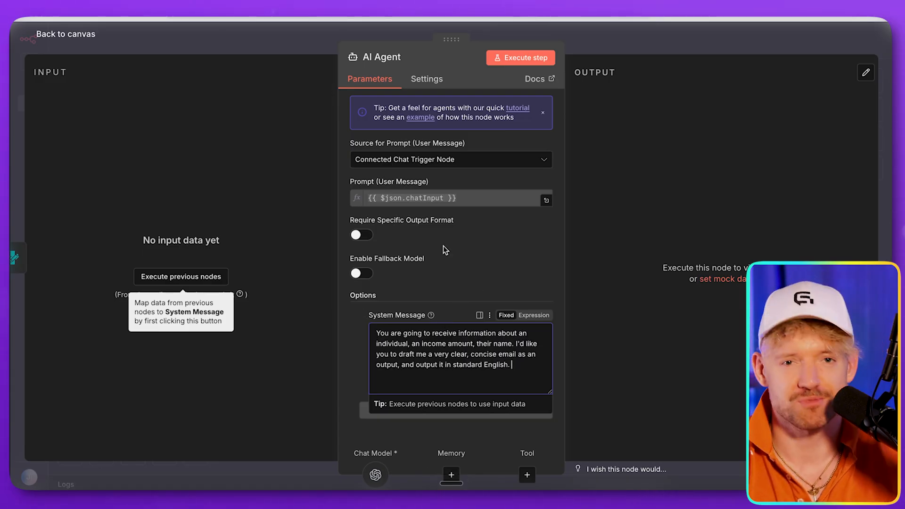
{"action": "mouse_move", "coordinate": [442, 192]}
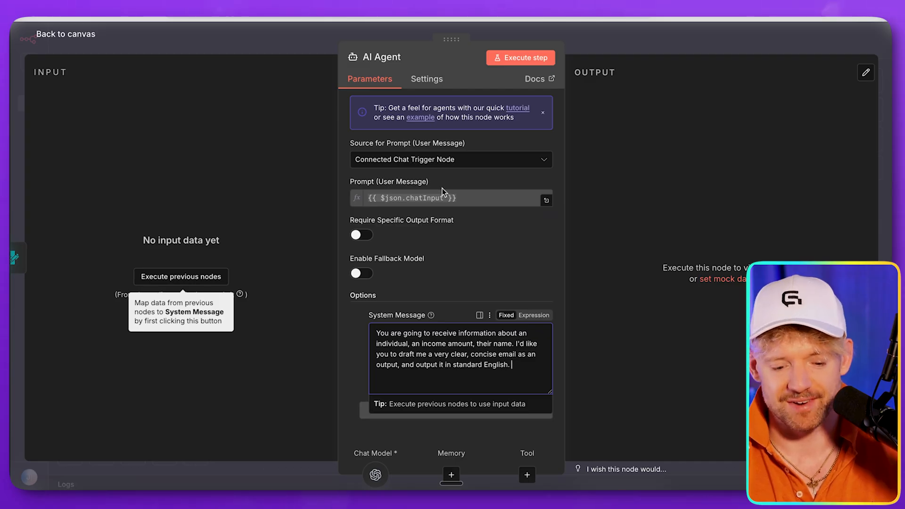
{"action": "mouse_move", "coordinate": [207, 276]}
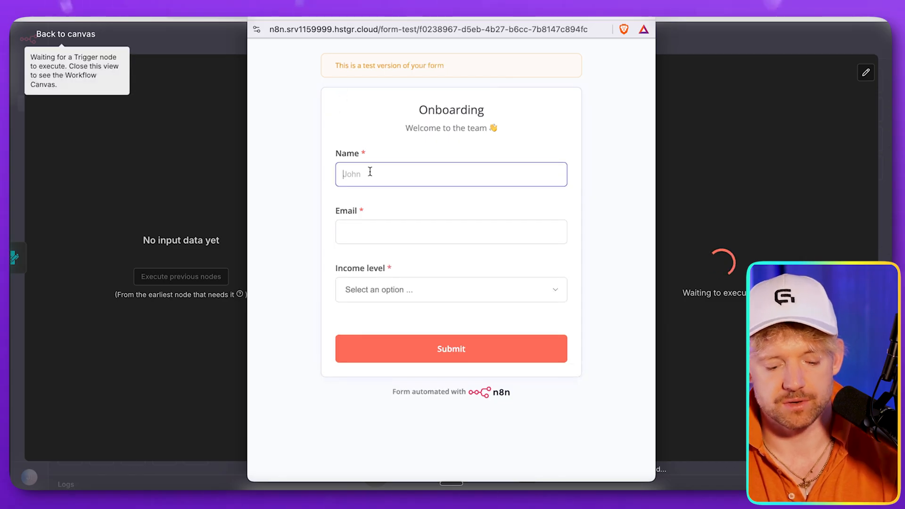
- Fill in the test form and set the agent's prompt source to Define below
{"action": "type", "text": "ema"}
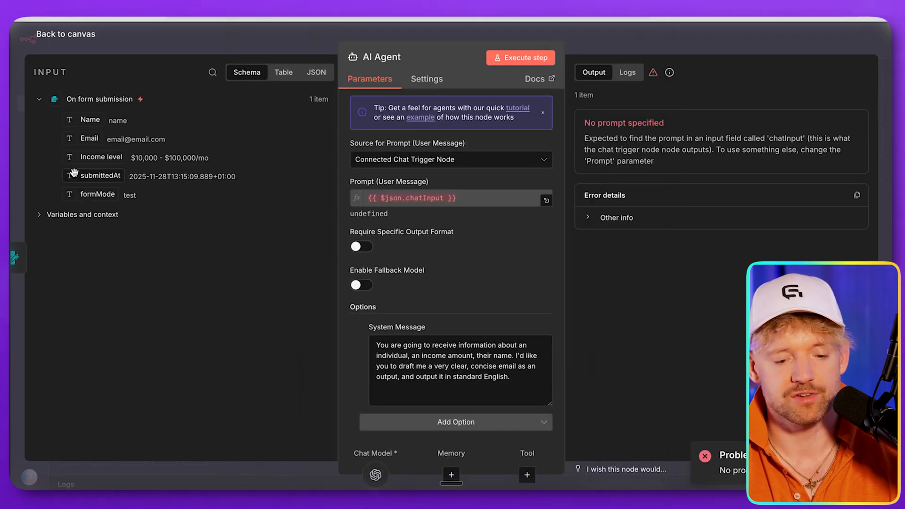
{"action": "left_click", "coordinate": [451, 160]}
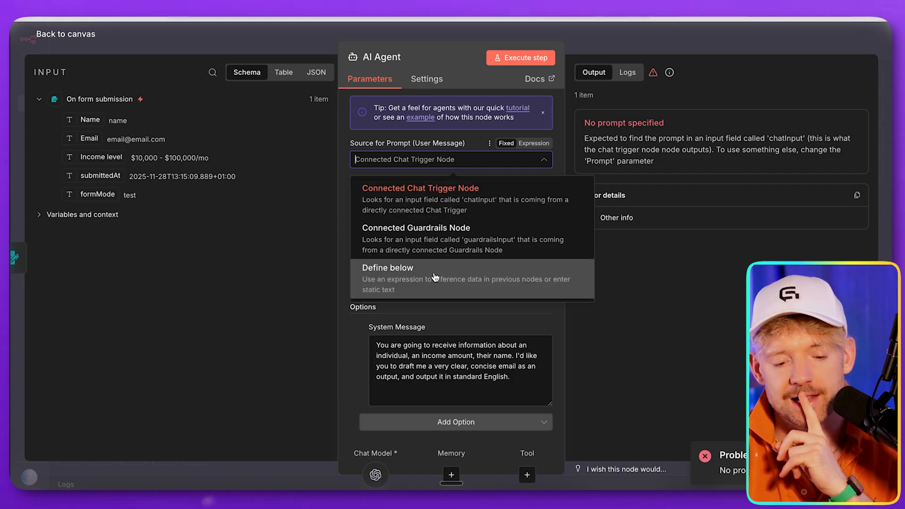
{"action": "left_click", "coordinate": [388, 267]}
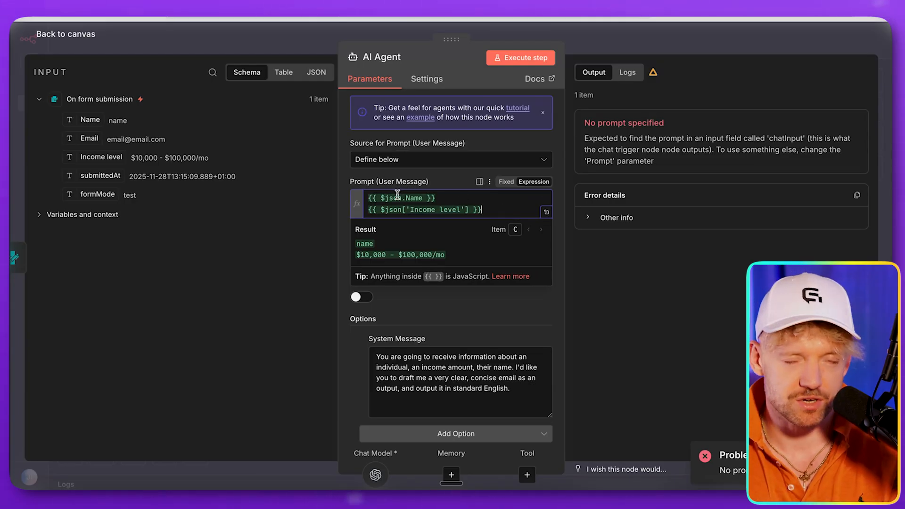
{"action": "mouse_move", "coordinate": [397, 198]}
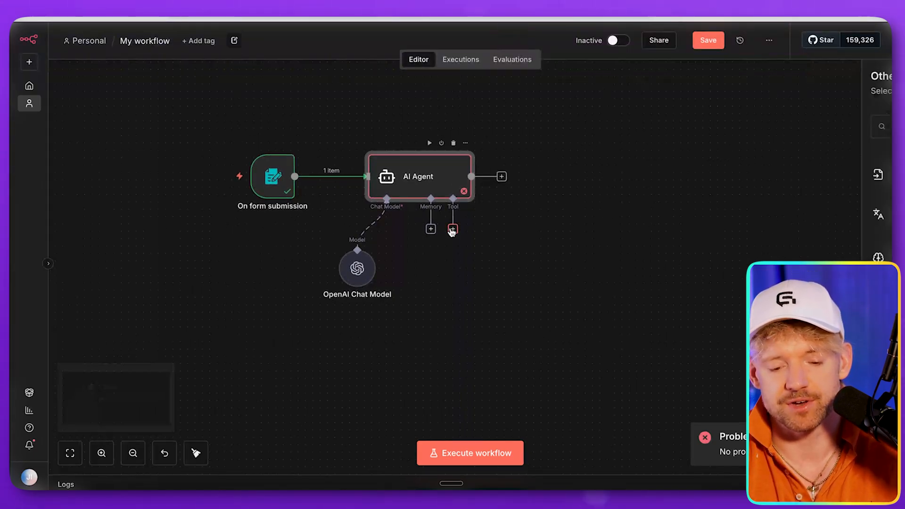
- Add the Gmail tool and start creating a new Gmail credential
{"action": "type", "text": "gmail"}
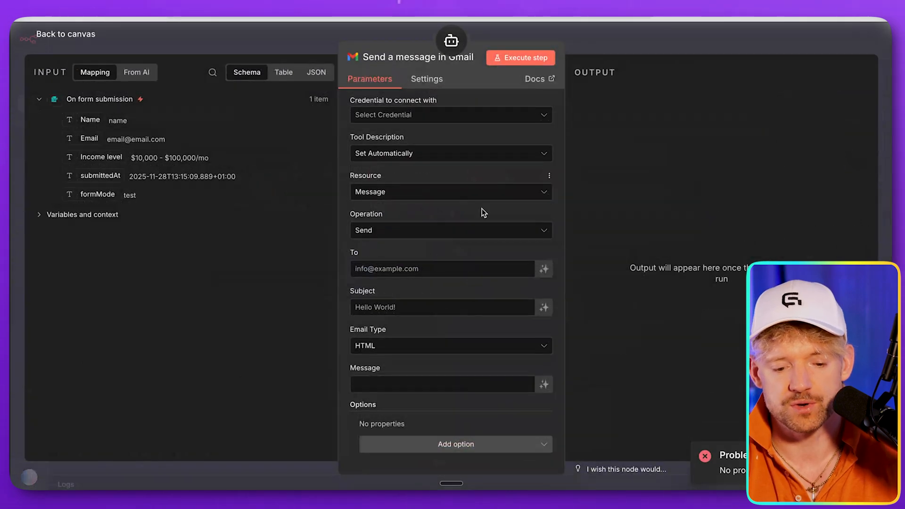
{"action": "left_click", "coordinate": [451, 115]}
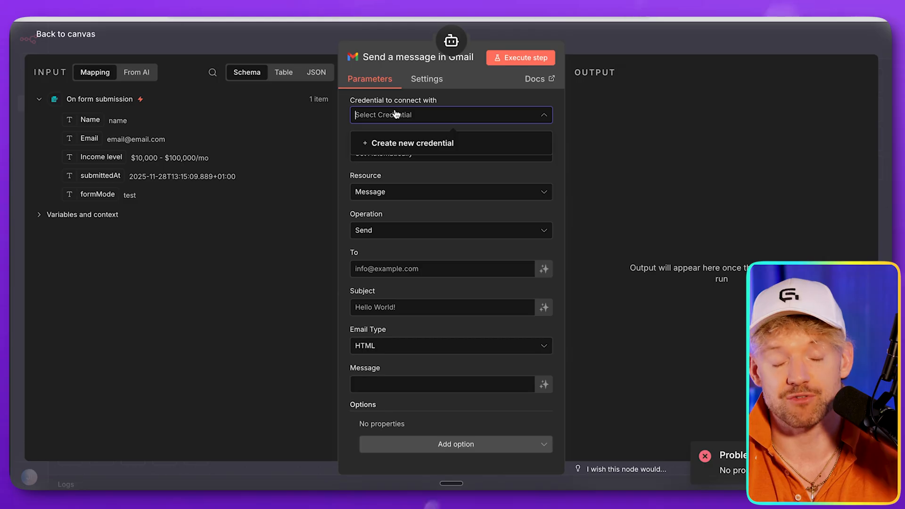
{"action": "mouse_move", "coordinate": [408, 146]}
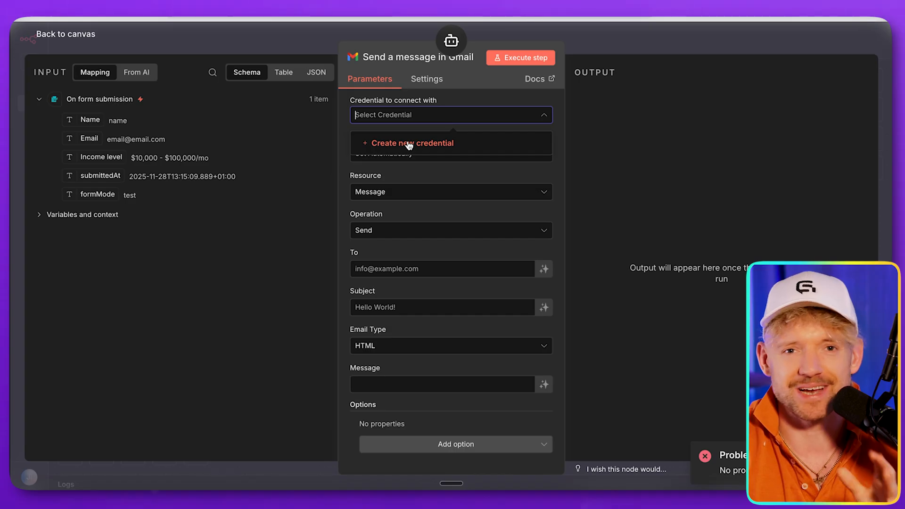
{"action": "left_click", "coordinate": [413, 142]}
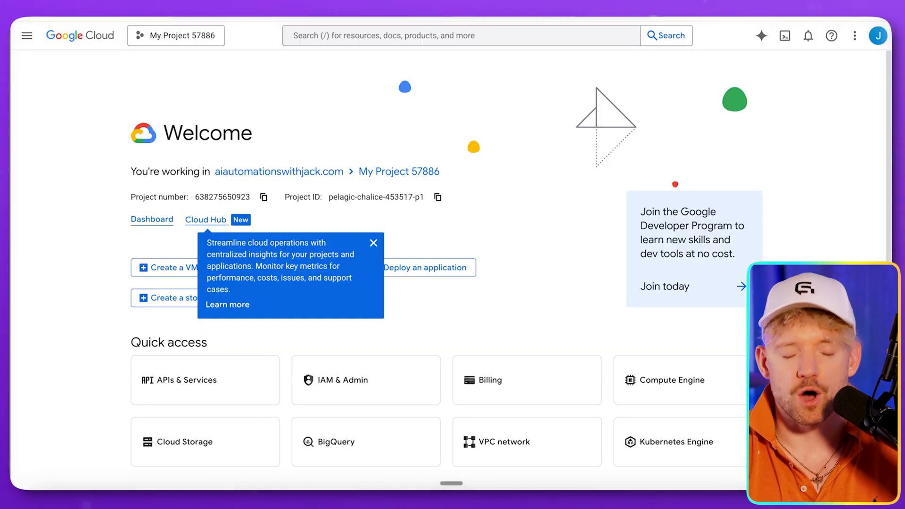
{"action": "mouse_move", "coordinate": [643, 83]}
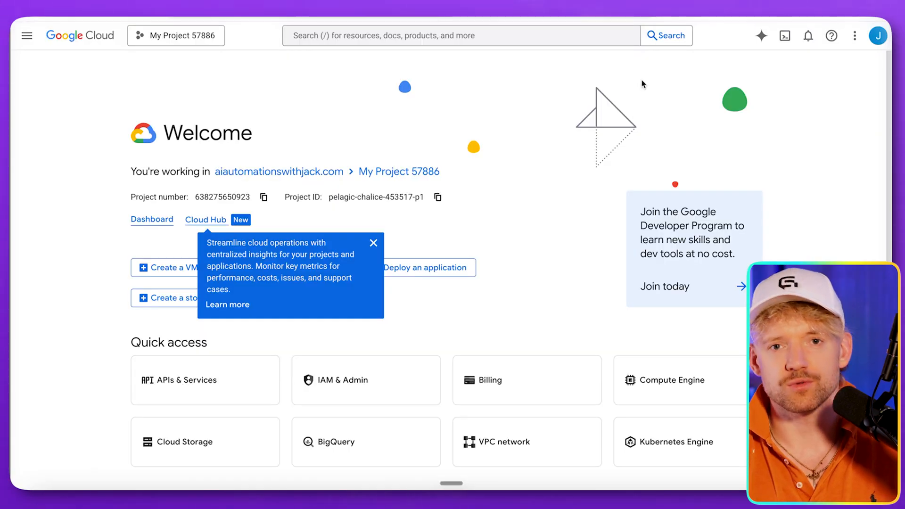
{"action": "mouse_move", "coordinate": [611, 101]}
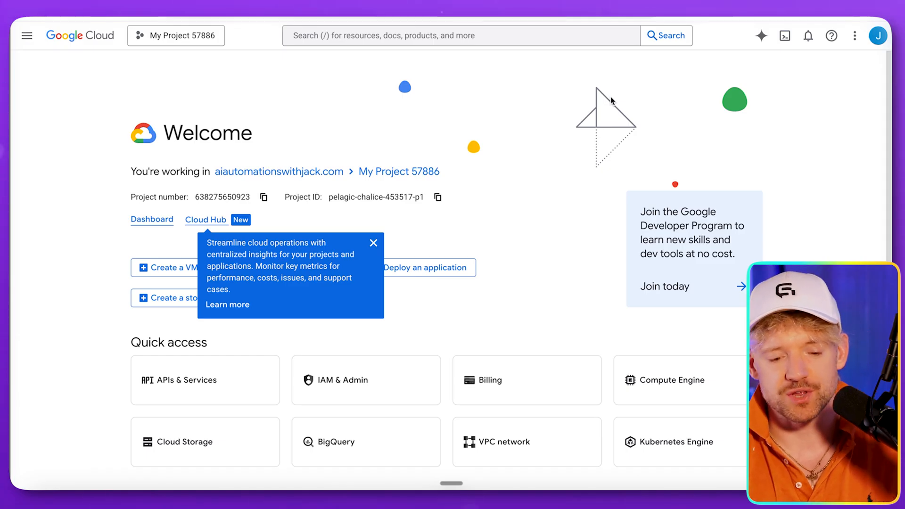
{"action": "mouse_move", "coordinate": [202, 40]}
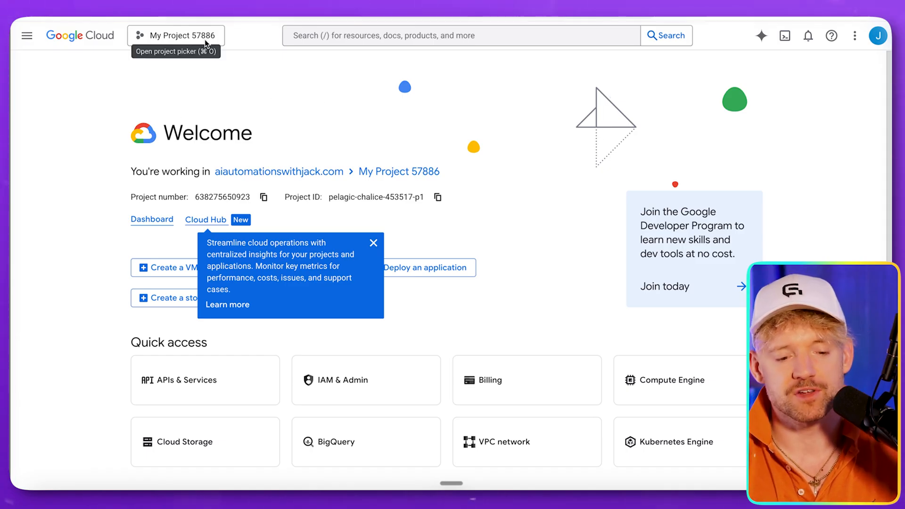
- Create a new Google Cloud project named 'n8n hostinger example'
{"action": "left_click", "coordinate": [176, 35]}
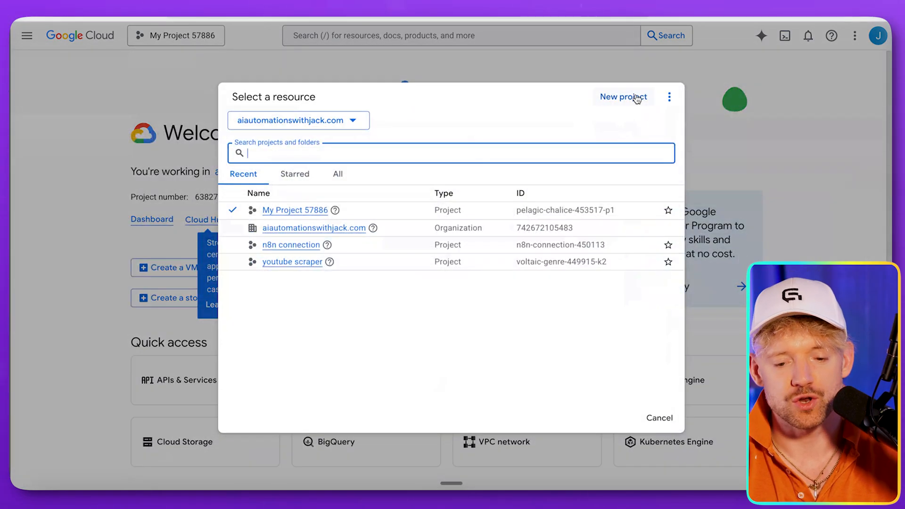
{"action": "left_click", "coordinate": [622, 96]}
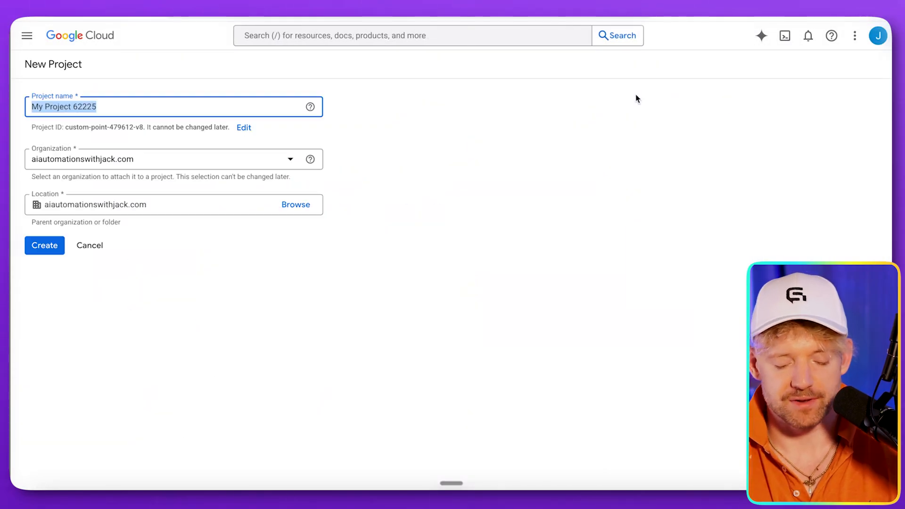
{"action": "type", "text": "n8n hostinger example"}
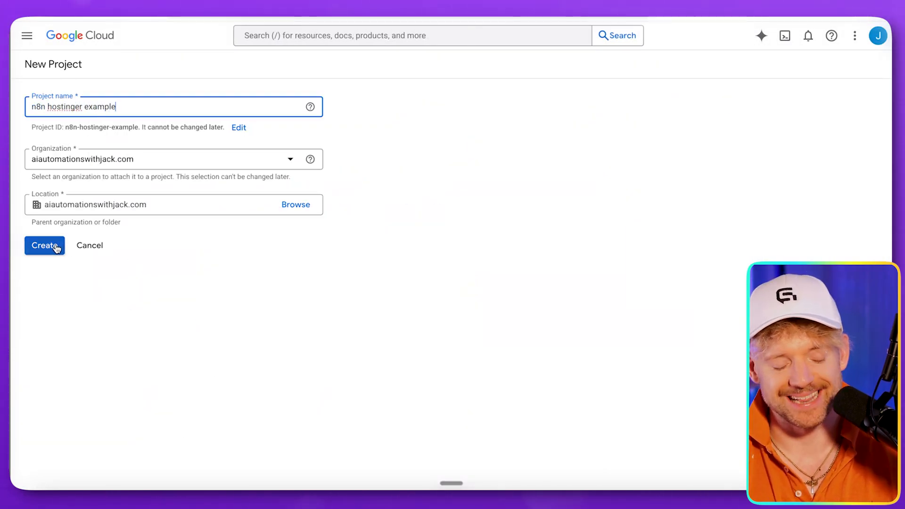
{"action": "left_click", "coordinate": [44, 245]}
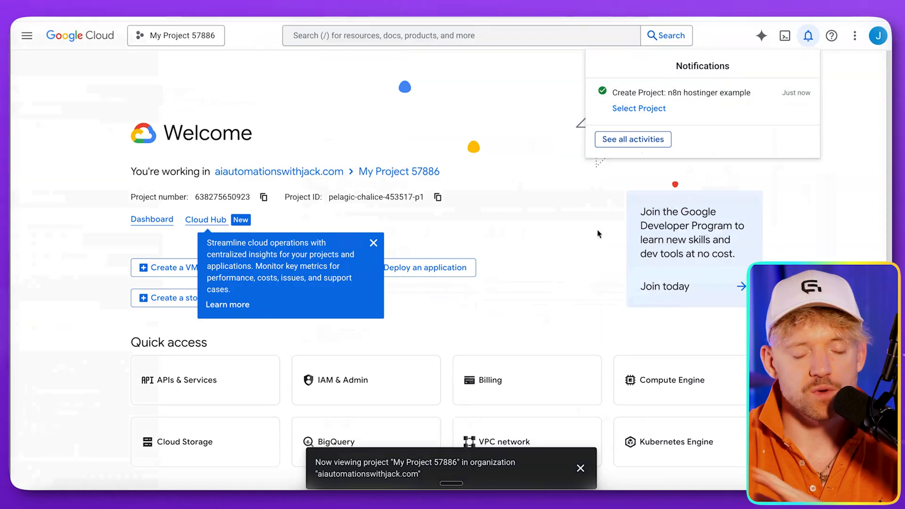
- Switch to the new project and open its OAuth consent setup
{"action": "left_click", "coordinate": [638, 109]}
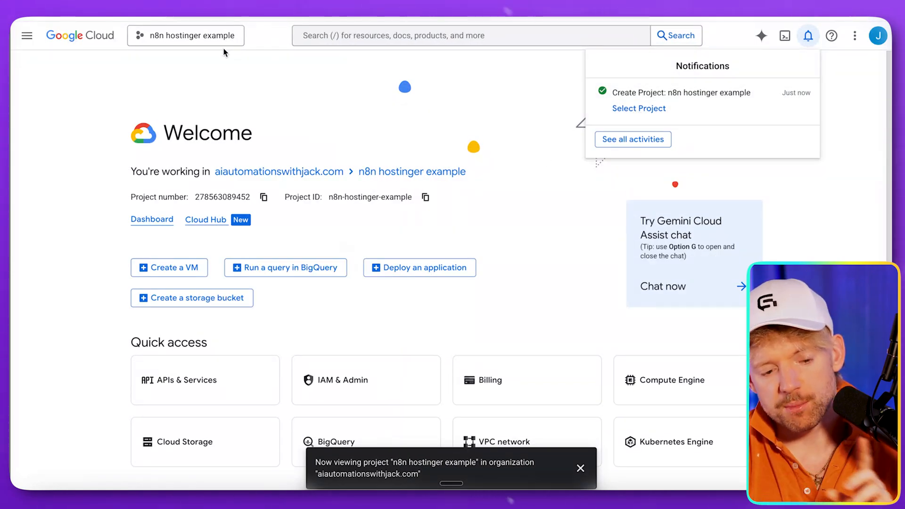
{"action": "left_click", "coordinate": [27, 36]}
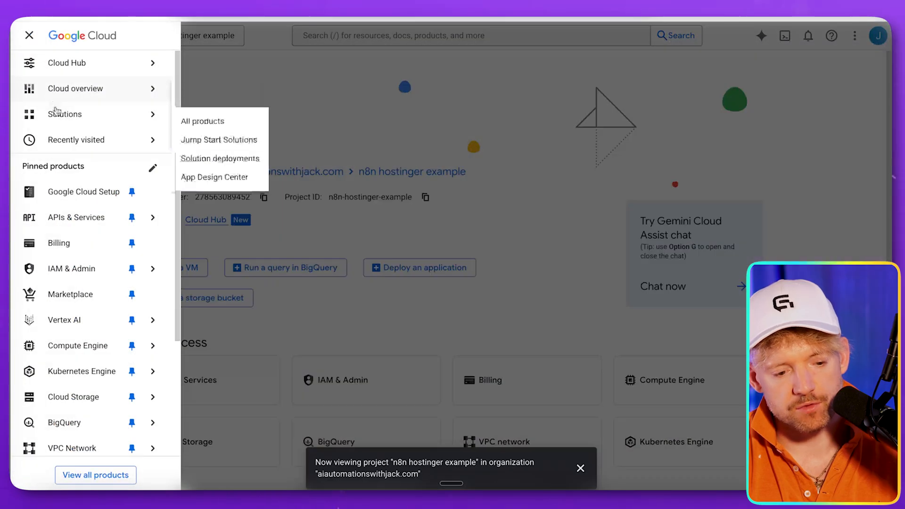
{"action": "mouse_move", "coordinate": [75, 217]}
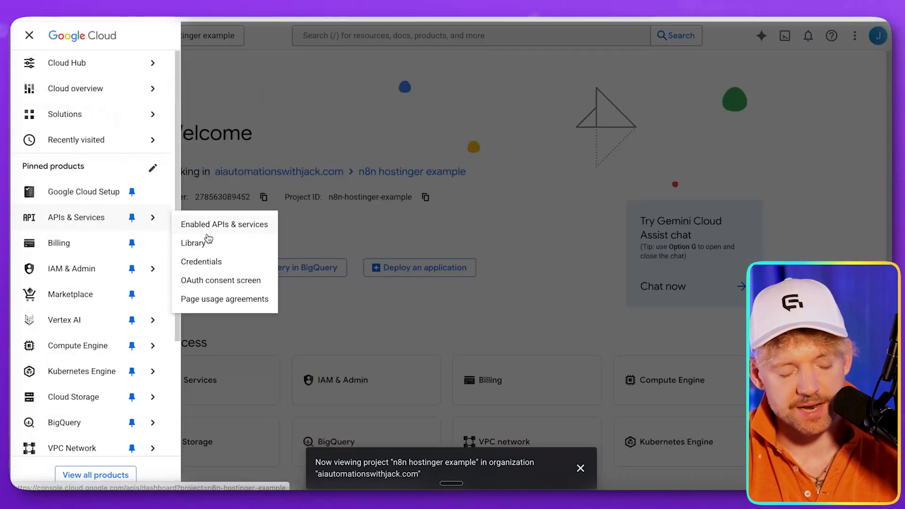
{"action": "left_click", "coordinate": [220, 280]}
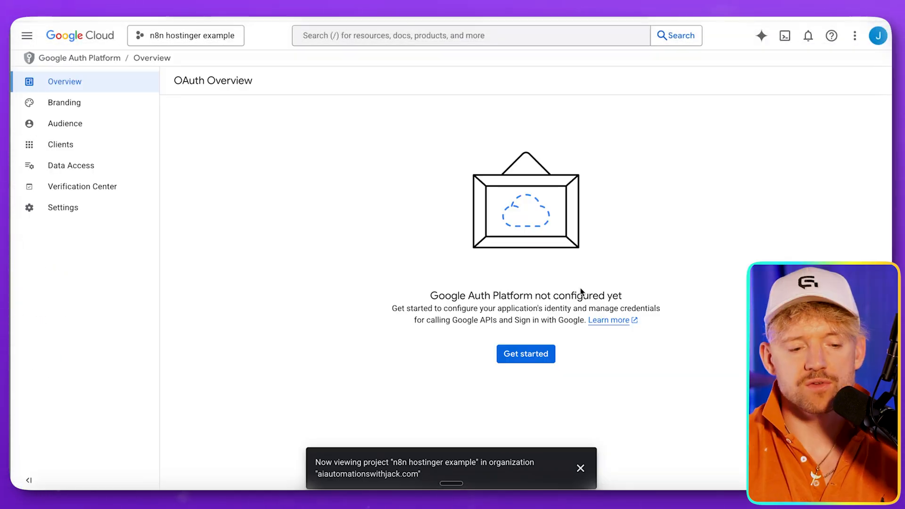
- Find and enable the Gmail API, then return to the OAuth overview
{"action": "left_click", "coordinate": [525, 354]}
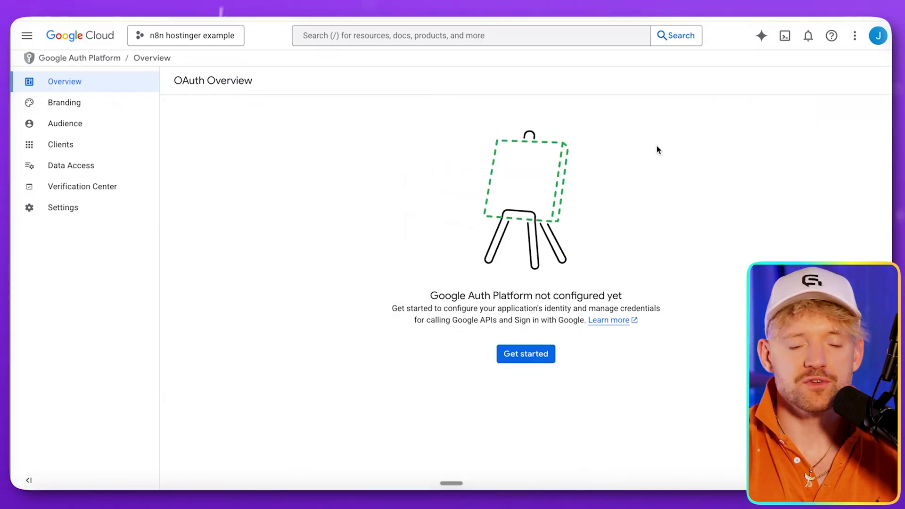
{"action": "type", "text": "gmail api"}
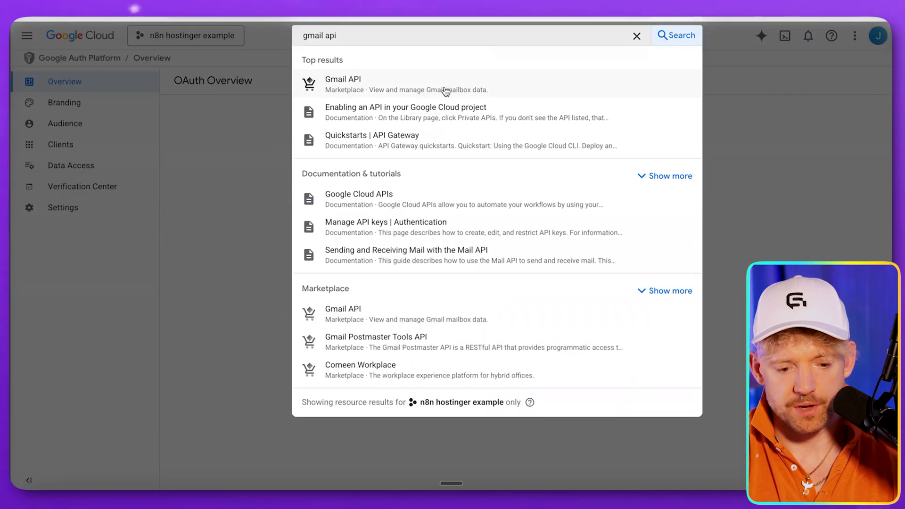
{"action": "left_click", "coordinate": [343, 84]}
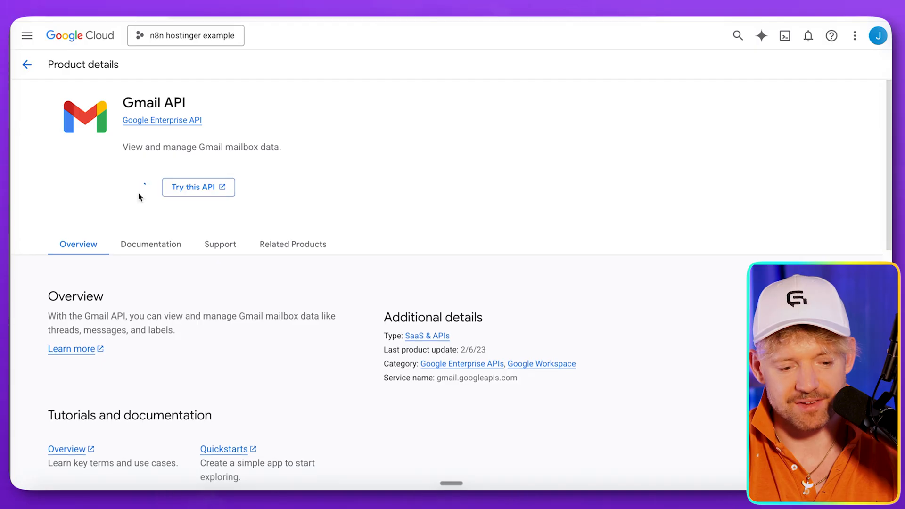
{"action": "mouse_move", "coordinate": [338, 208]}
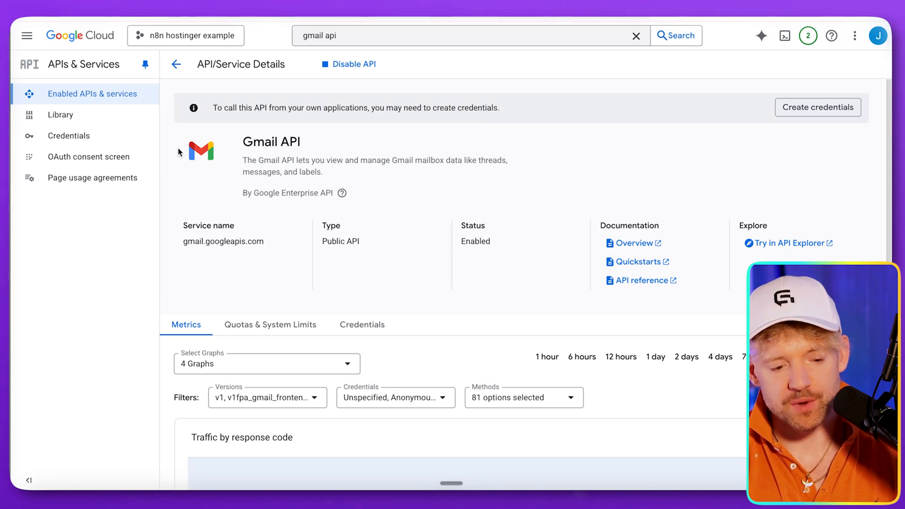
{"action": "left_click", "coordinate": [88, 157]}
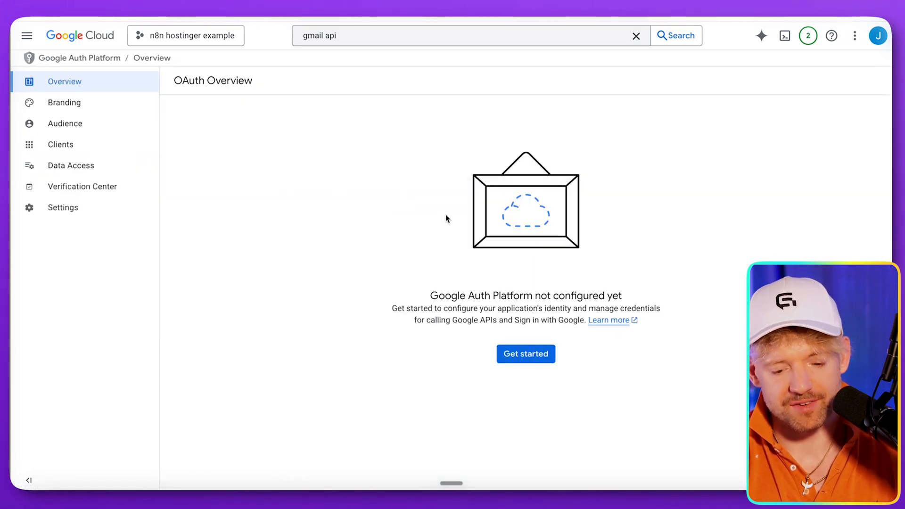
{"action": "left_click", "coordinate": [525, 354]}
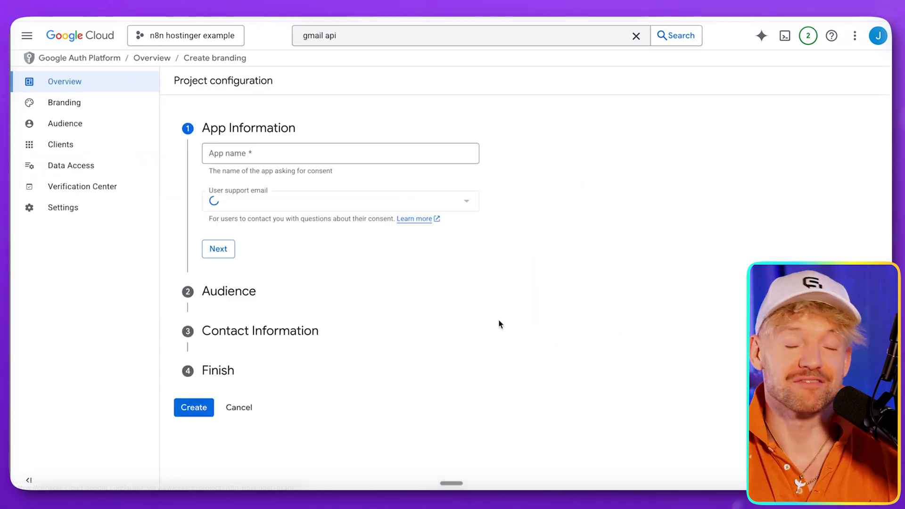
{"action": "left_click", "coordinate": [340, 154]}
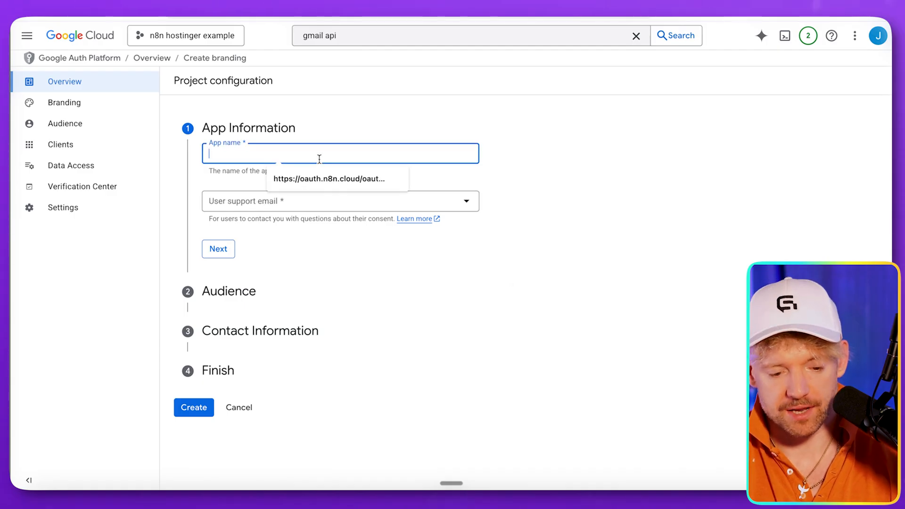
{"action": "type", "text": "n8n jack"}
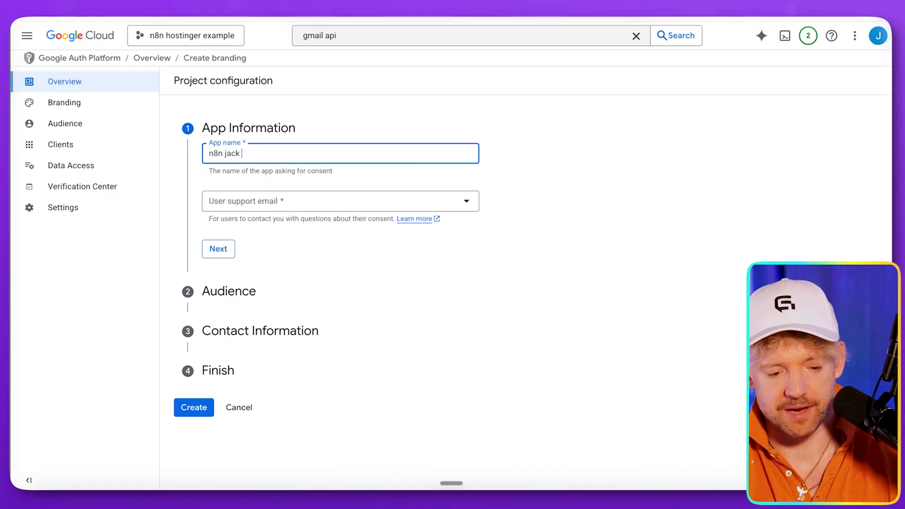
{"action": "type", "text": "hostinger"}
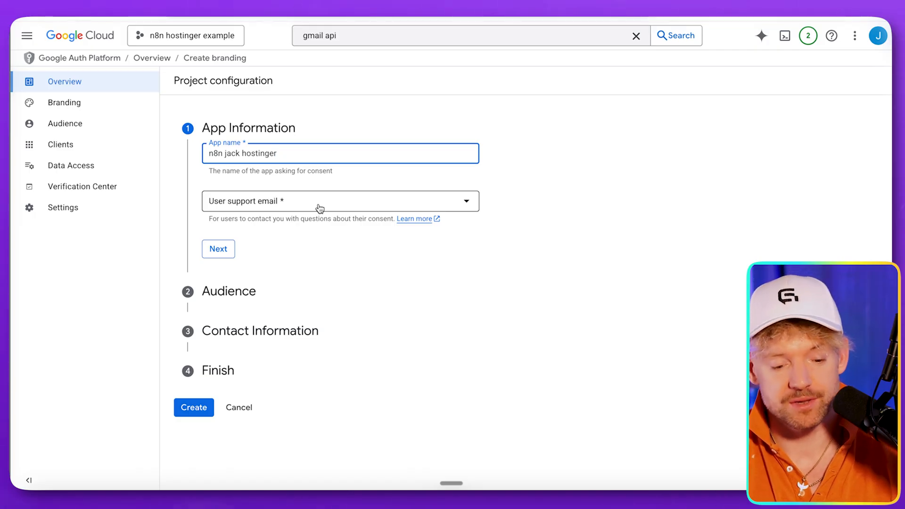
{"action": "left_click", "coordinate": [218, 249]}
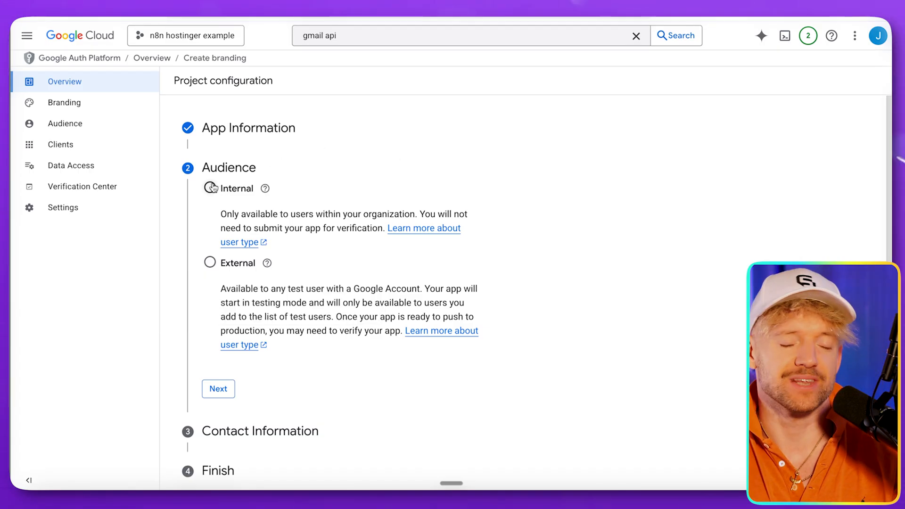
{"action": "left_click", "coordinate": [218, 389]}
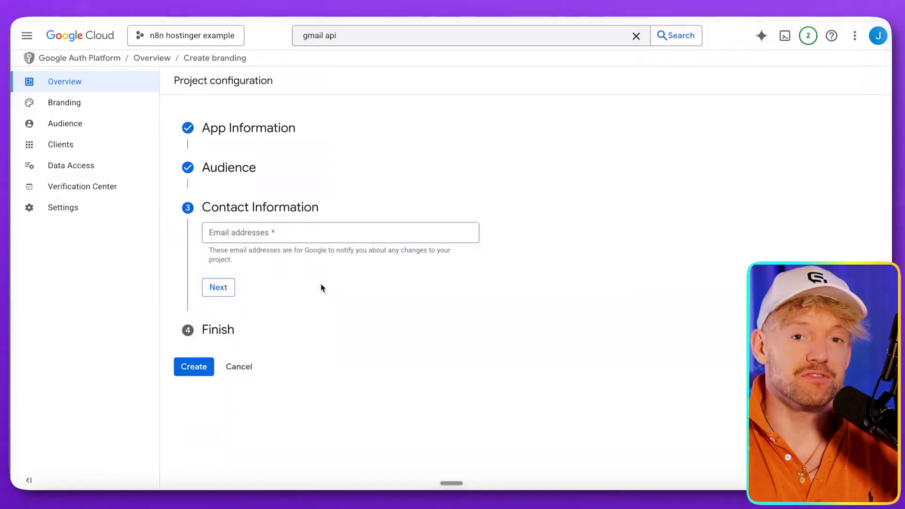
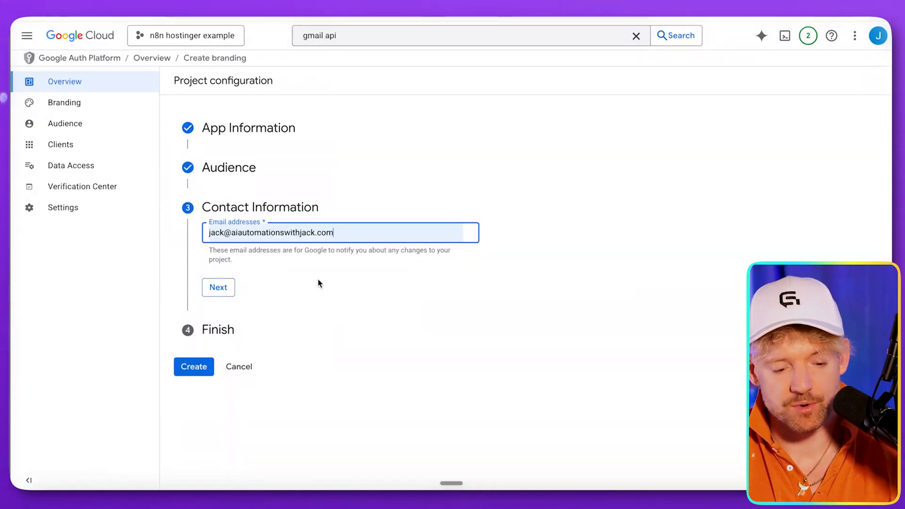
{"action": "left_click", "coordinate": [218, 287]}
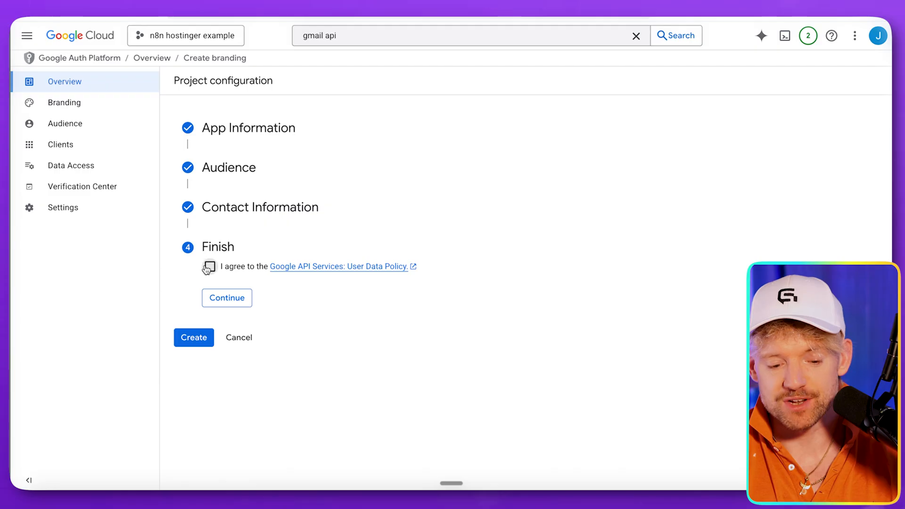
{"action": "left_click", "coordinate": [209, 267]}
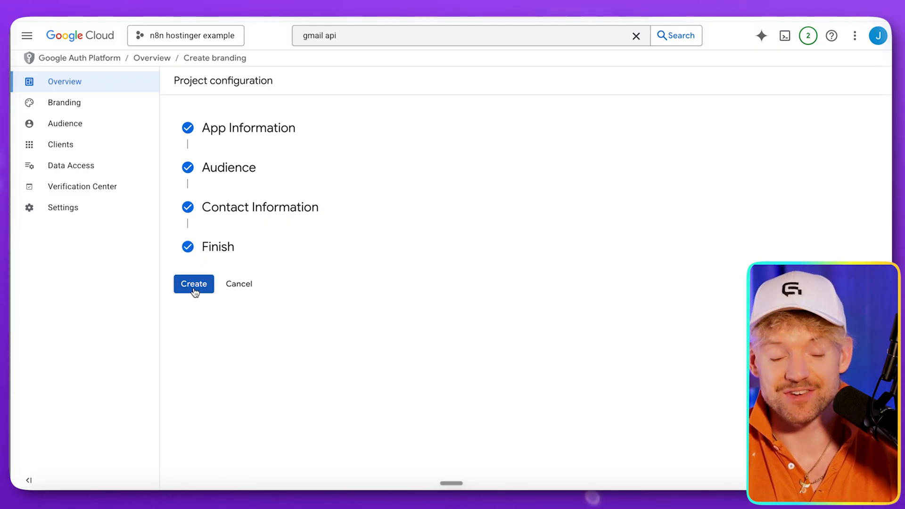
{"action": "left_click", "coordinate": [193, 284]}
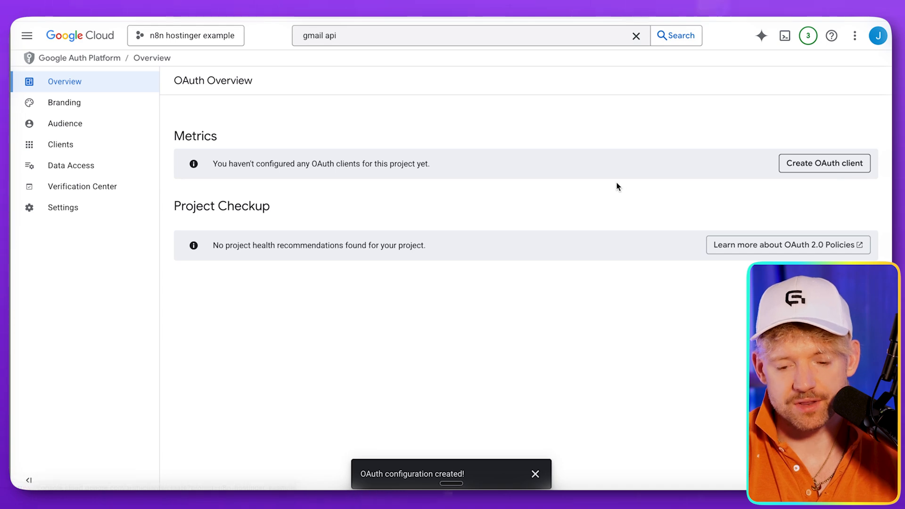
- Start a web application OAuth client named 'n8n hostinger jack'
{"action": "left_click", "coordinate": [824, 163]}
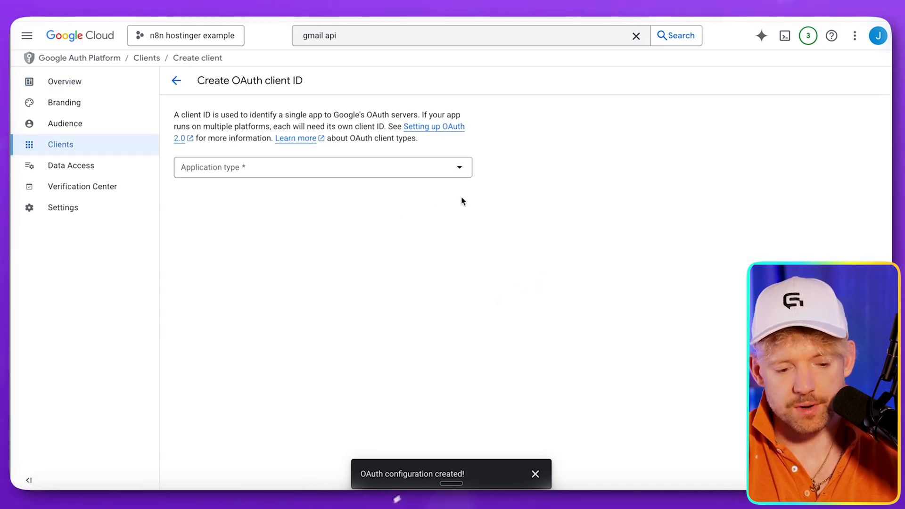
{"action": "left_click", "coordinate": [322, 167]}
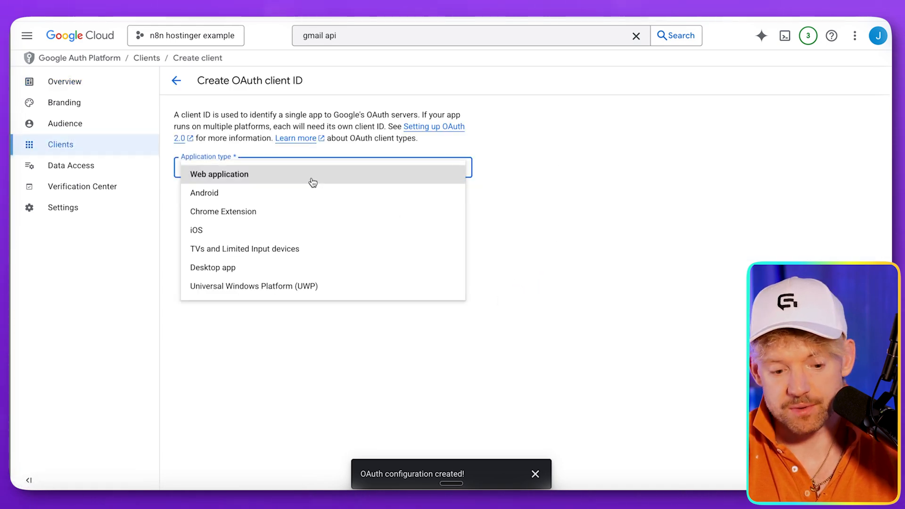
{"action": "left_click", "coordinate": [219, 174]}
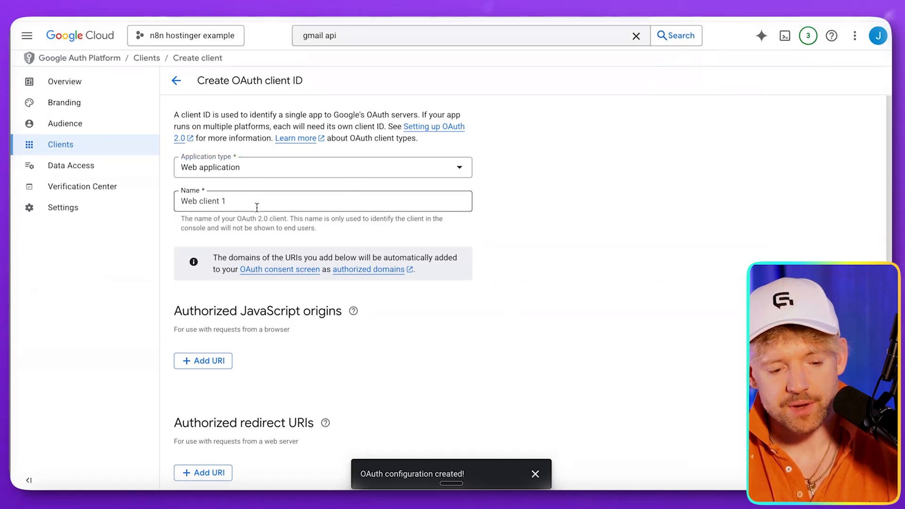
{"action": "type", "text": "n8n h"}
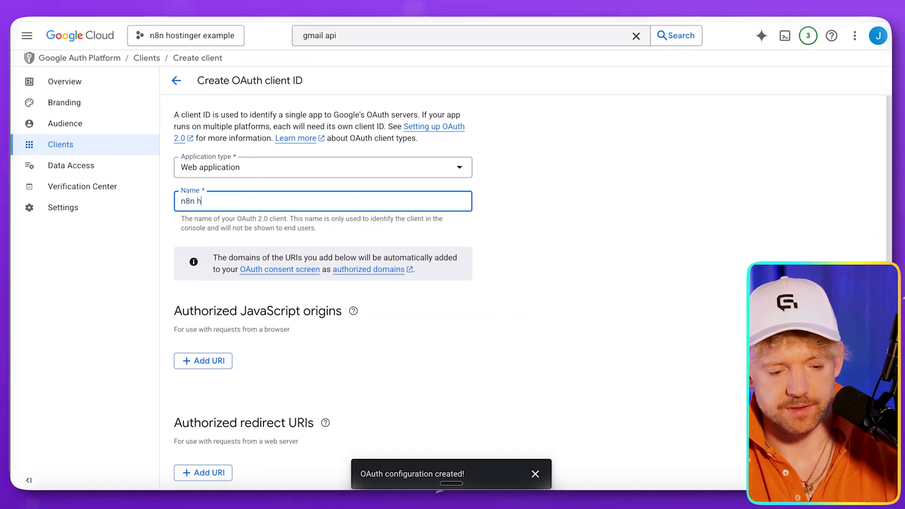
{"action": "type", "text": "ostinger jack"}
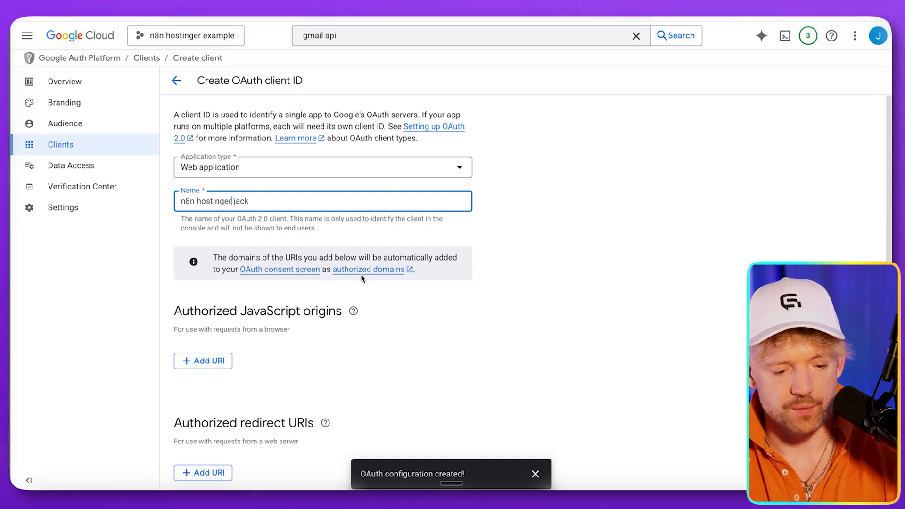
{"action": "scroll", "scroll_direction": "down", "scroll_amount": 3}
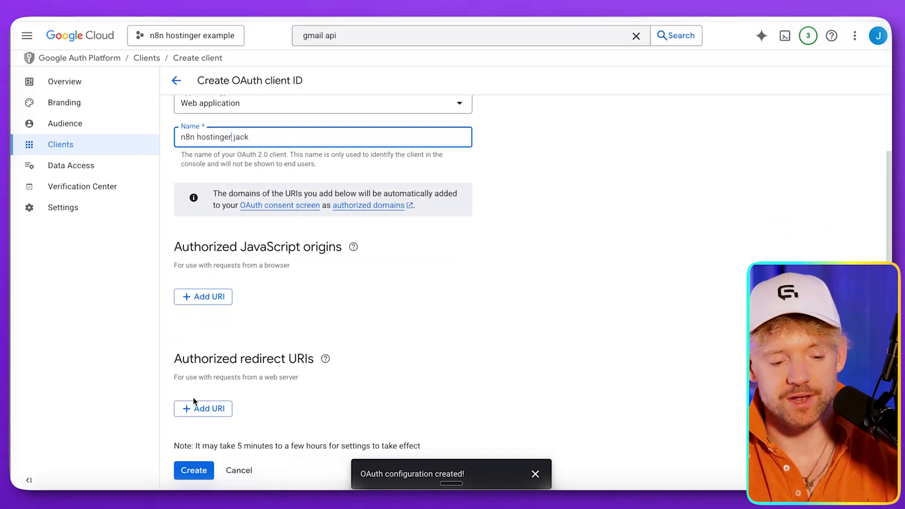
{"action": "left_click", "coordinate": [203, 408]}
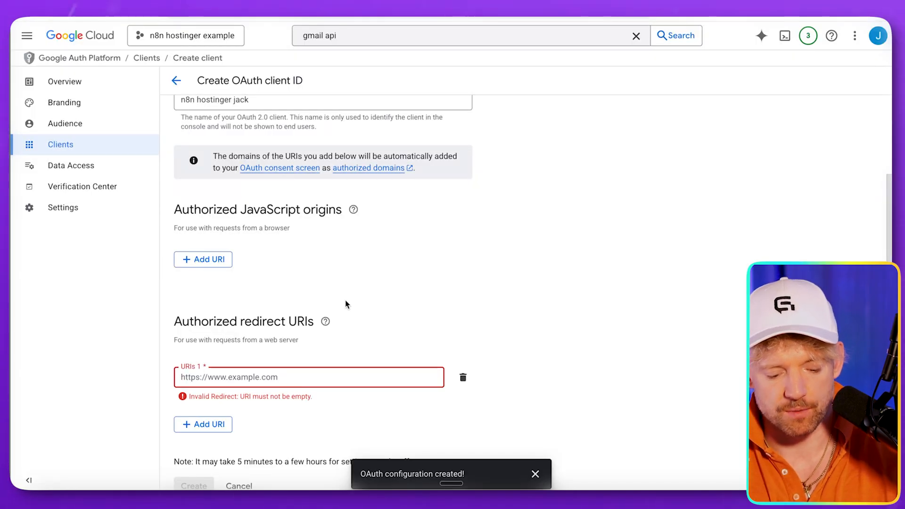
{"action": "type", "text": "https://n8n.srv1159999.hstgr.cloud/rest/oauth2-credential/callback"}
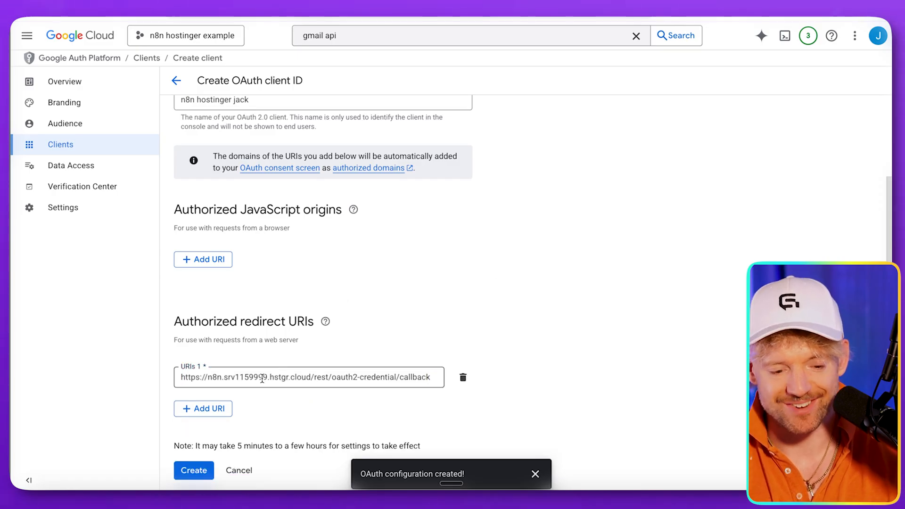
{"action": "left_click", "coordinate": [193, 470]}
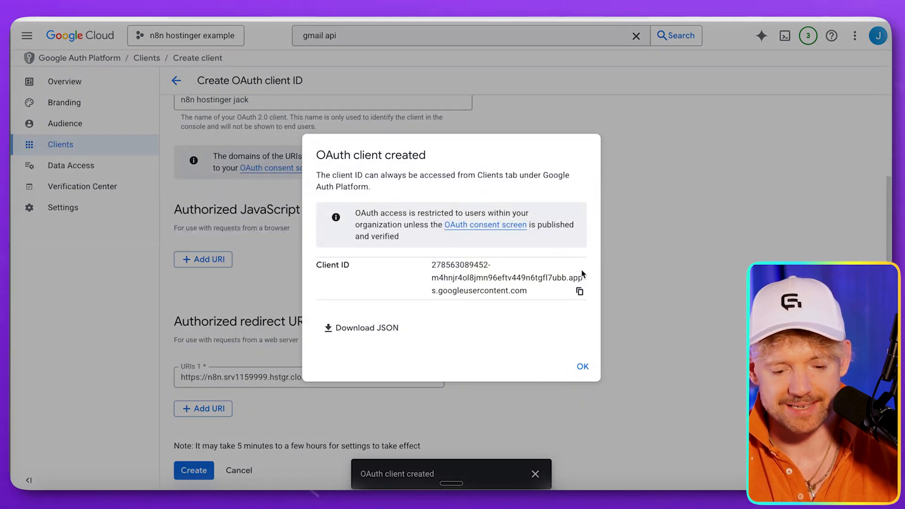
{"action": "left_click", "coordinate": [582, 366]}
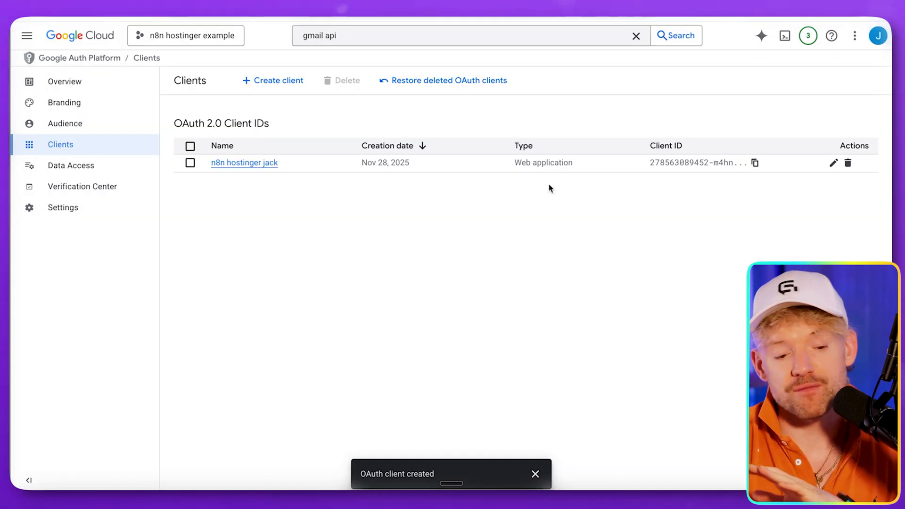
{"action": "mouse_move", "coordinate": [26, 35]}
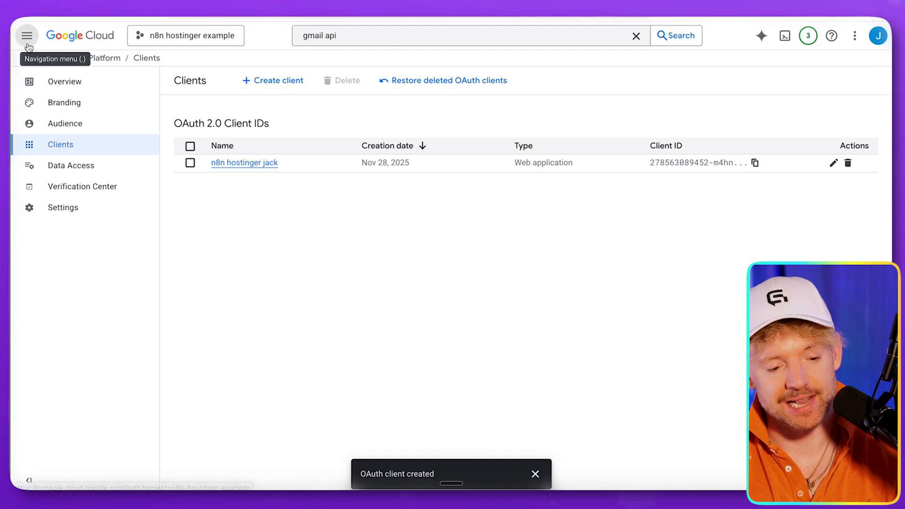
{"action": "left_click", "coordinate": [27, 36]}
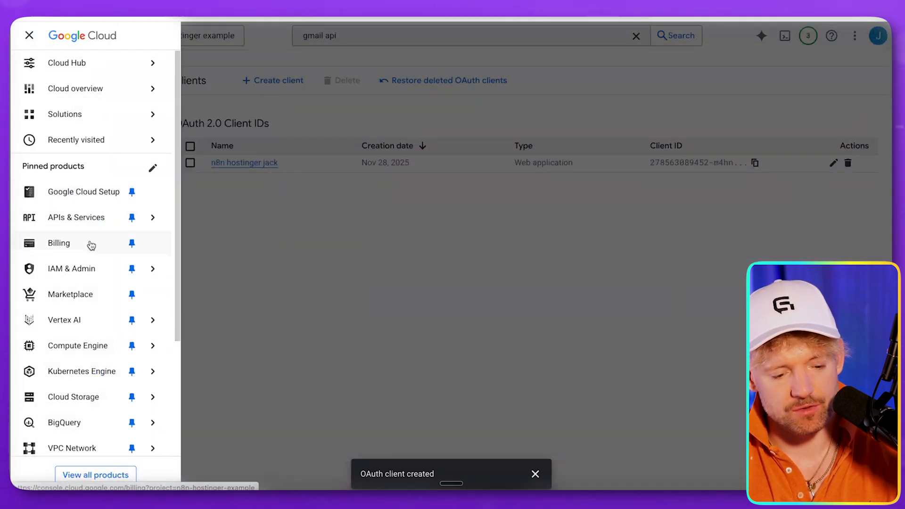
{"action": "left_click", "coordinate": [76, 218]}
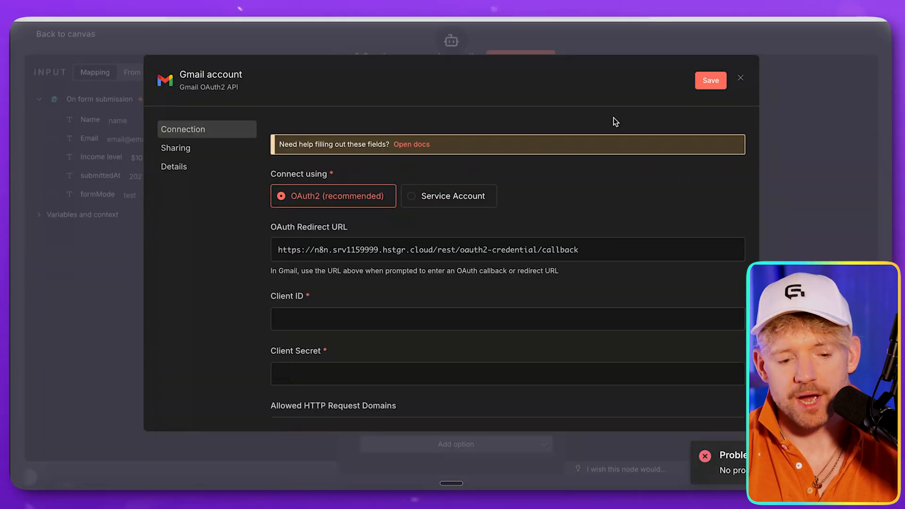
- Enter the Google client ID and secret, then grant the Google account's Gmail permissions
{"action": "type", "text": "http://278563089452-m4hnjr4ol8jmn96eftv449n6tgfl7ubb.apps.googleusercontent.com/"}
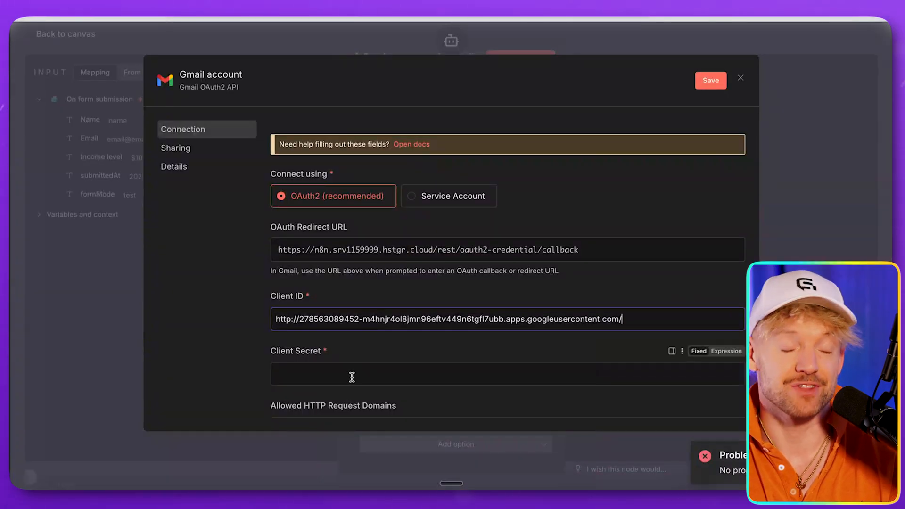
{"action": "left_click", "coordinate": [710, 80]}
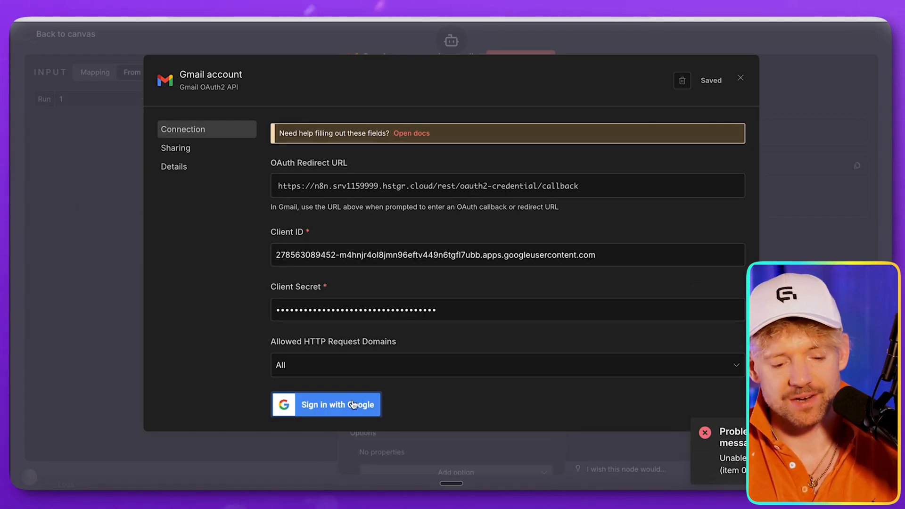
{"action": "left_click", "coordinate": [326, 405]}
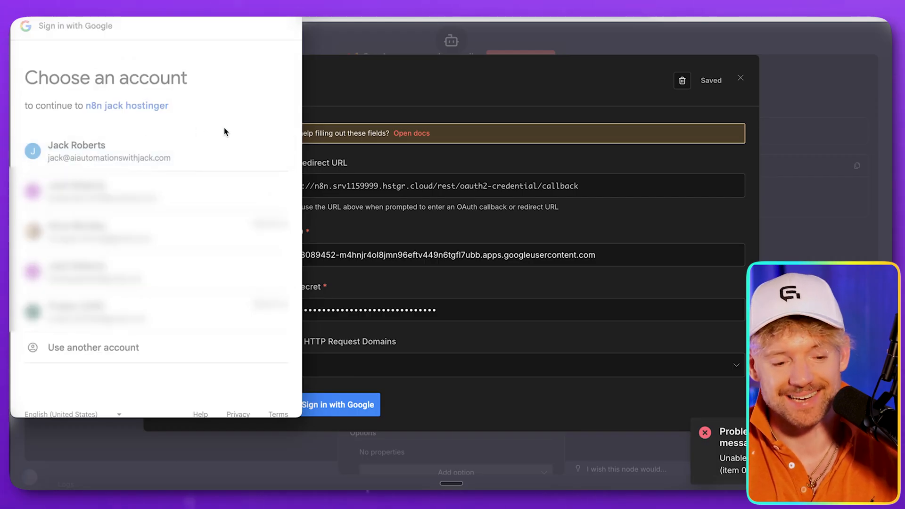
{"action": "left_click", "coordinate": [75, 151]}
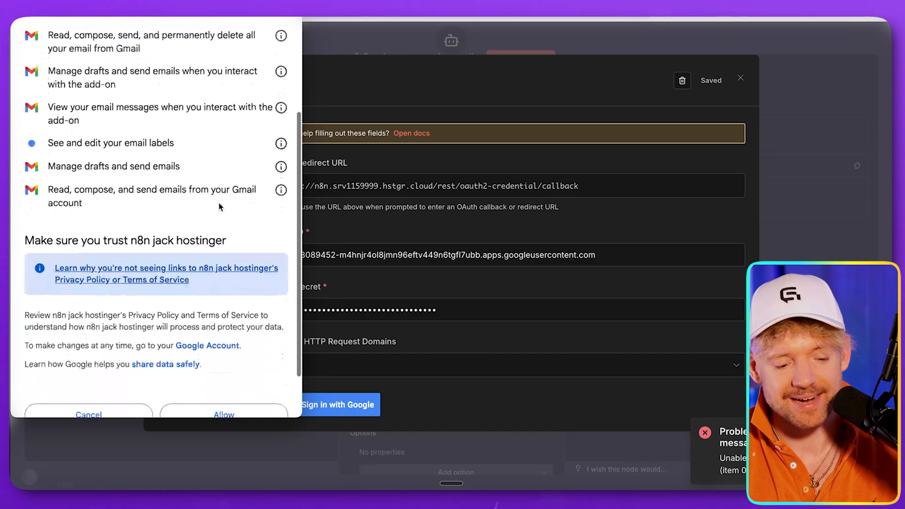
{"action": "scroll", "scroll_direction": "down", "scroll_amount": 3}
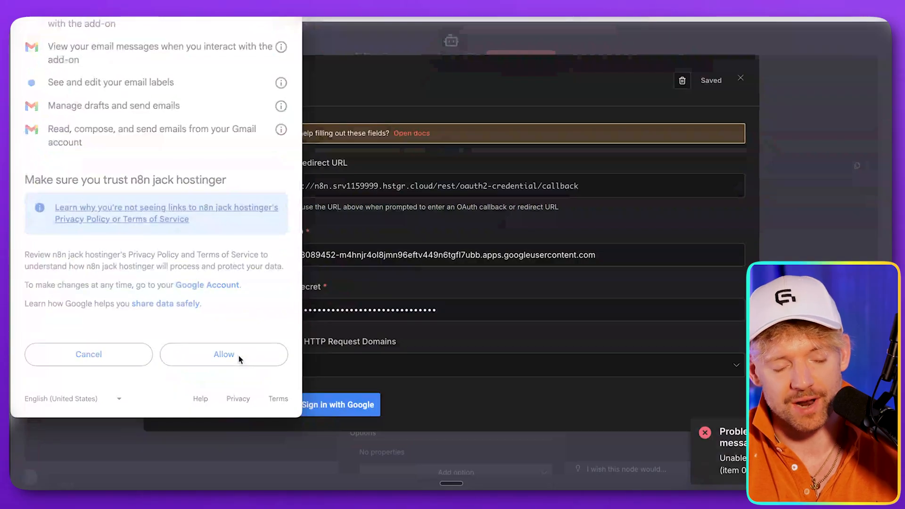
{"action": "left_click", "coordinate": [224, 354]}
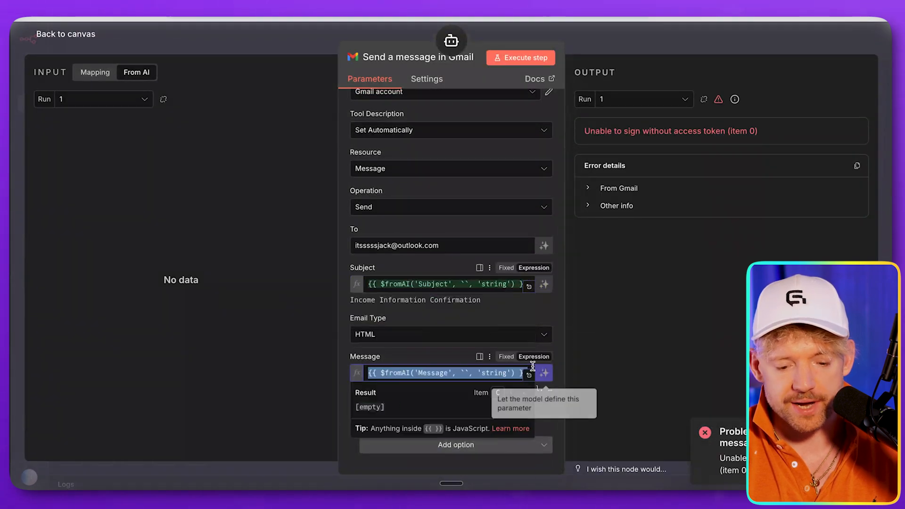
- Let the model define the Gmail message, and set the resource to Draft
{"action": "left_click", "coordinate": [544, 284]}
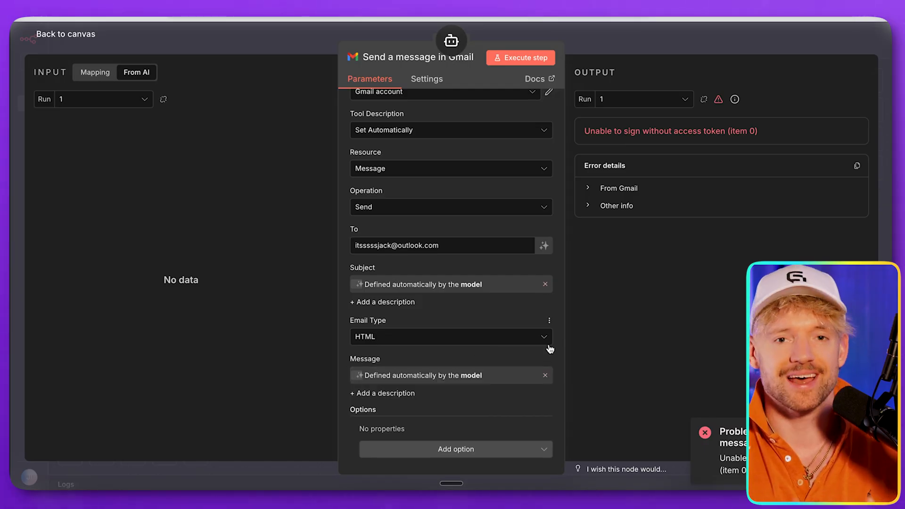
{"action": "mouse_move", "coordinate": [547, 348]}
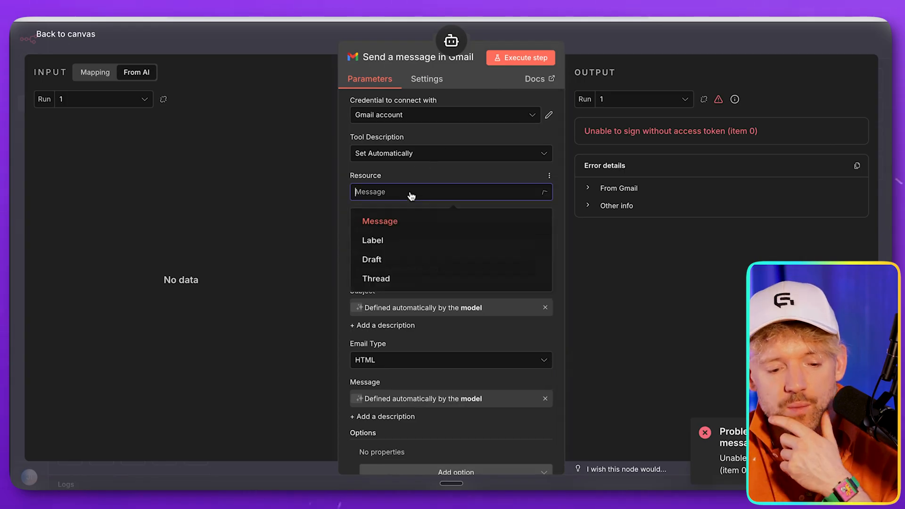
{"action": "left_click", "coordinate": [371, 260]}
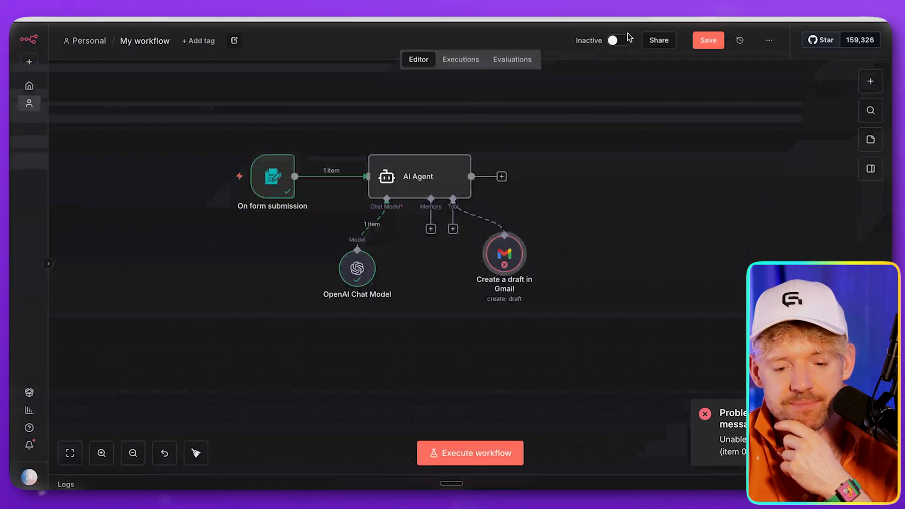
- Run the workflow and submit the test form with income $10,000 - $100,000/mo
{"action": "left_click", "coordinate": [469, 453]}
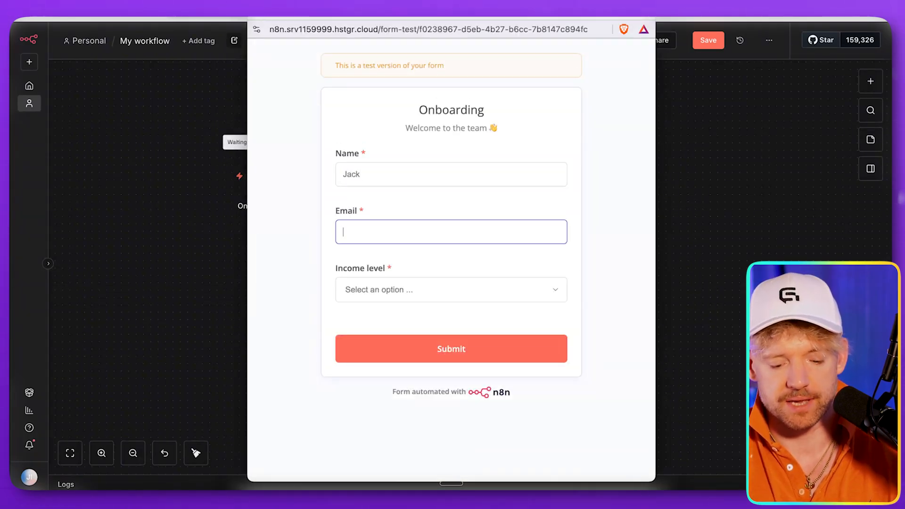
{"action": "left_click", "coordinate": [450, 289]}
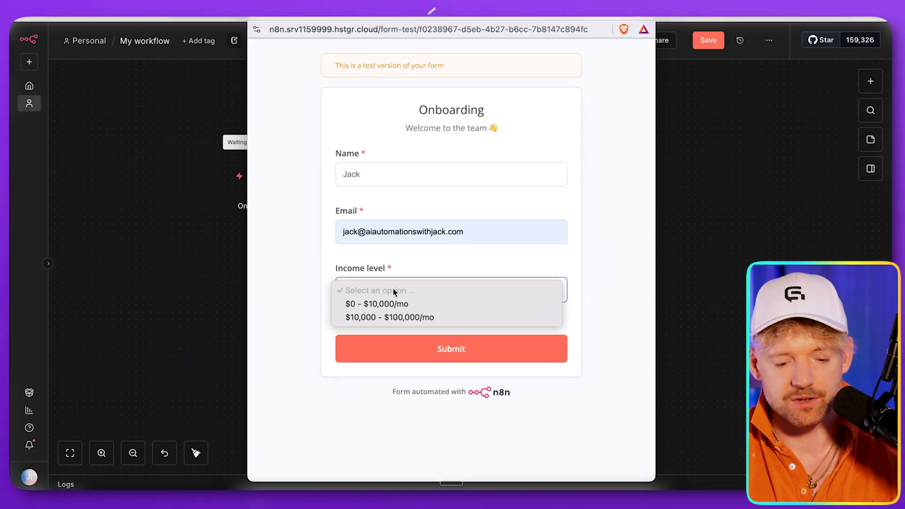
{"action": "left_click", "coordinate": [388, 317]}
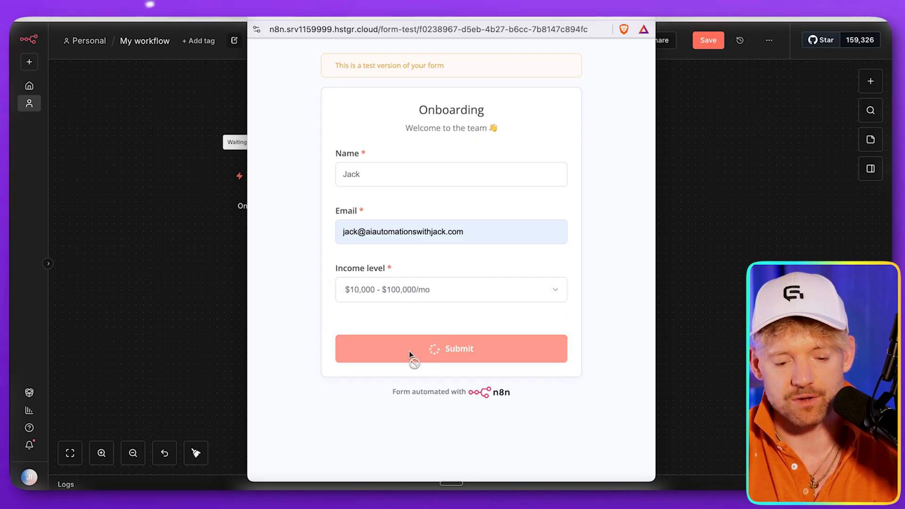
{"action": "left_click", "coordinate": [452, 348]}
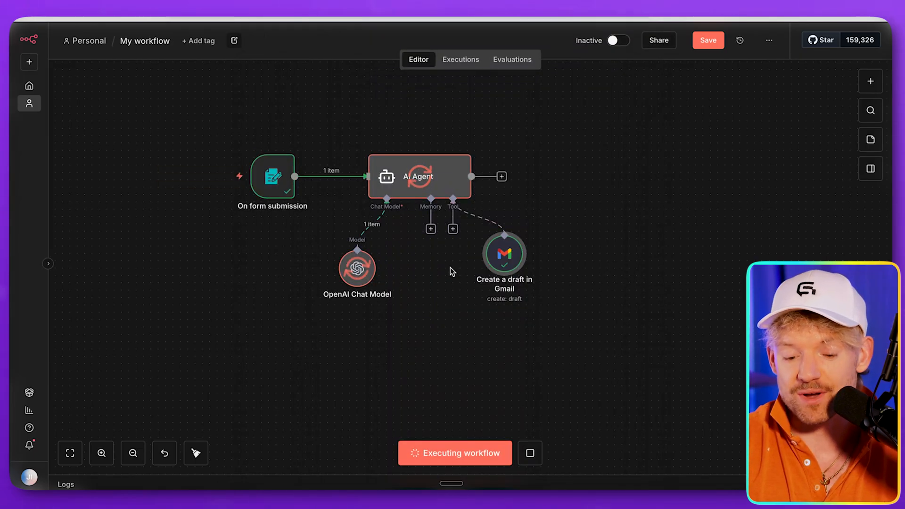
{"action": "mouse_move", "coordinate": [497, 262]}
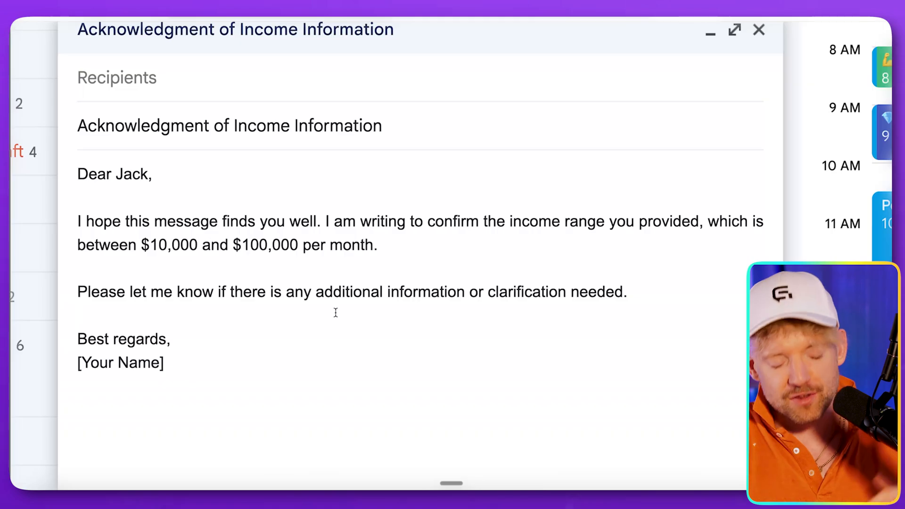
- Read the 'Acknowledgment of Income Information' Gmail draft, then save the n8n workflow
{"action": "double_click", "coordinate": [142, 125]}
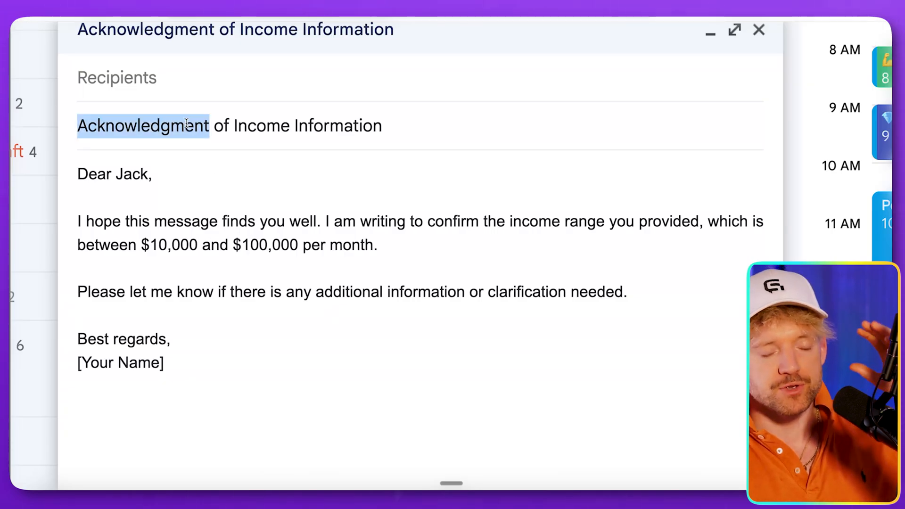
{"action": "left_click", "coordinate": [85, 197]}
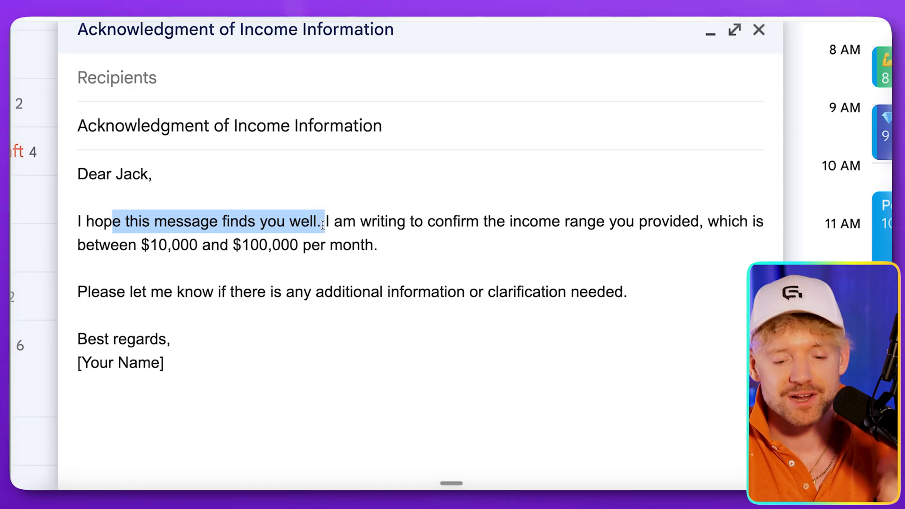
{"action": "left_click_drag", "start_coordinate": [324, 221], "coordinate": [344, 244]}
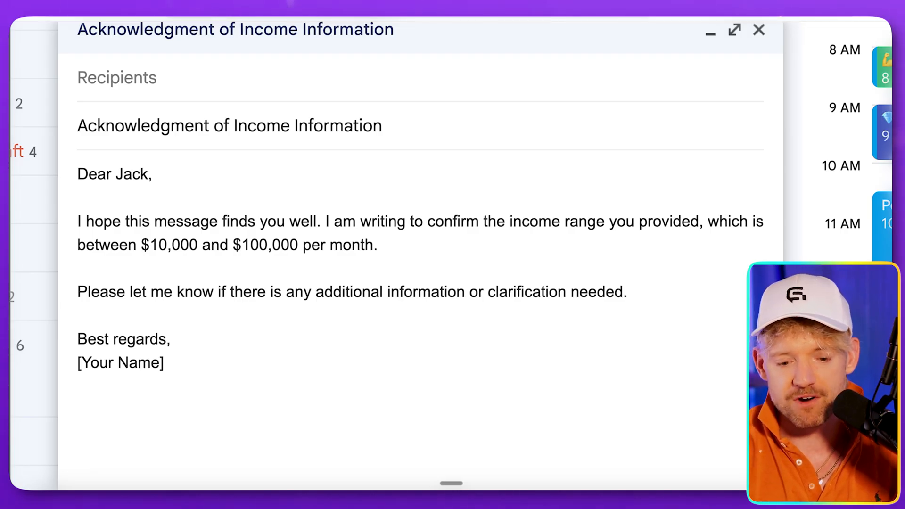
{"action": "left_click", "coordinate": [759, 29]}
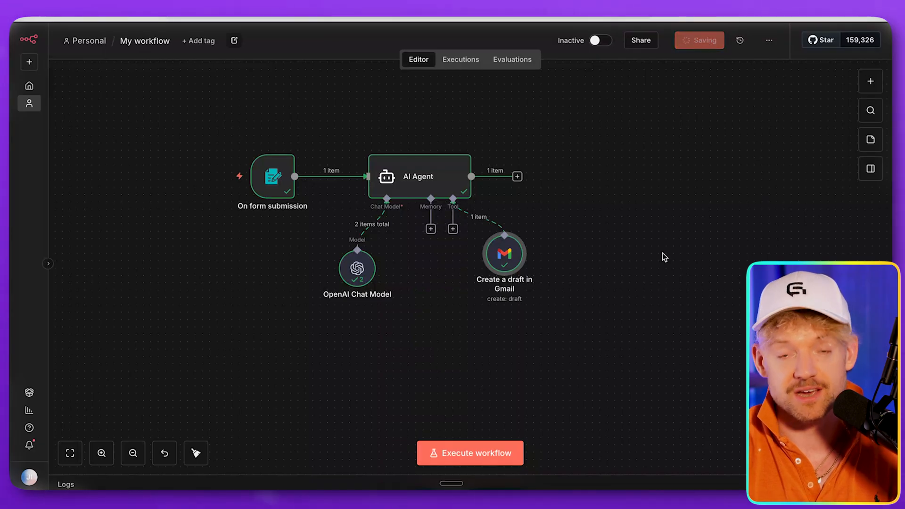